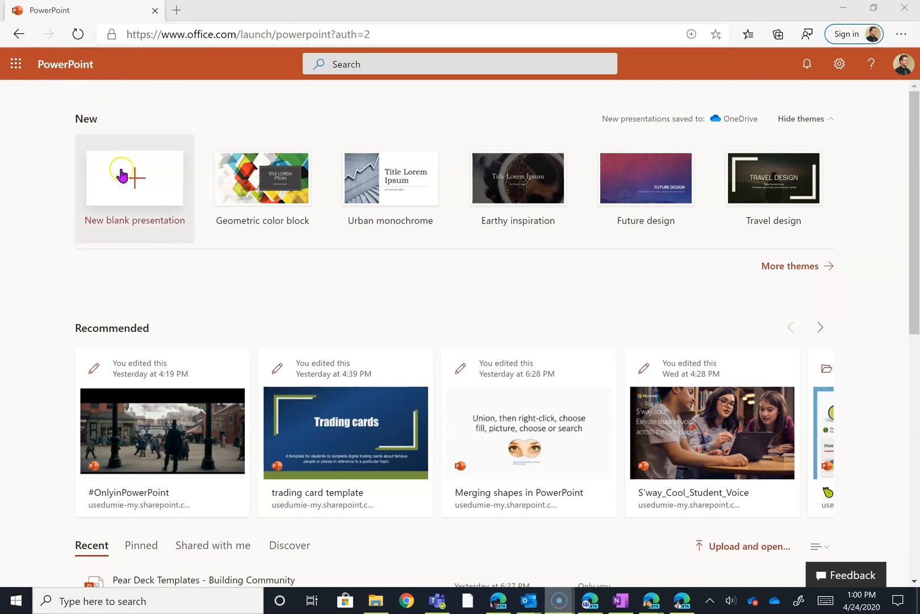
- Start a new blank presentation and bring up the Insert options
left_click(134, 178)
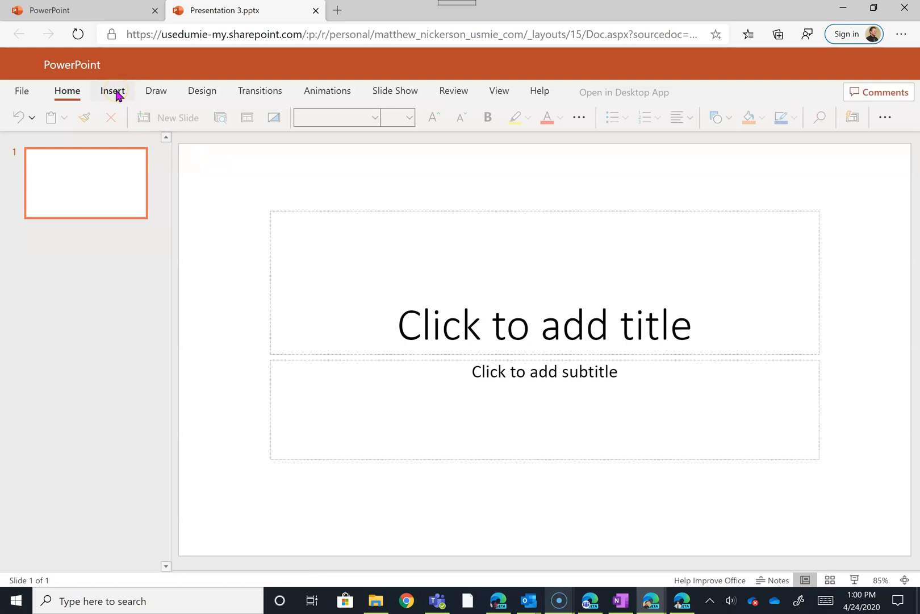
left_click(113, 92)
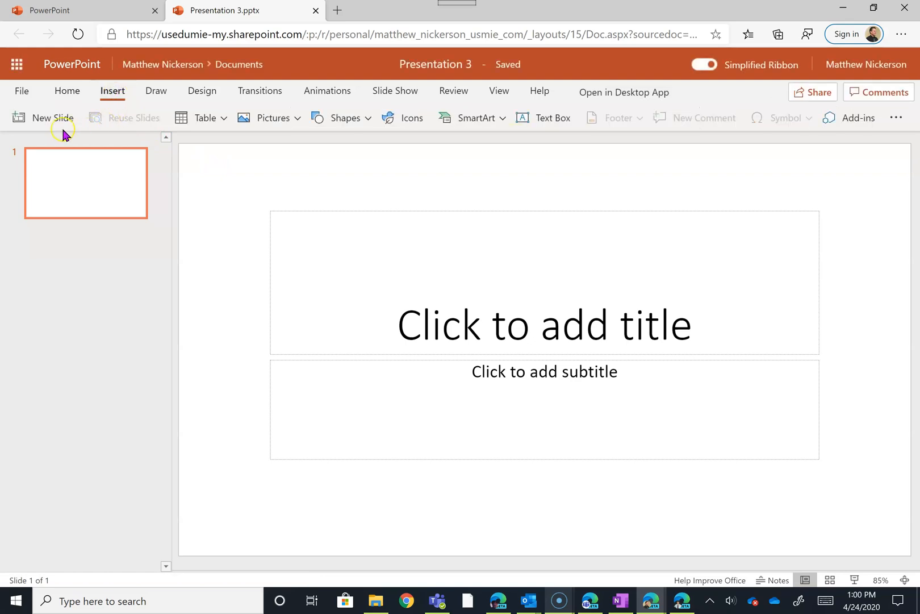
left_click(44, 118)
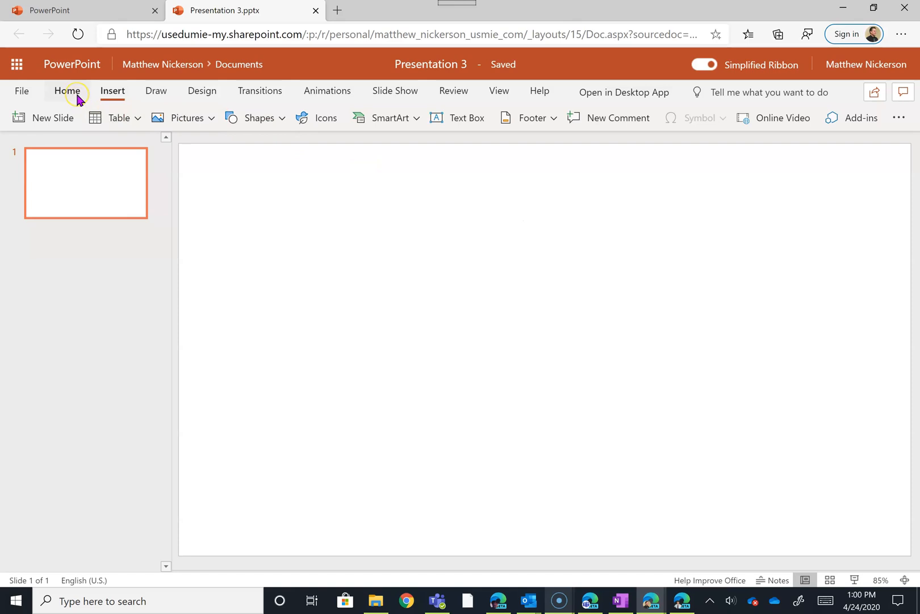
- Search the add-in store for 'pixton' and add the Pixton Comic Characters add-in
left_click(861, 117)
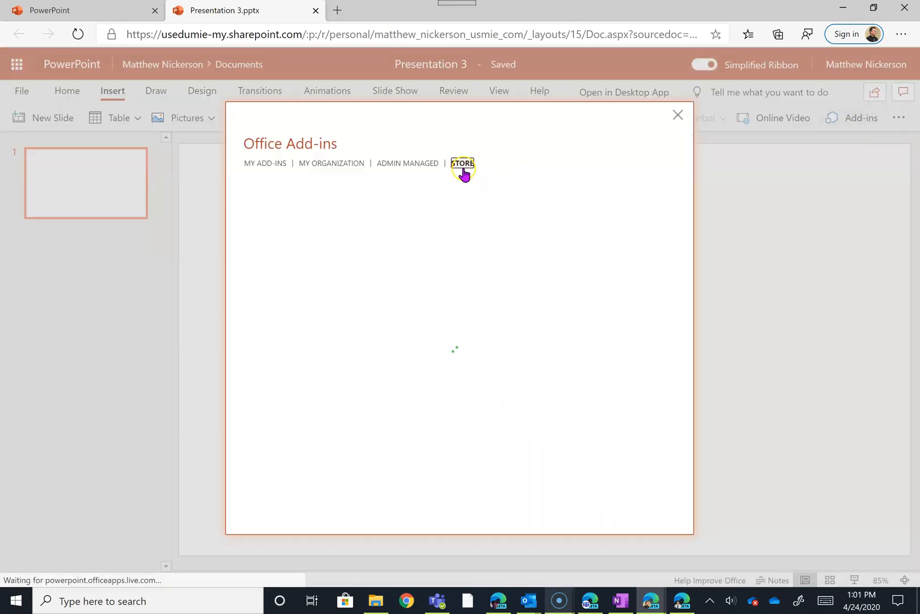
left_click(462, 164)
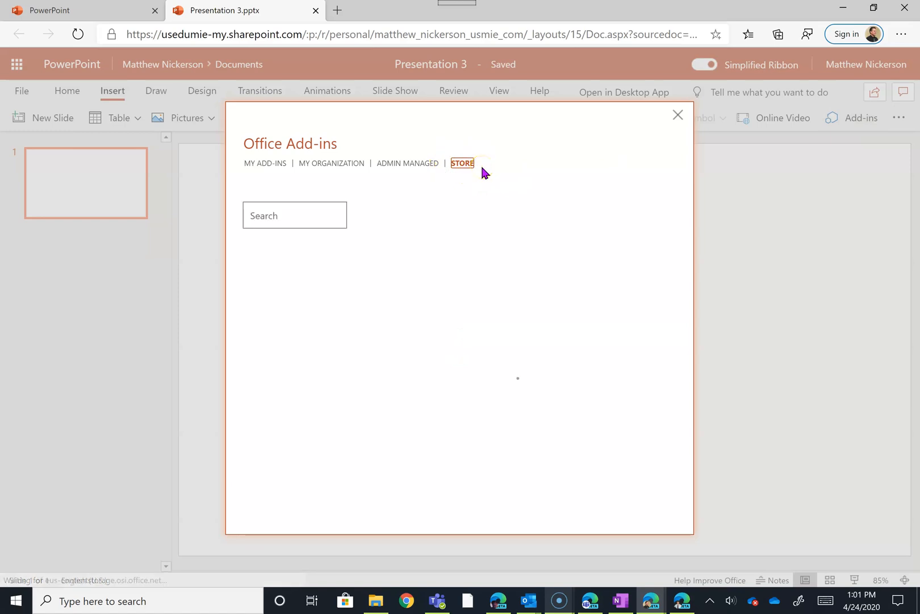
type("p")
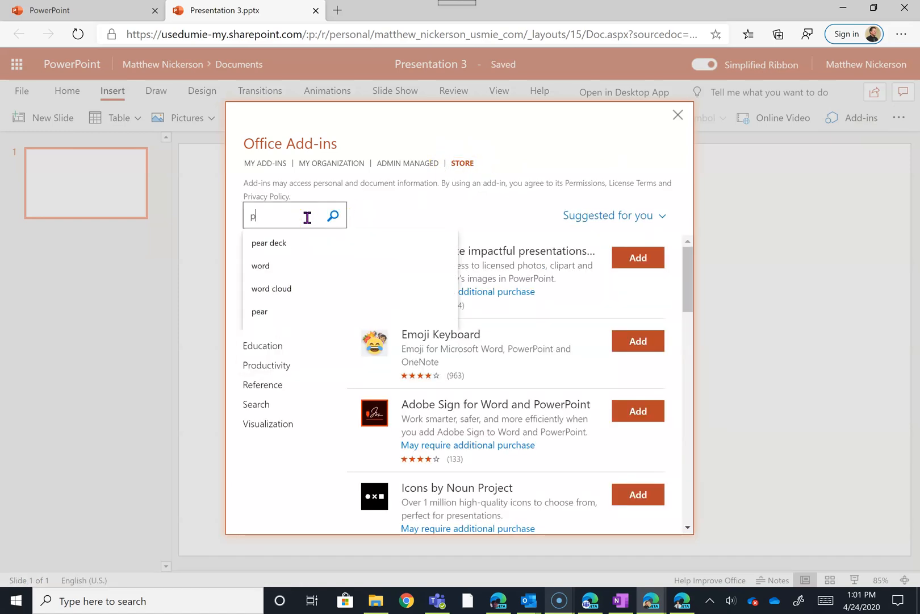
type("ixton")
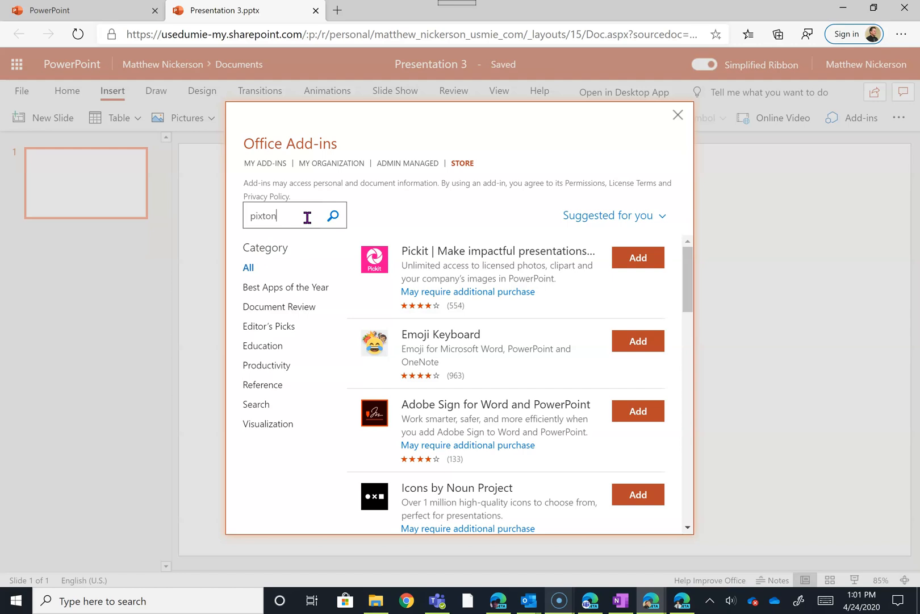
left_click(636, 257)
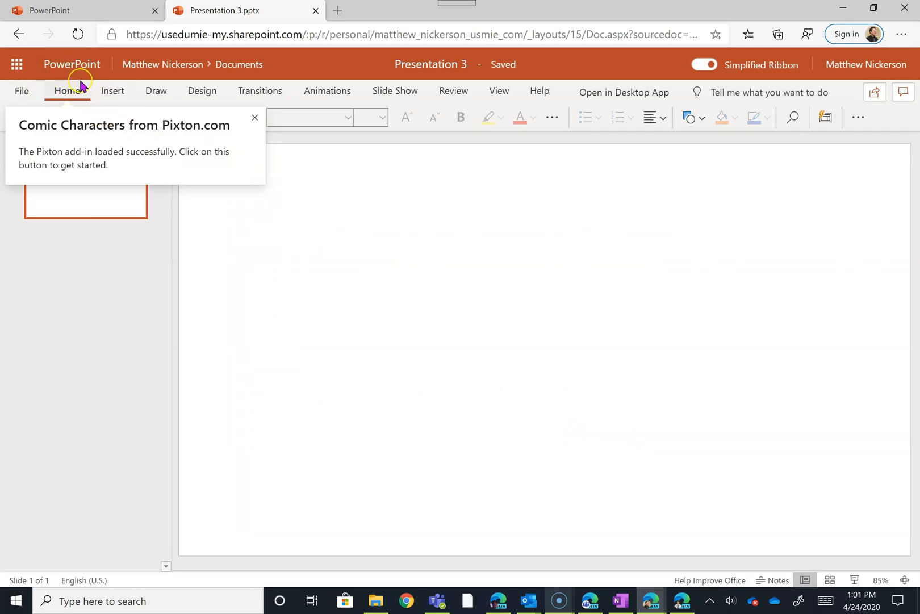
- Launch the Pixton Comic Characters panel from the extra options
left_click(255, 118)
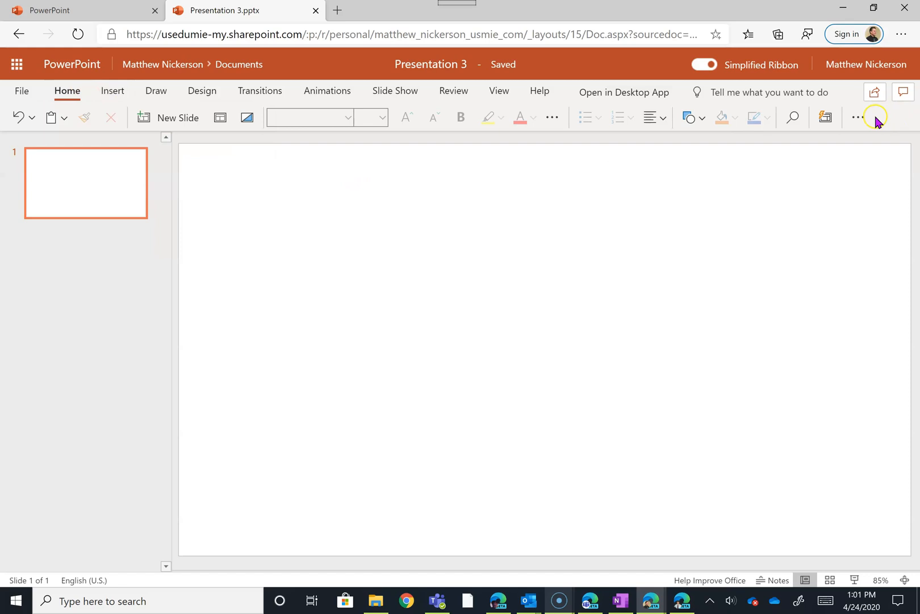
left_click(857, 117)
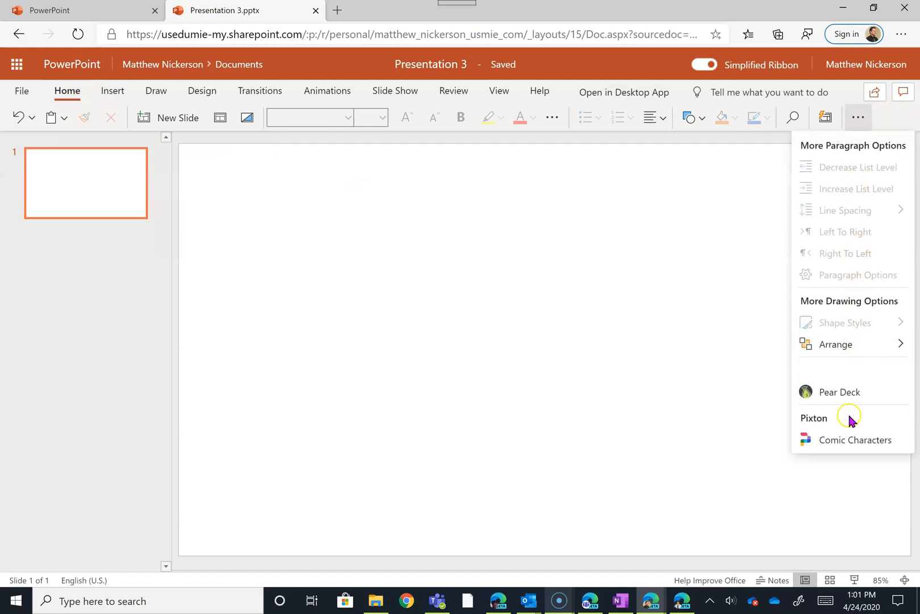
left_click(855, 439)
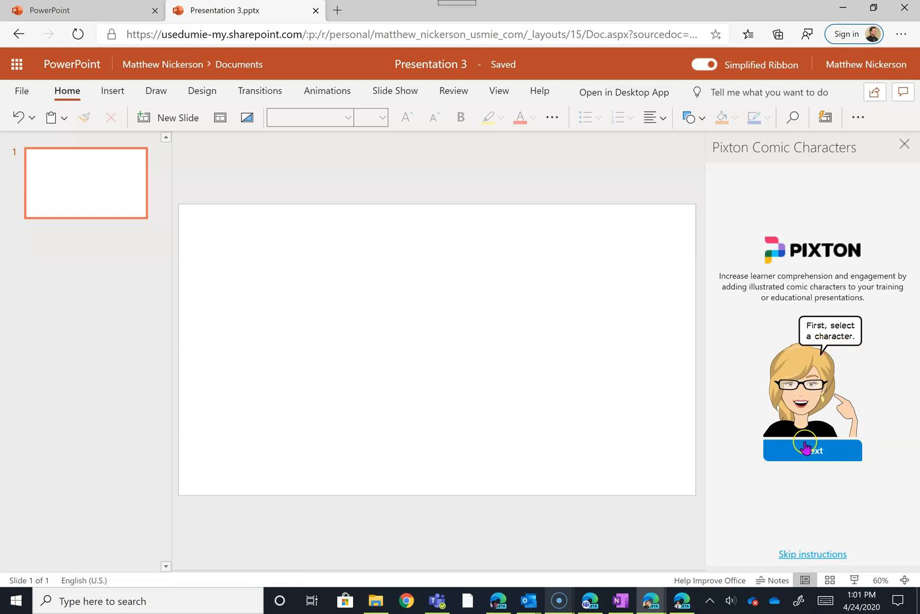
- Step through the Pixton introduction and browse the available characters
left_click(812, 450)
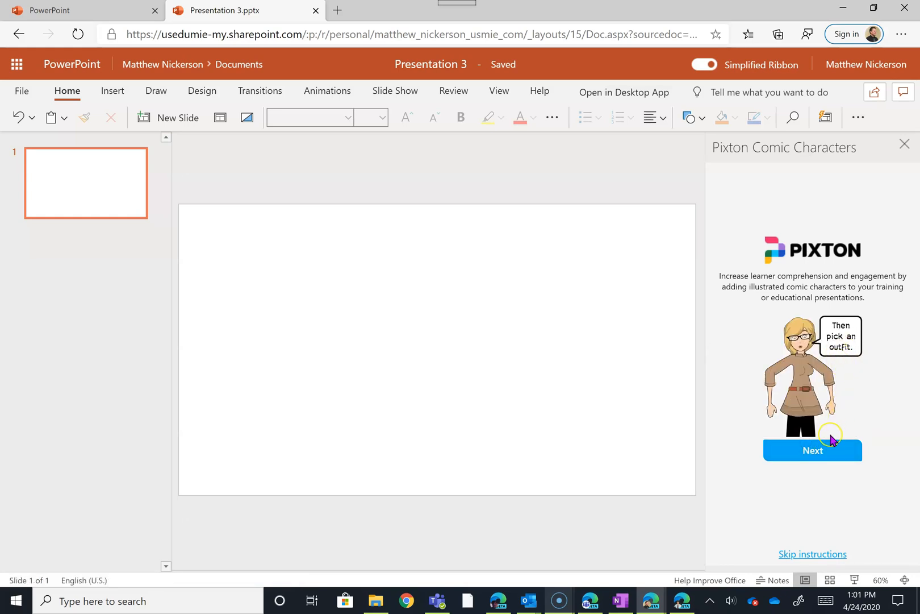
left_click(812, 450)
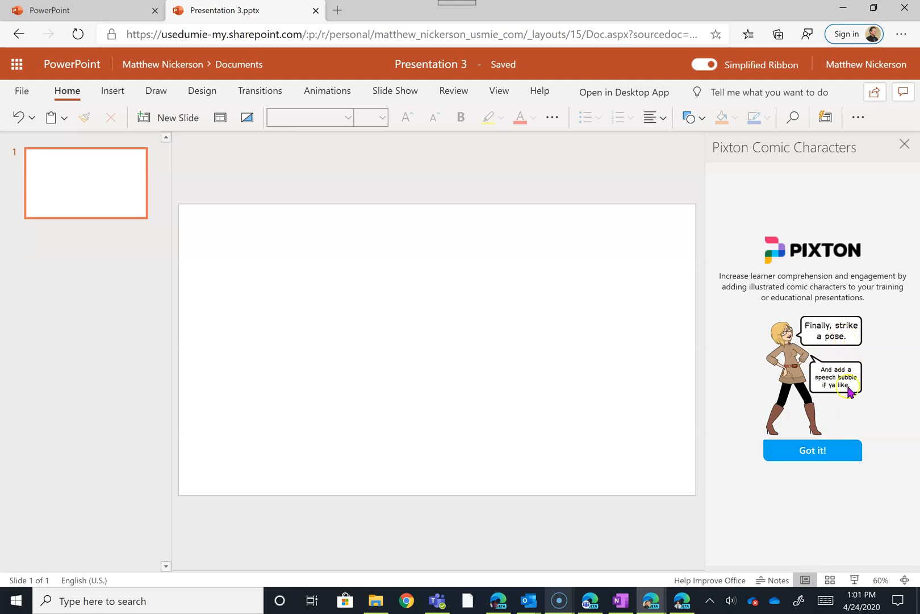
left_click(813, 450)
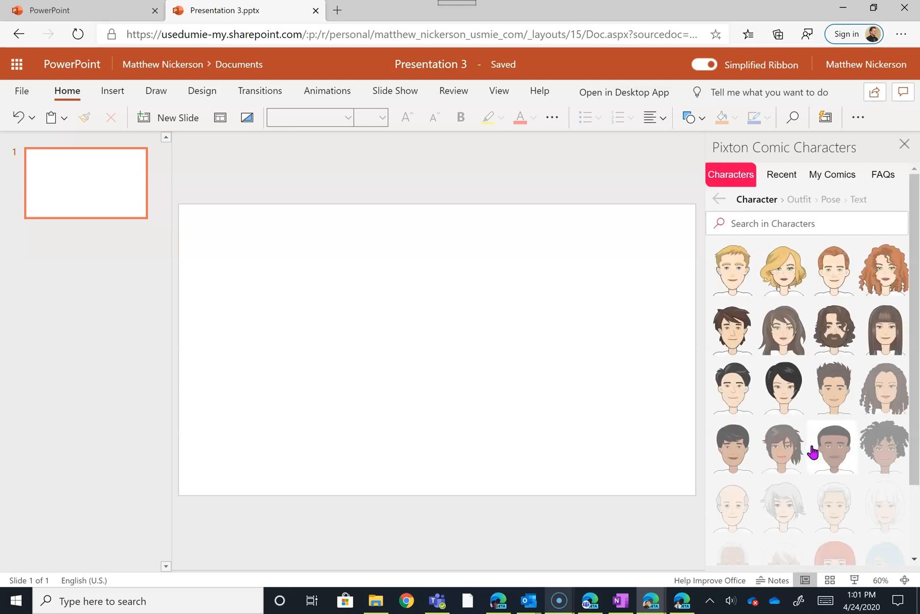
scroll("down", 3)
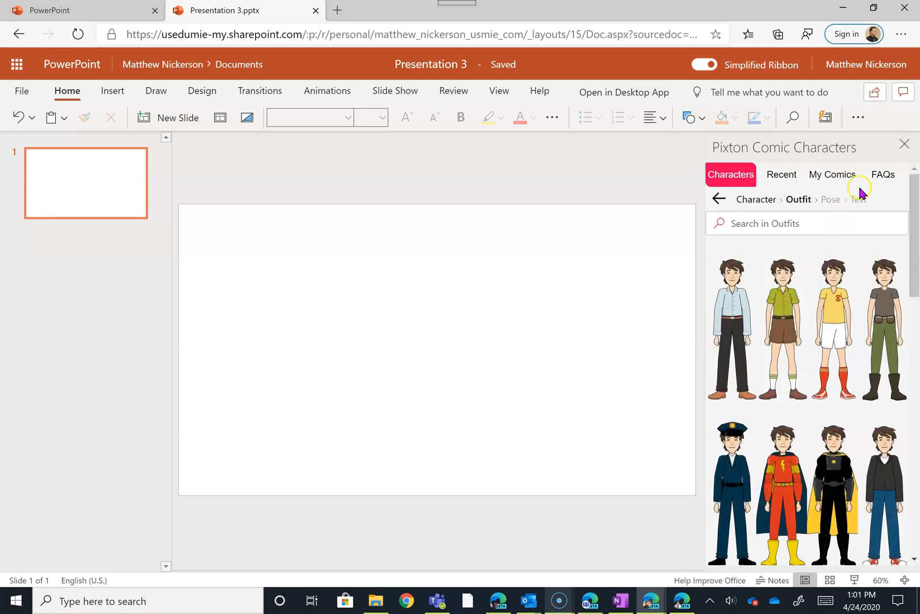
mouse_move(396, 308)
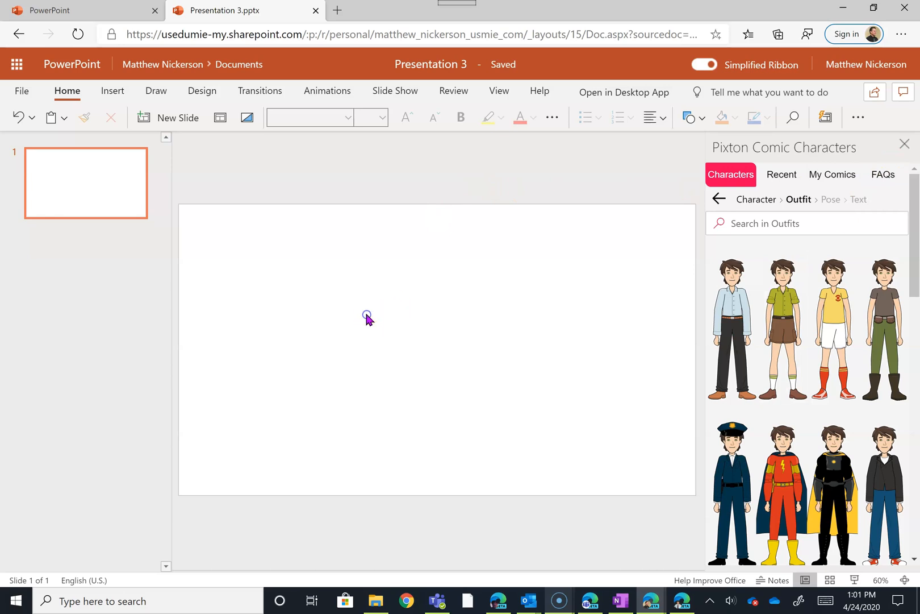
mouse_move(202, 91)
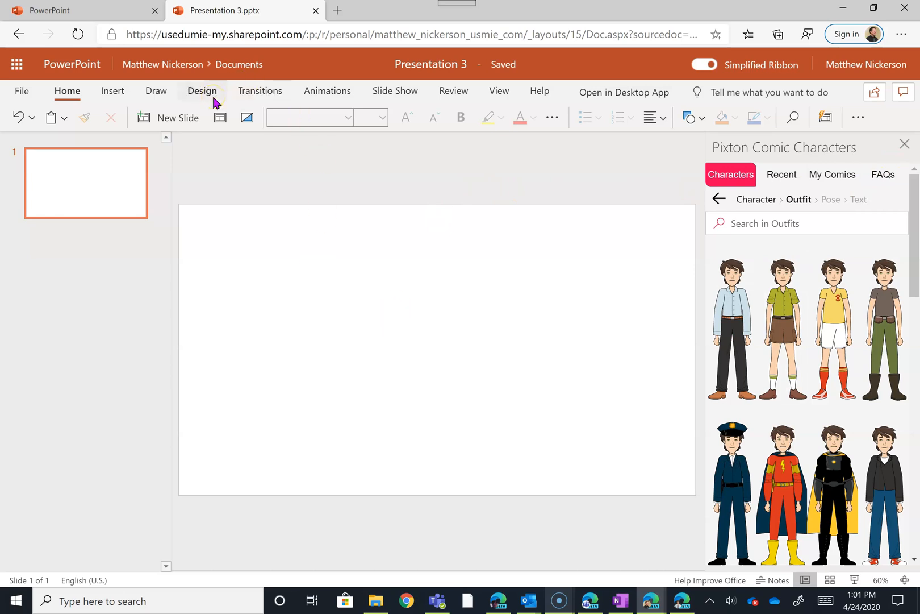
- Start a picture-from-file slide background from Design, cancelling the file browser for now
left_click(201, 91)
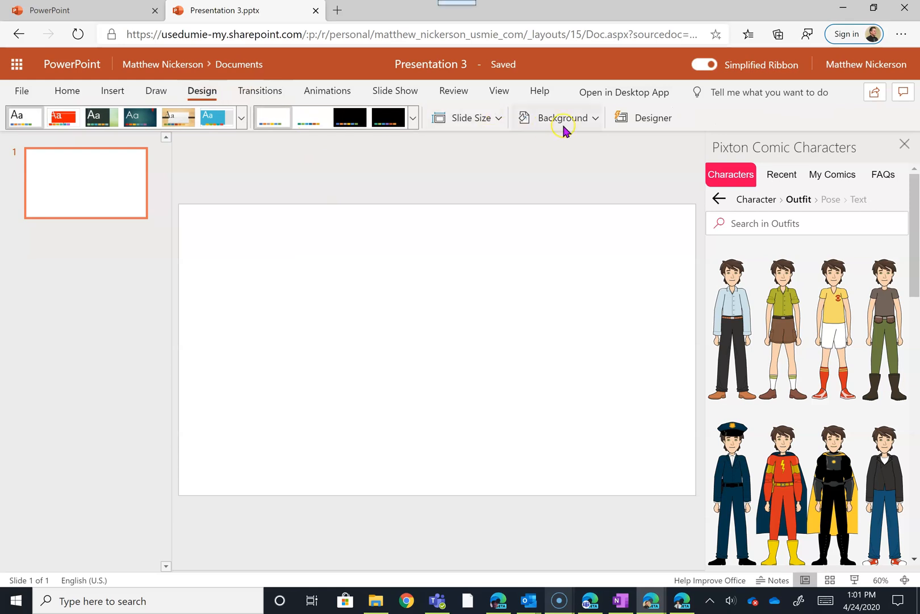
left_click(561, 118)
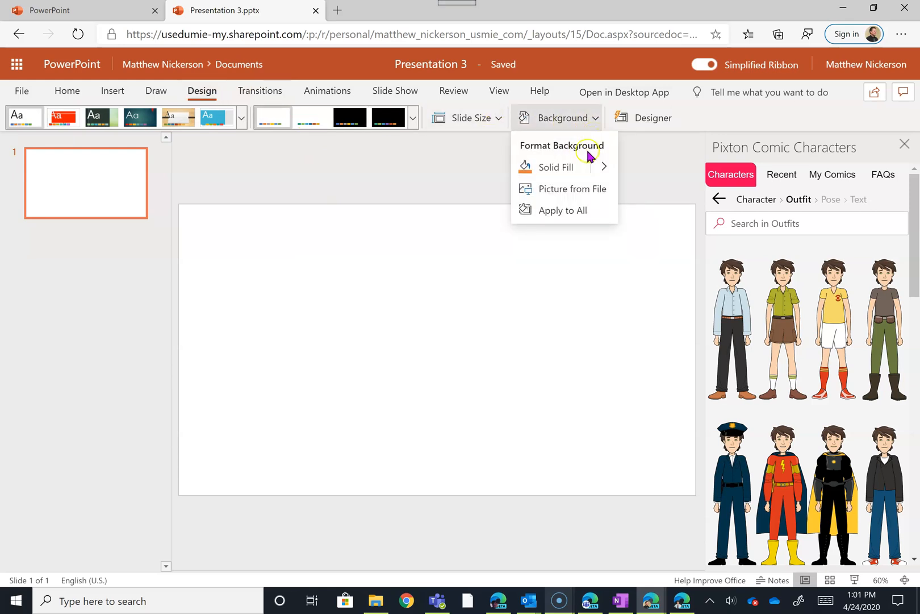
left_click(572, 189)
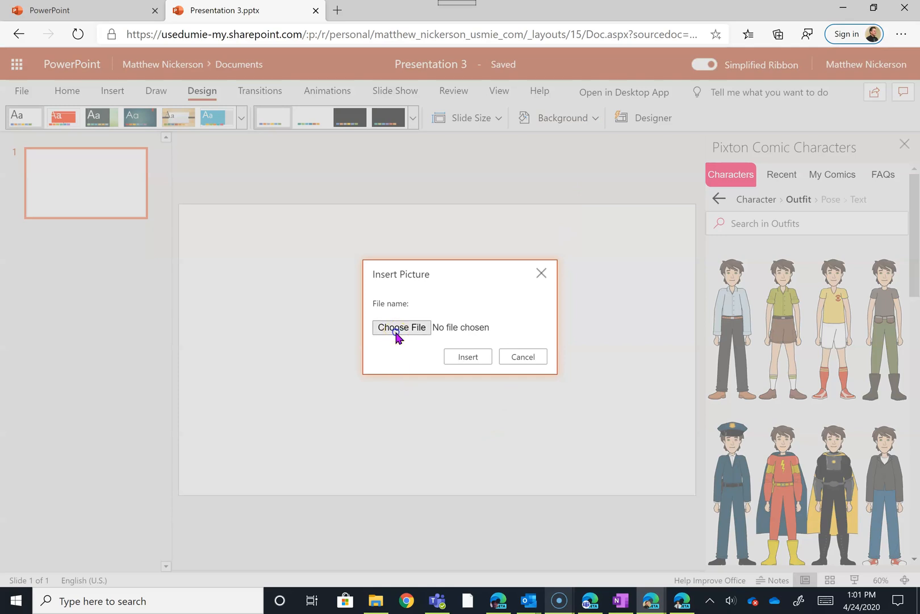
left_click(401, 327)
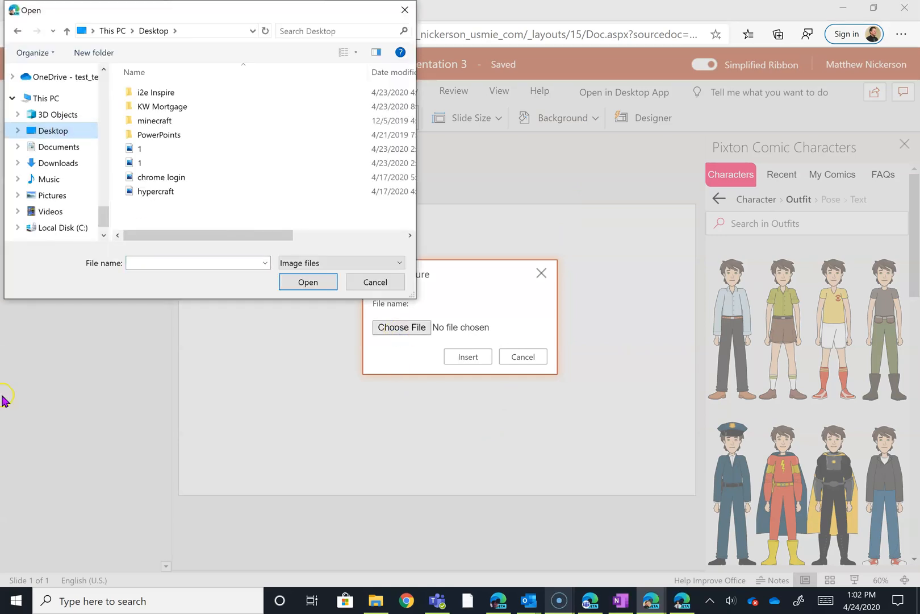
left_click(375, 282)
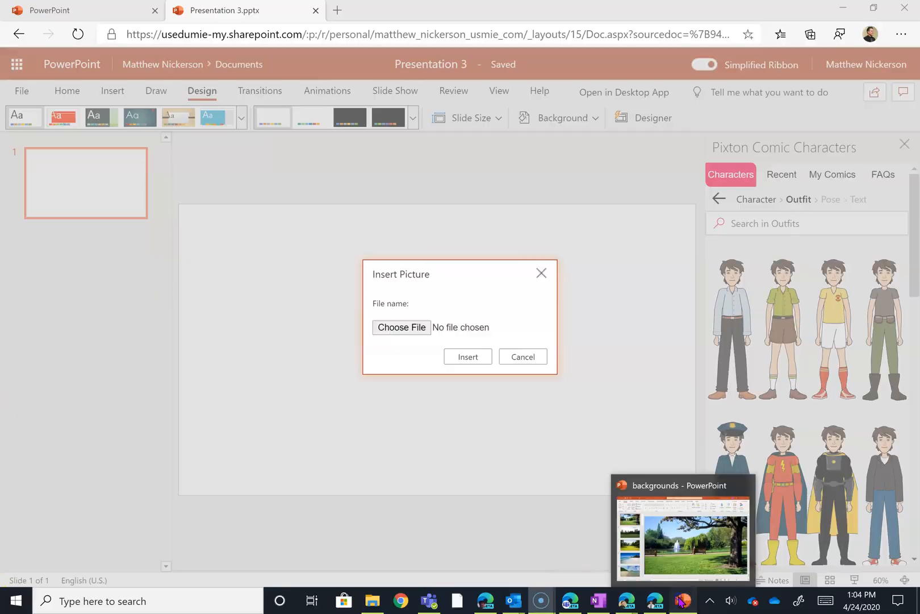
- In desktop PowerPoint's backgrounds deck, set slide 1's background to picture fill and choose its source
left_click(682, 531)
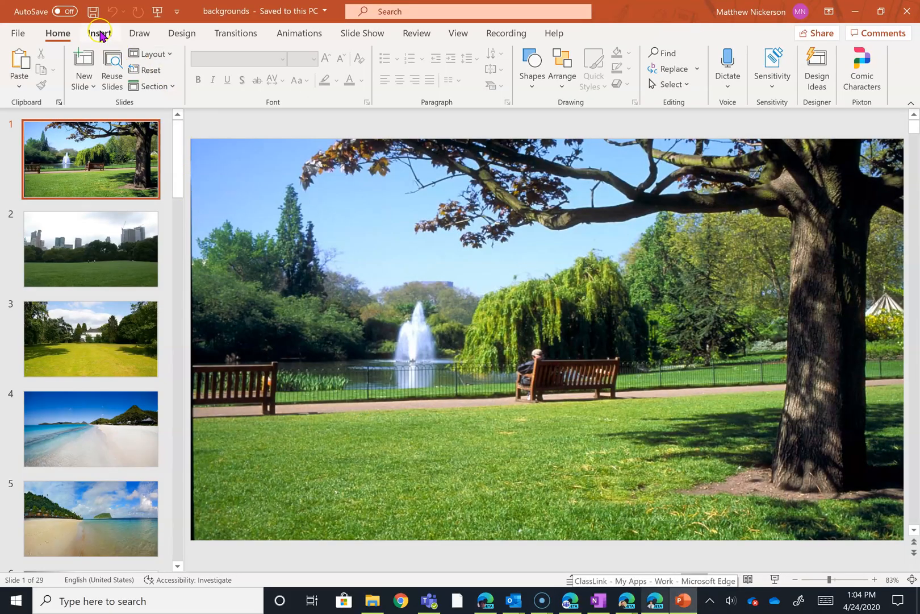
left_click(182, 33)
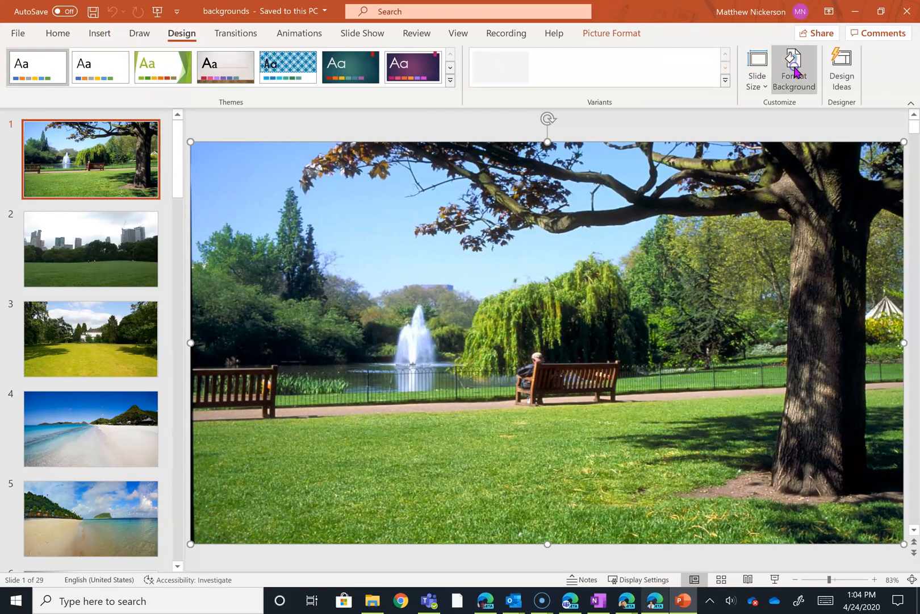
left_click(793, 69)
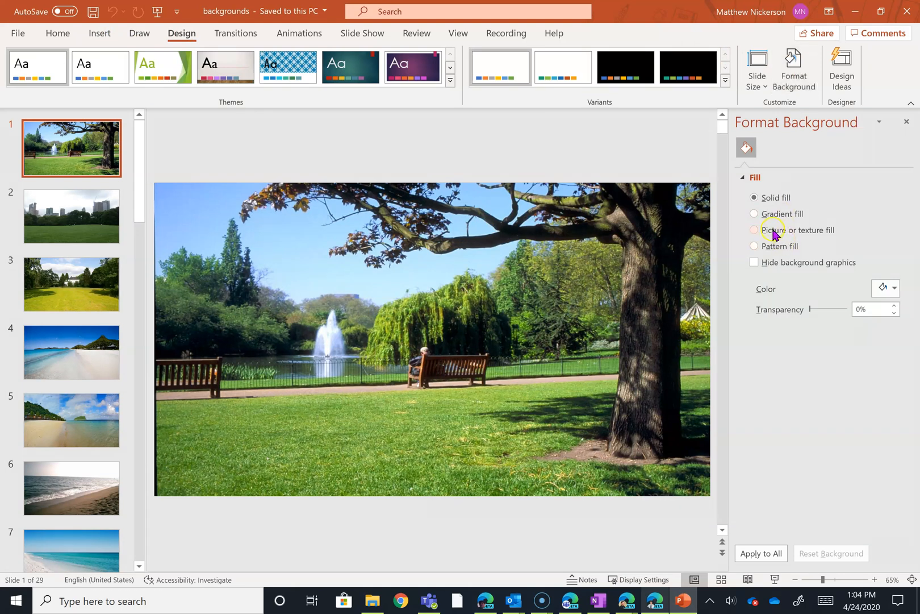
left_click(754, 230)
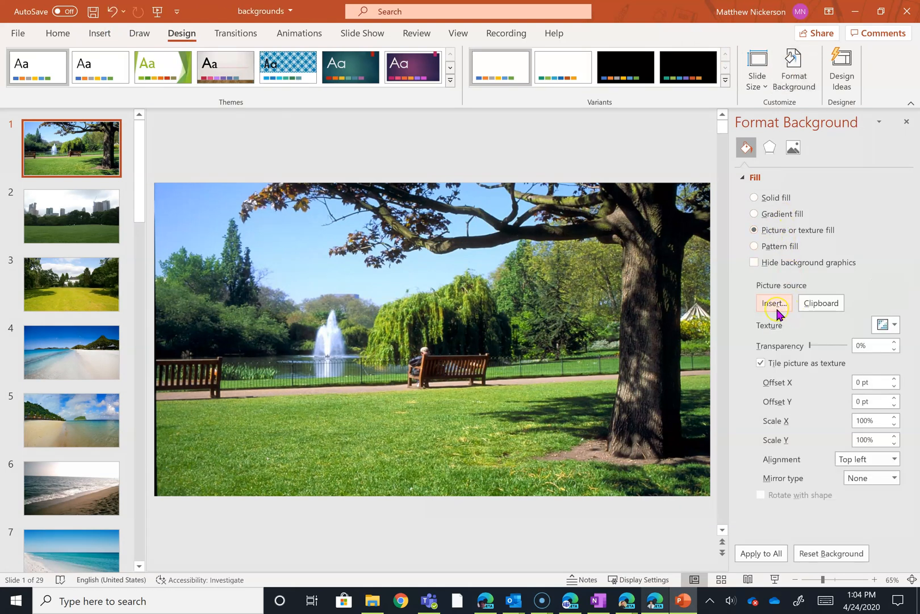
left_click(773, 303)
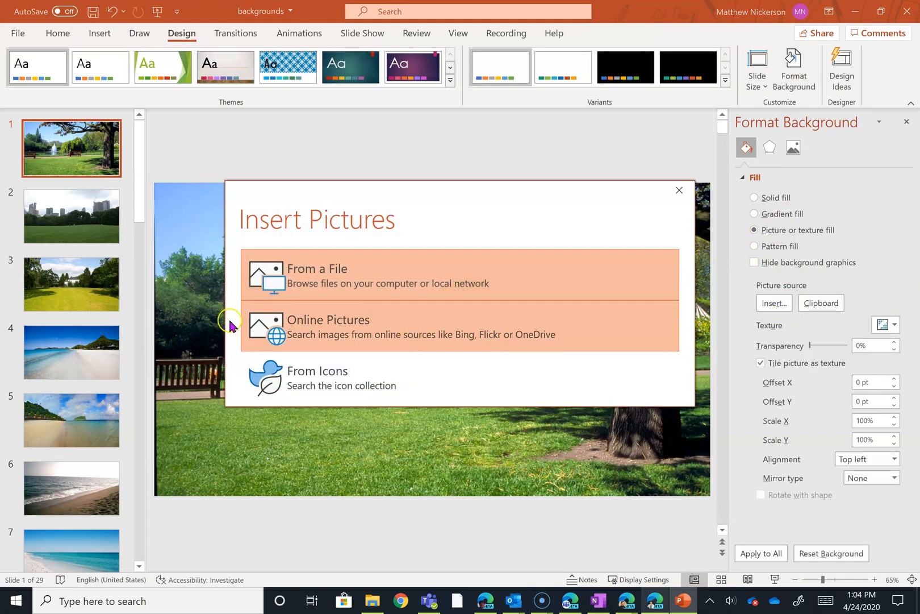
mouse_move(328, 306)
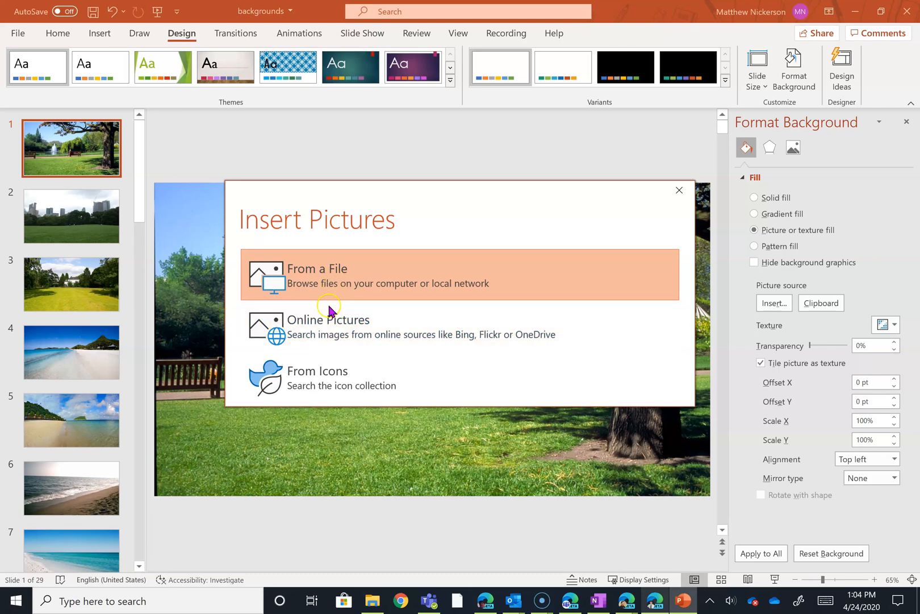
mouse_move(798, 180)
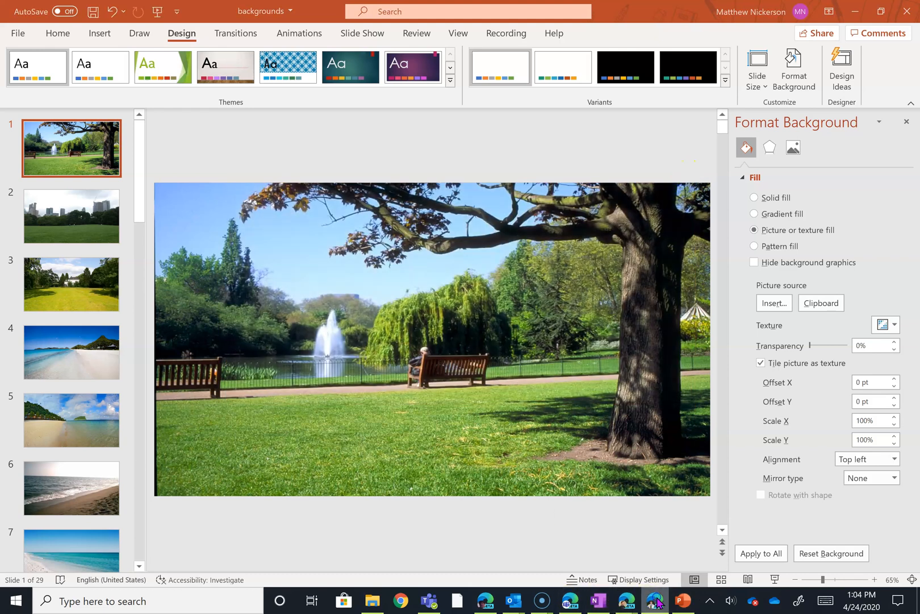
mouse_move(626, 600)
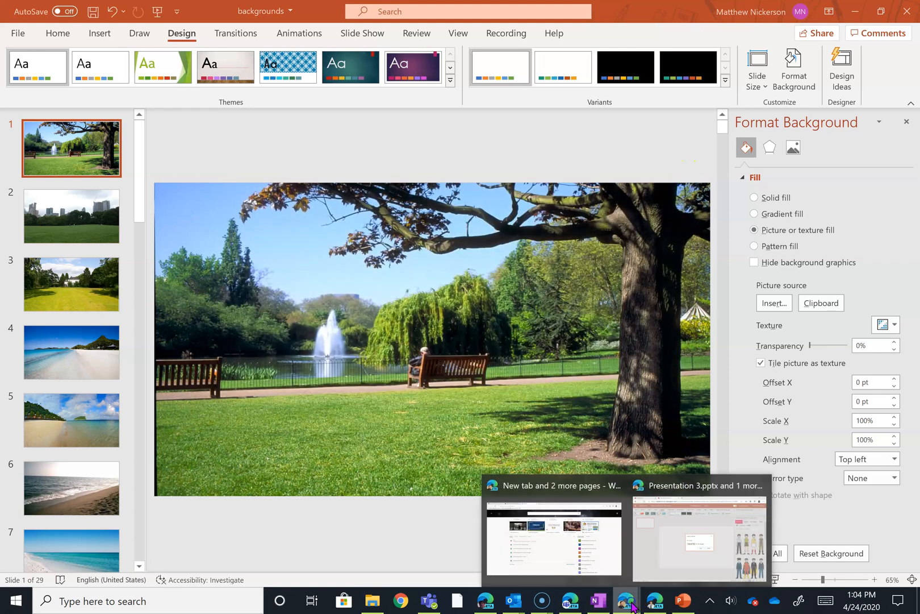
- Back in the online deck, browse to Desktop > backgrounds > backgrounds with image previews on
left_click(700, 536)
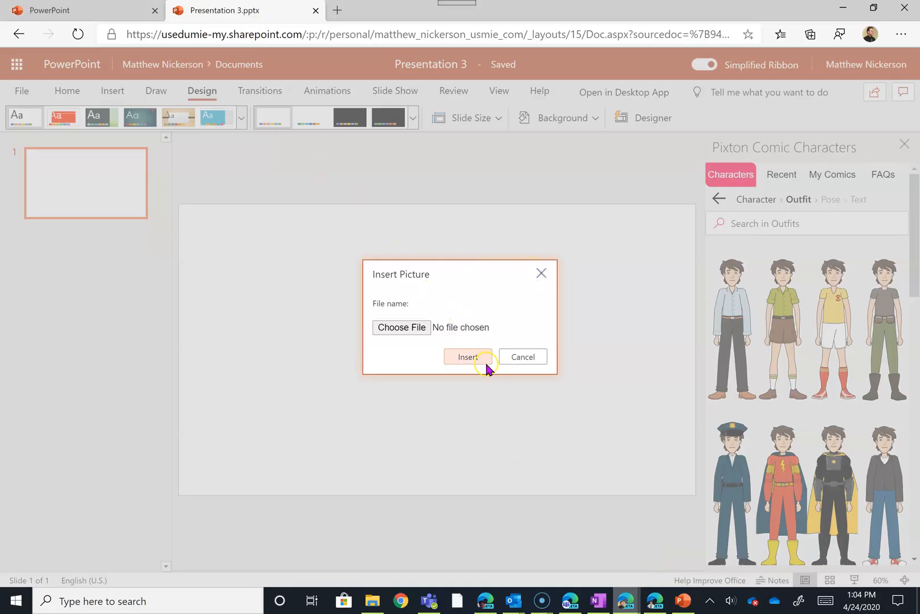
left_click(401, 327)
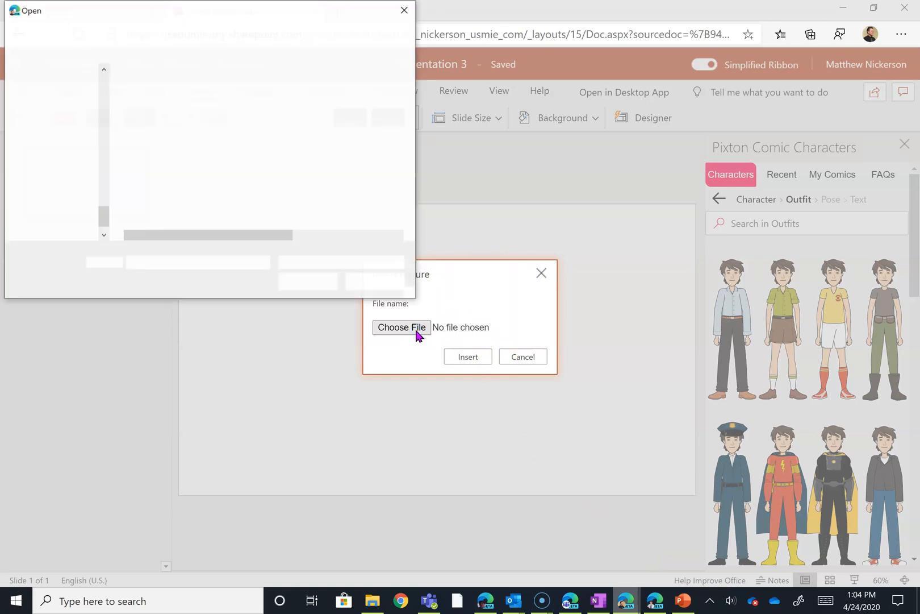
left_click(401, 327)
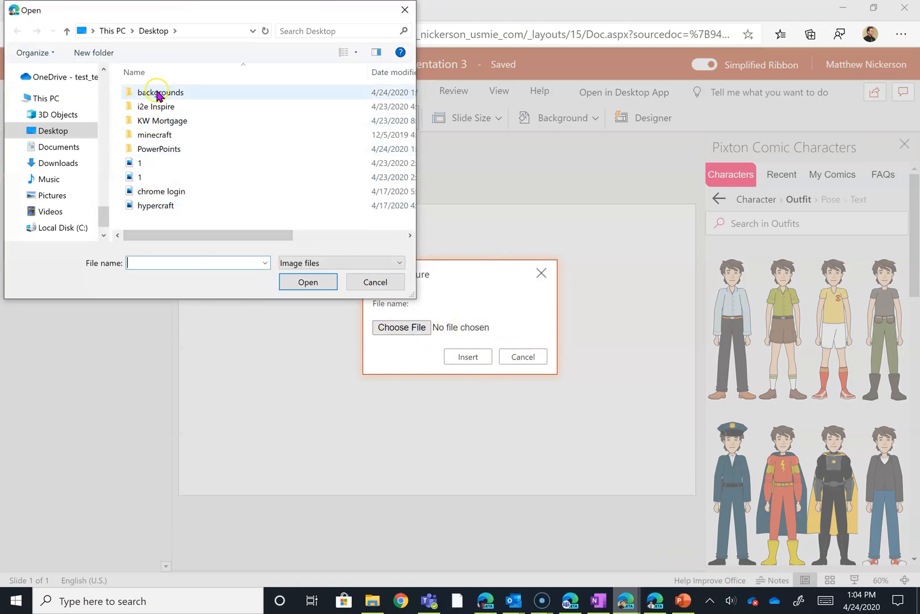
double_click(160, 92)
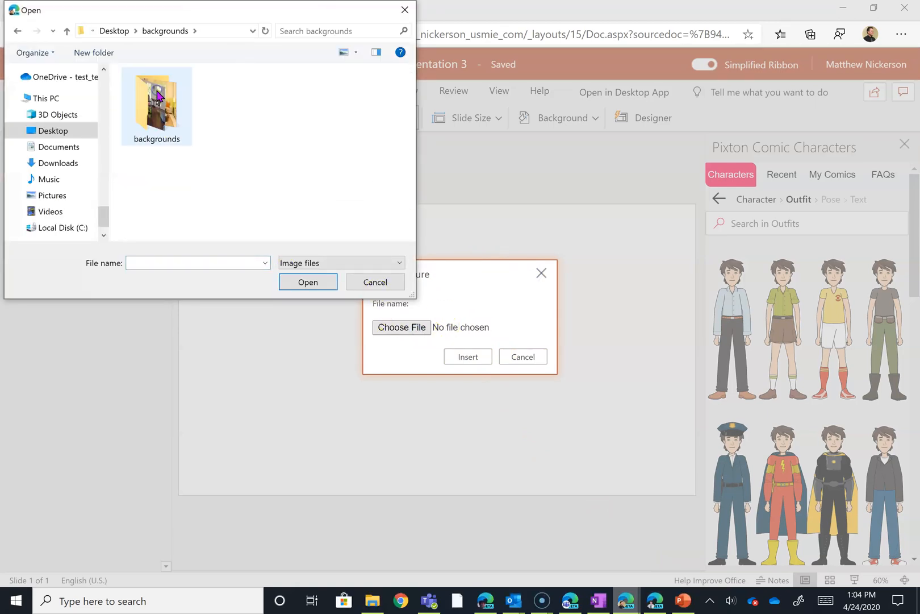
double_click(156, 106)
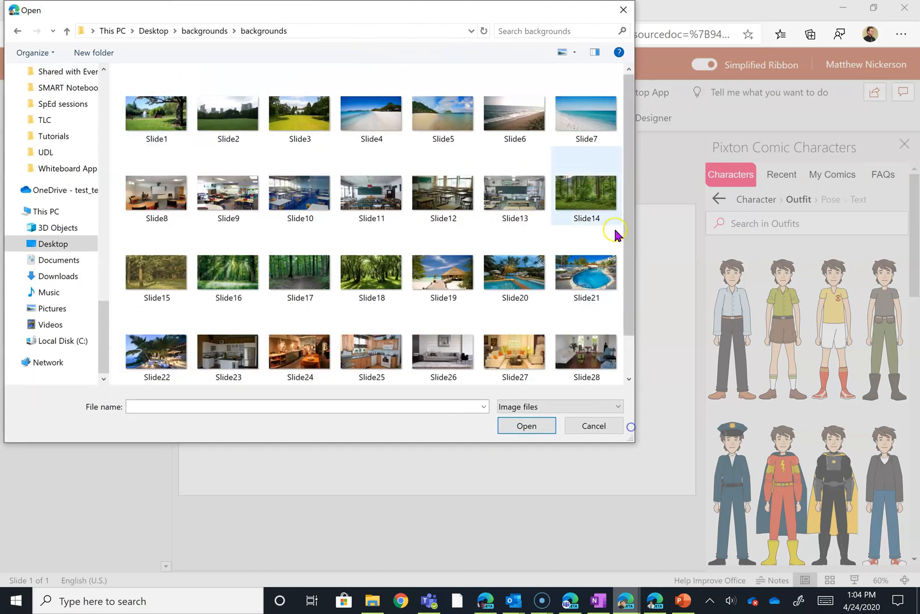
left_click(595, 52)
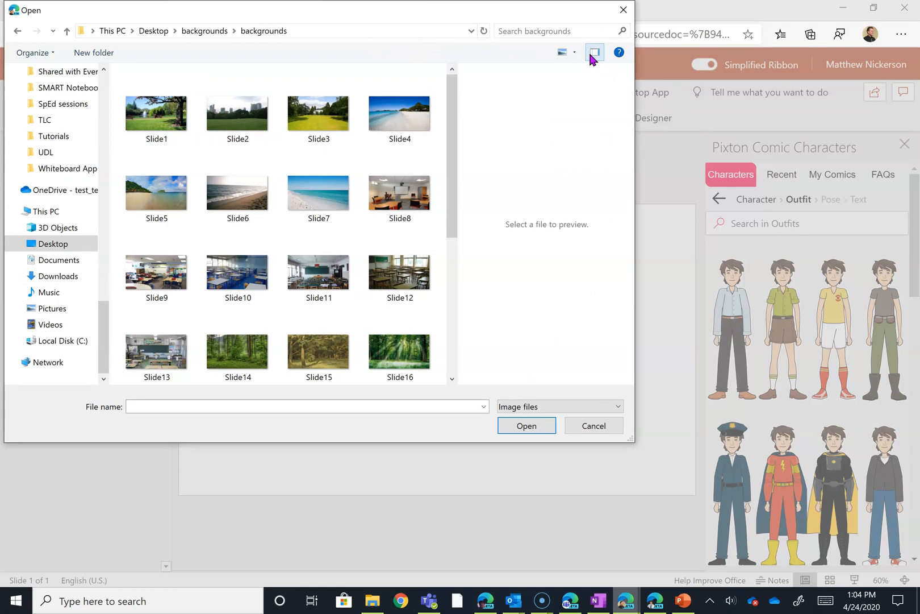
- Pick the Slide16 sunlit forest image and apply it as the slide background
left_click(399, 192)
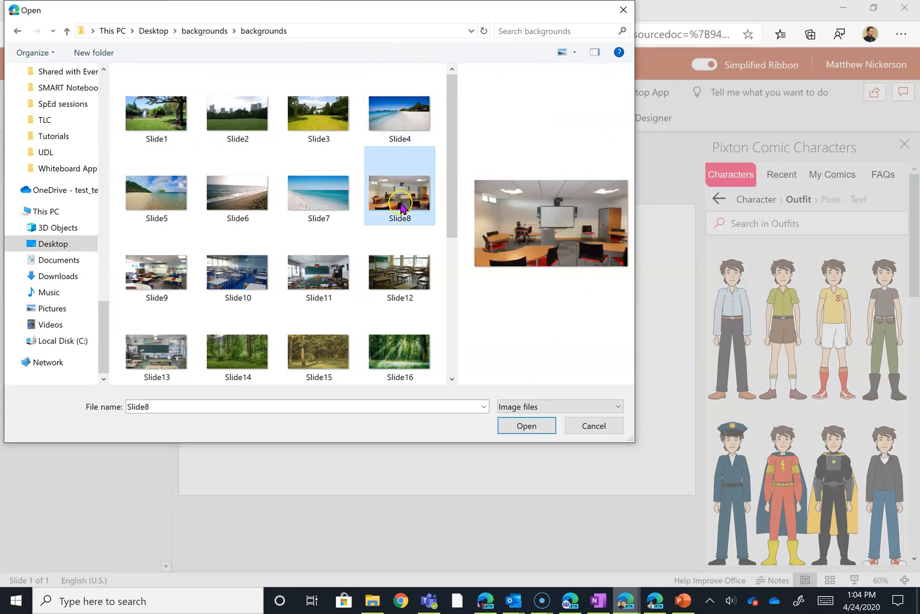
left_click(399, 348)
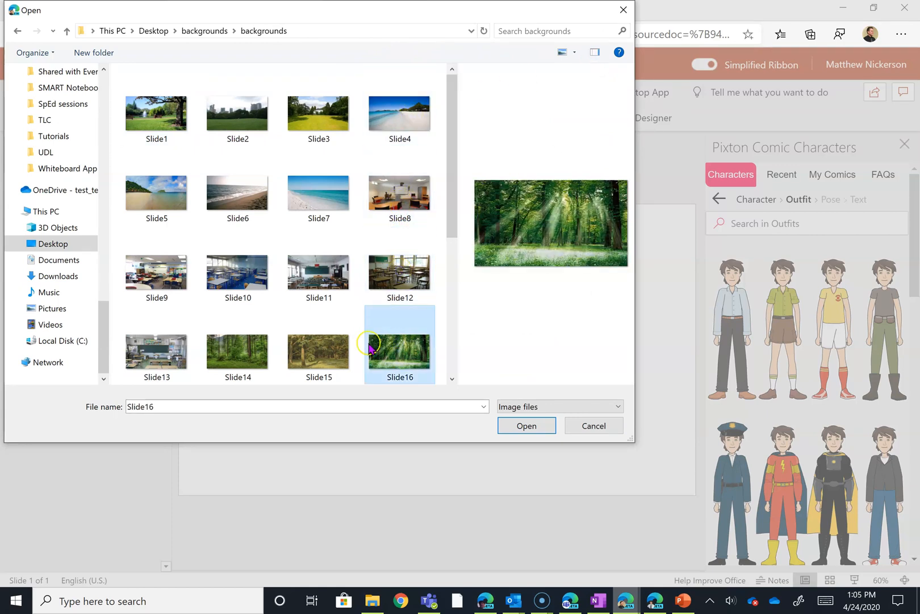
left_click(318, 355)
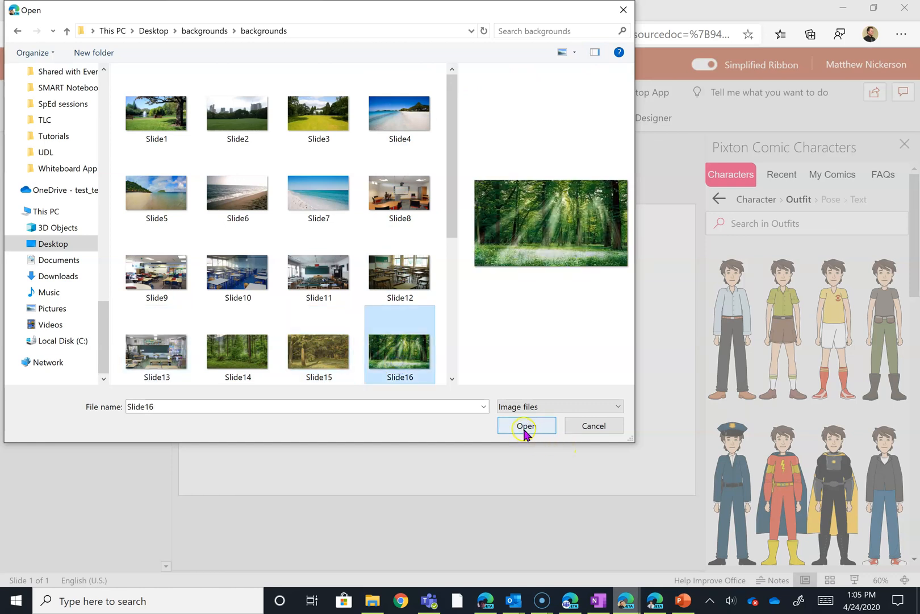
left_click(526, 424)
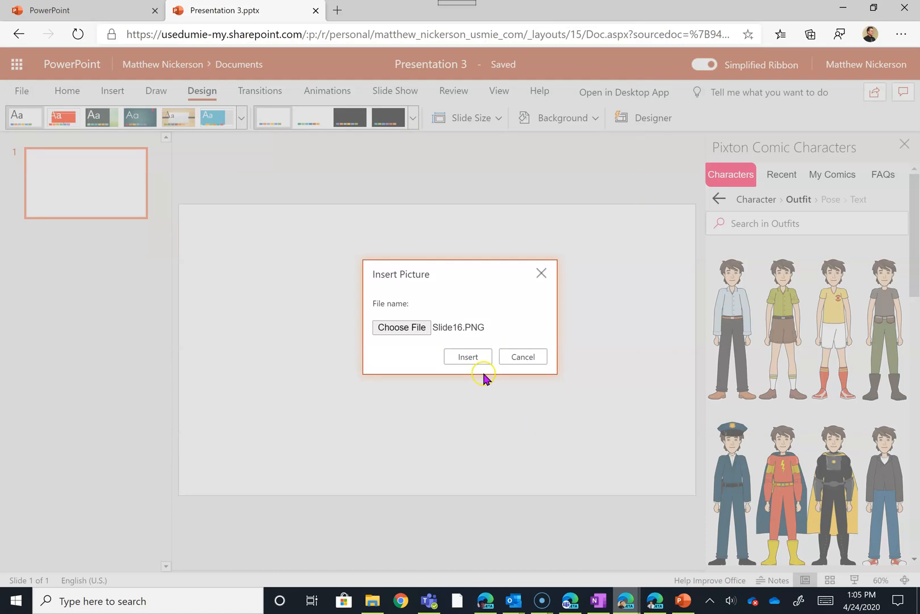
left_click(468, 357)
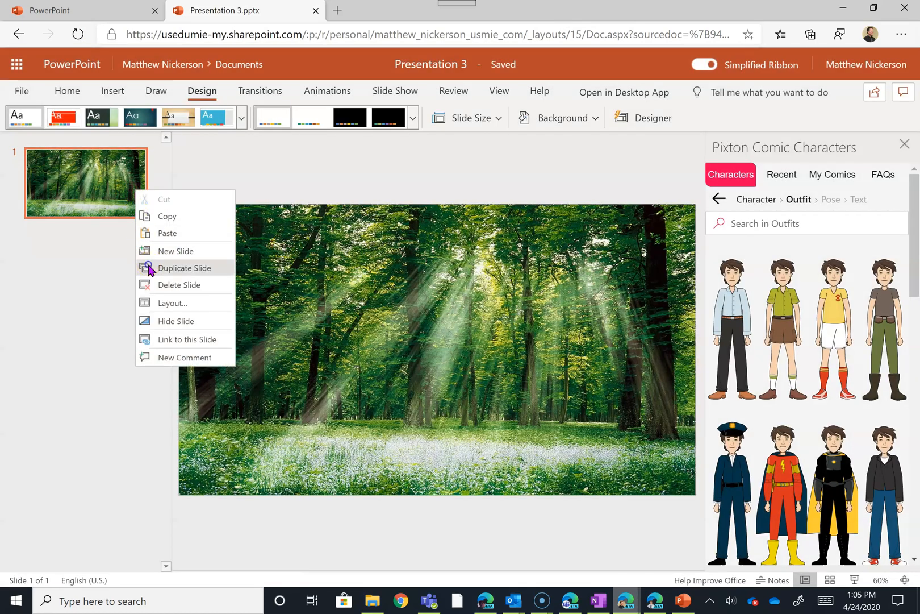
- Duplicate the forest slide three times to get four identical forest slides
left_click(184, 268)
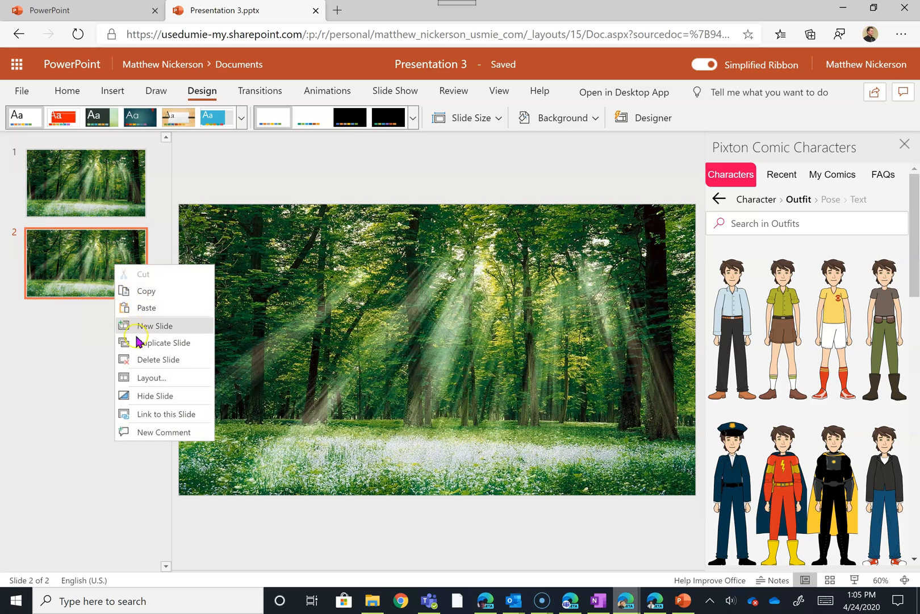
left_click(155, 325)
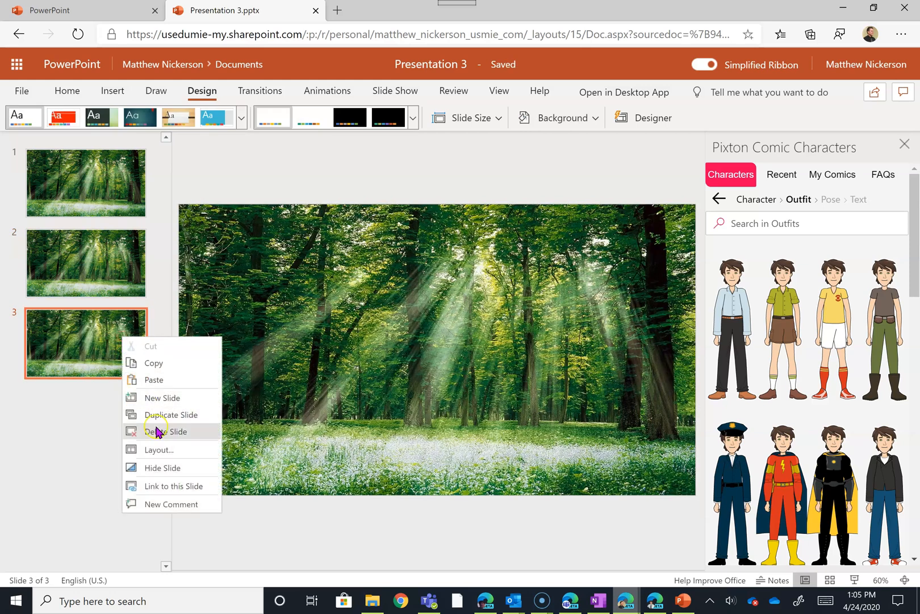
left_click(171, 413)
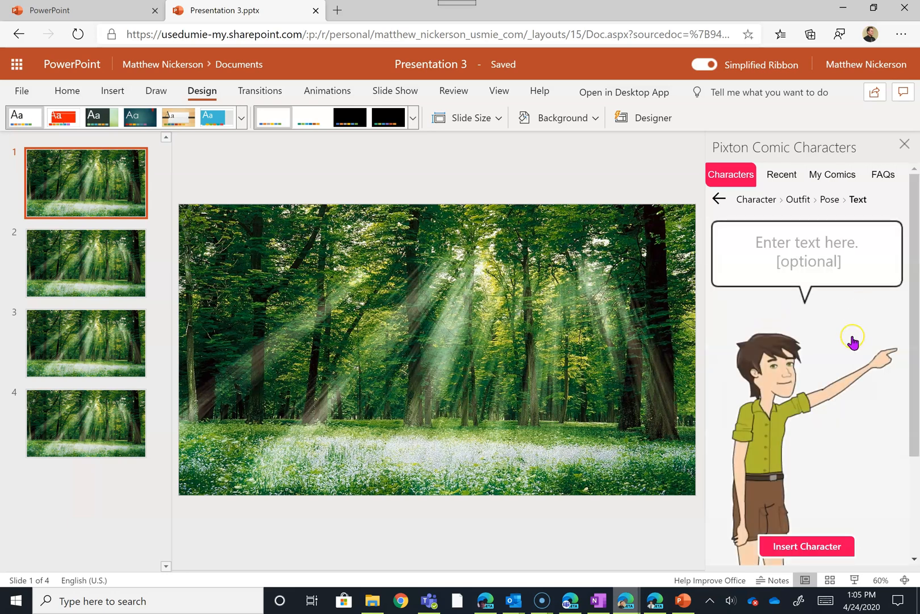
- Insert a pointing character on slide 1 saying 'The text will get really small when you'
left_click(806, 546)
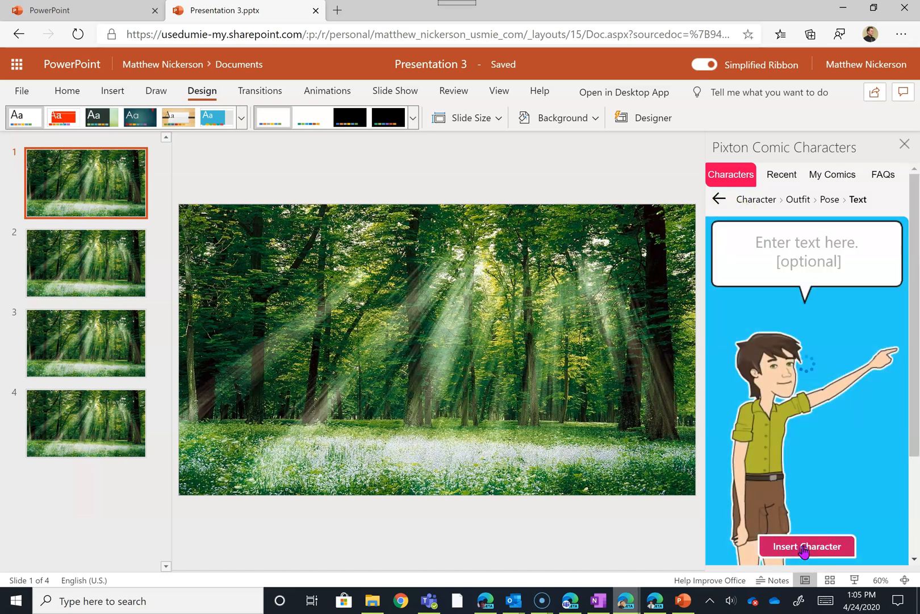
left_click(805, 546)
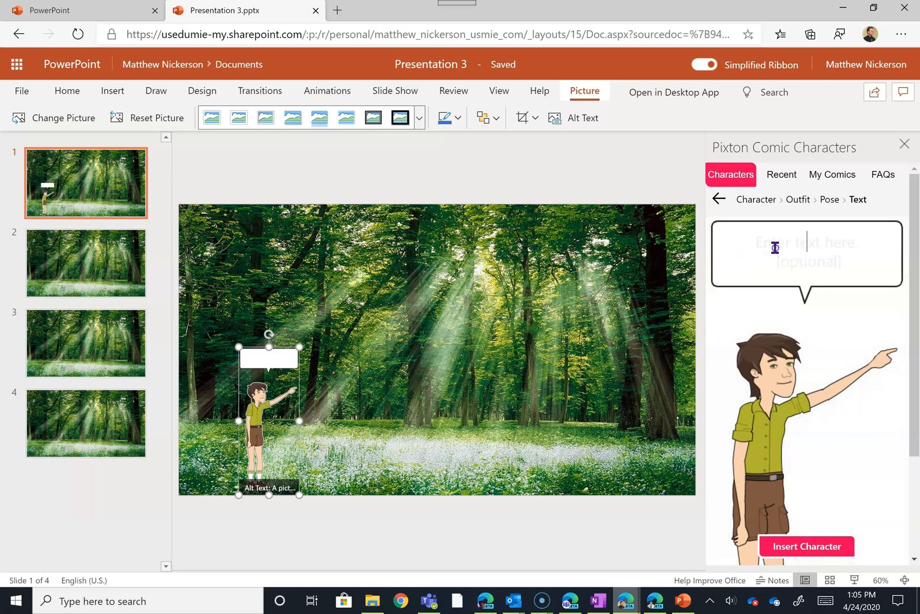
type("T")
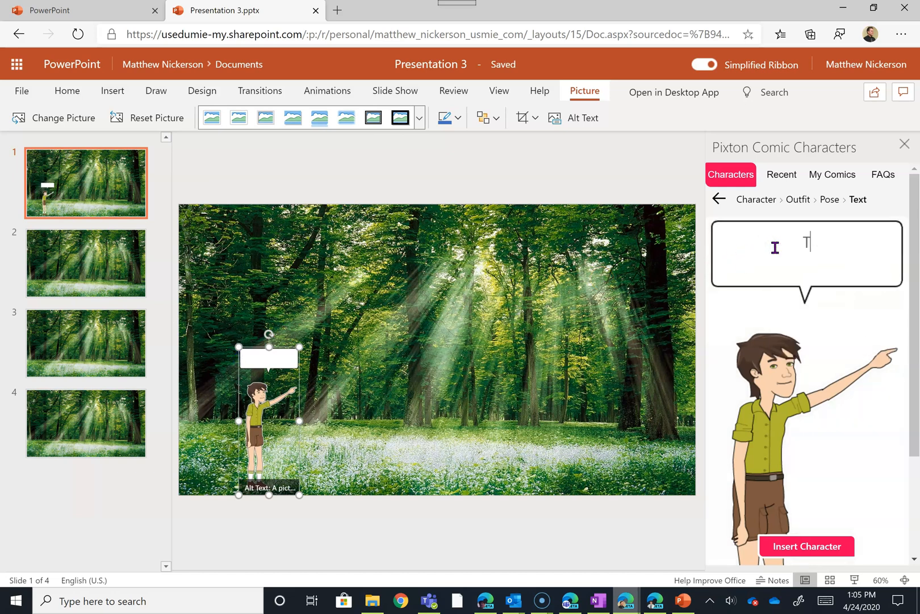
type("The text w")
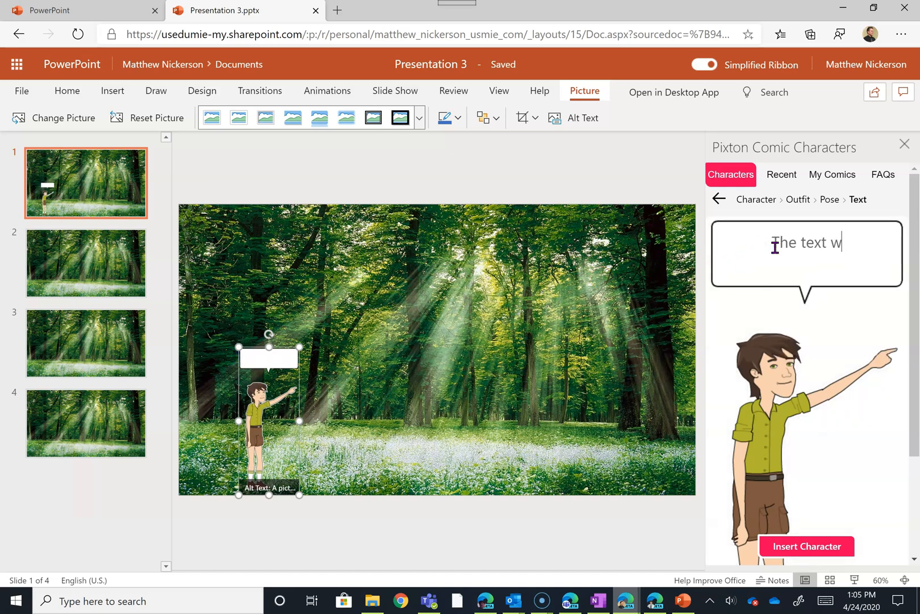
type("ill get")
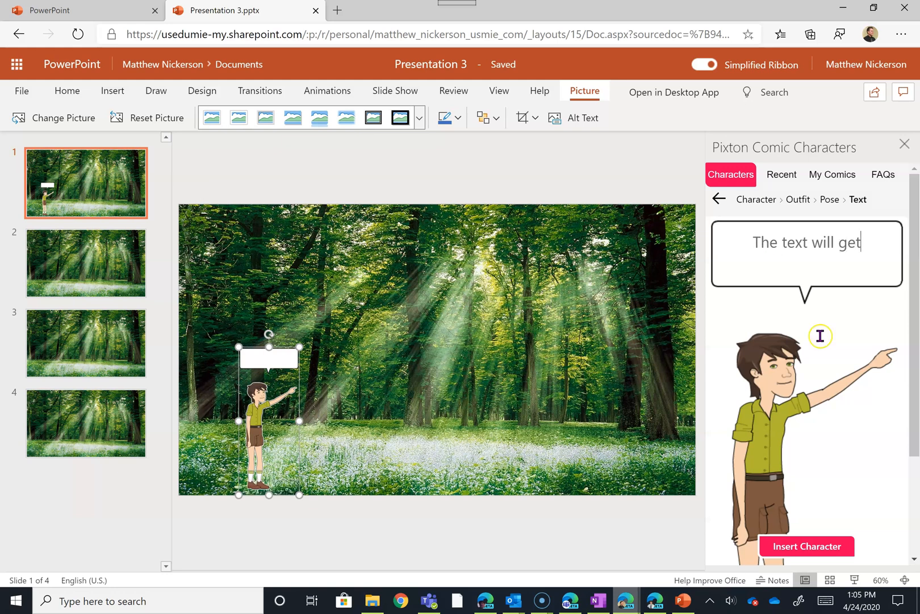
type("really s")
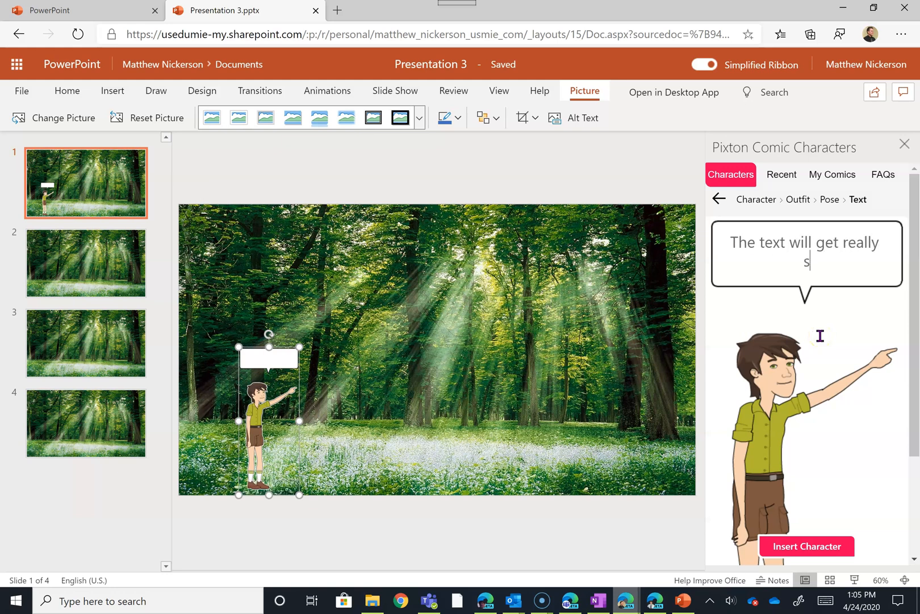
type("mall")
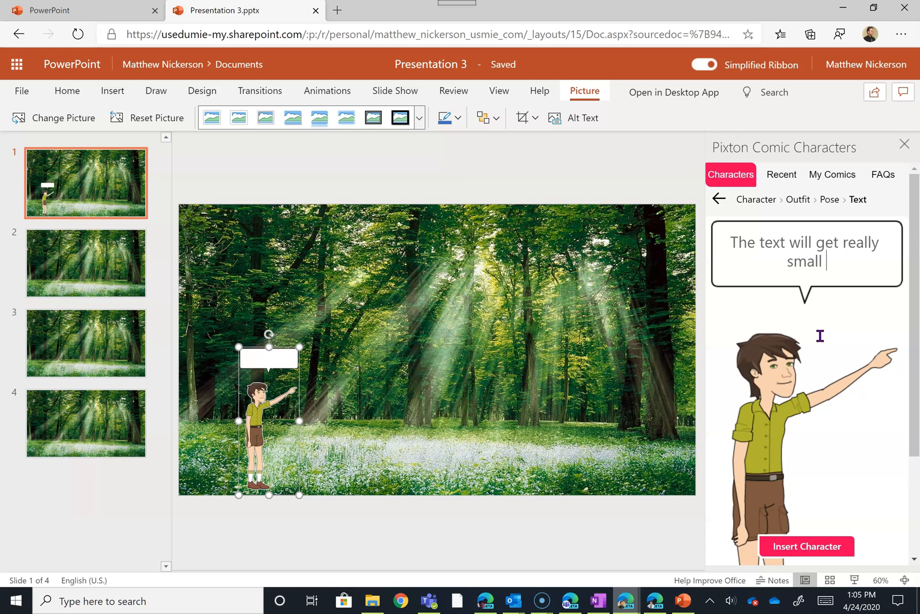
type("whn")
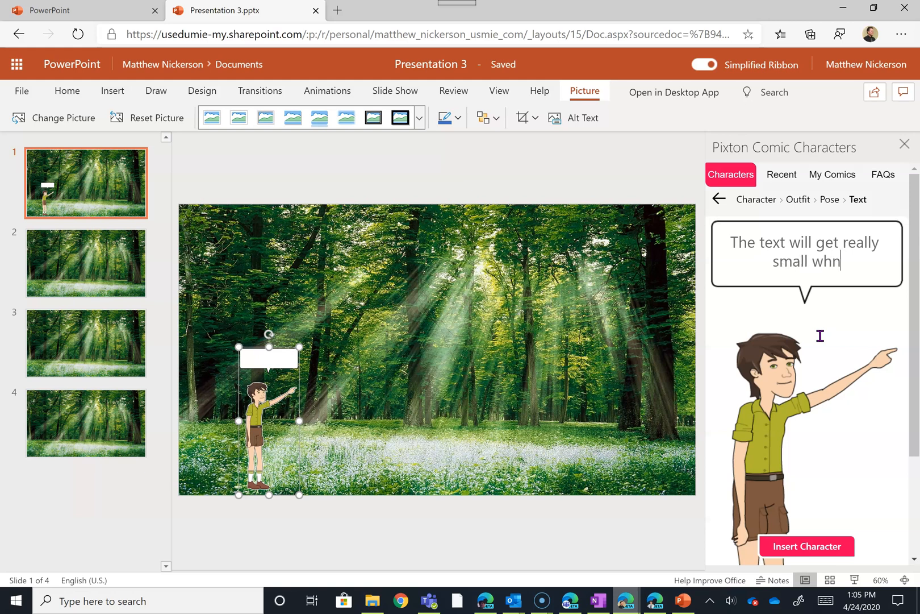
type("en you")
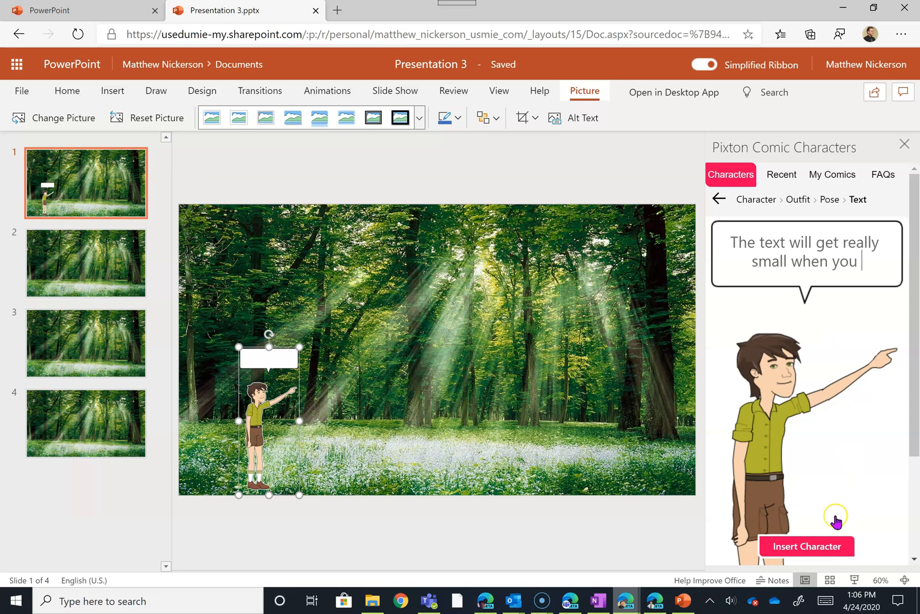
left_click(806, 545)
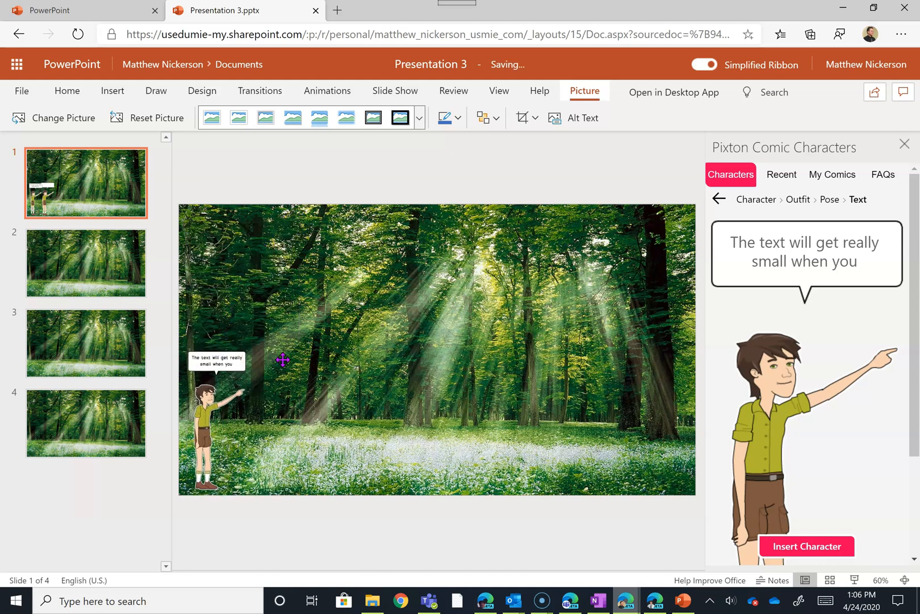
- Draw a callout speech bubble on slide 1 and fill it white
left_click(718, 199)
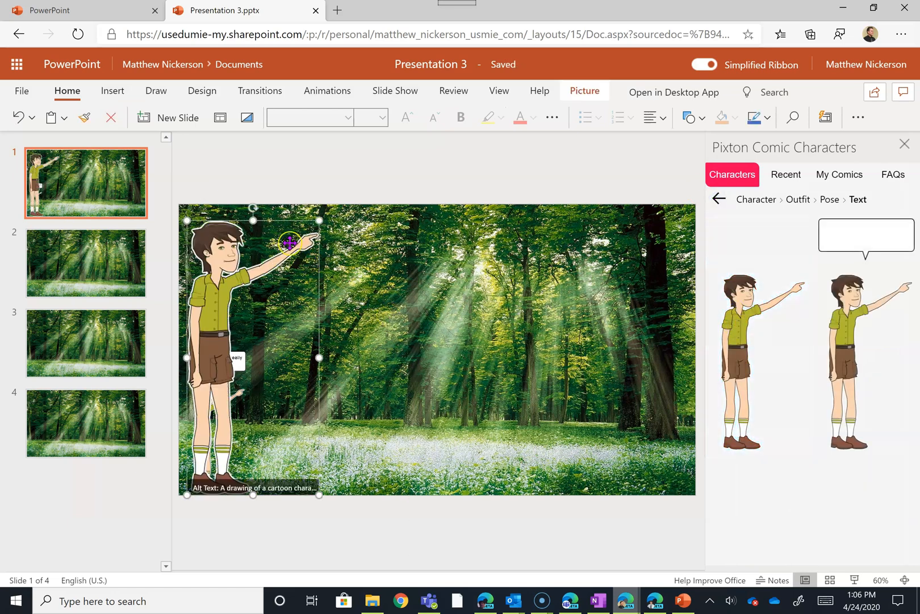
mouse_move(186, 220)
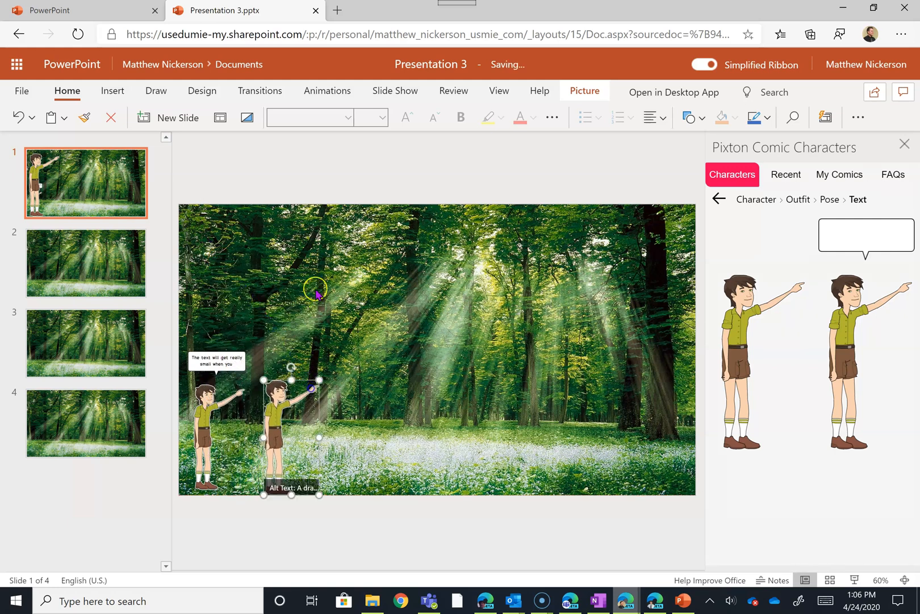
left_click(112, 90)
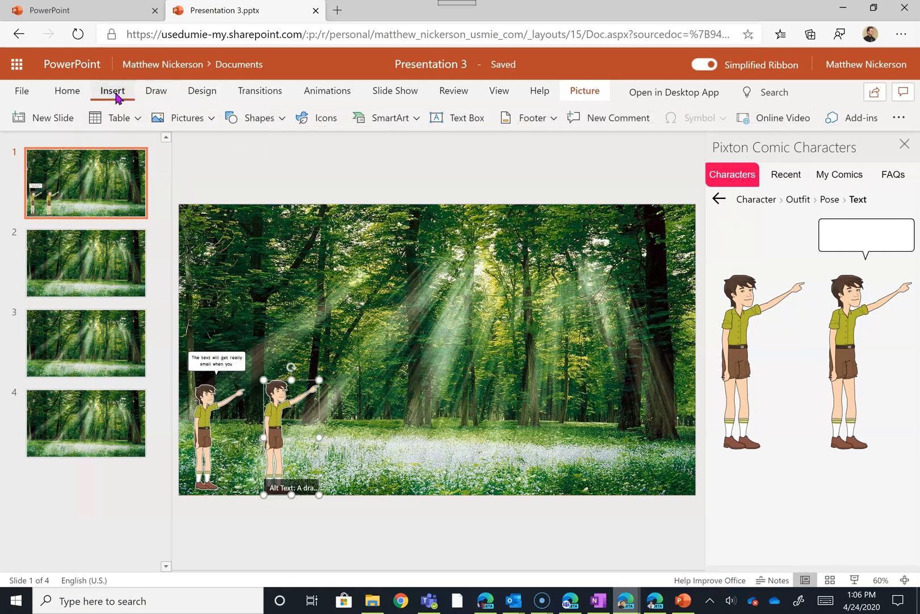
left_click(257, 117)
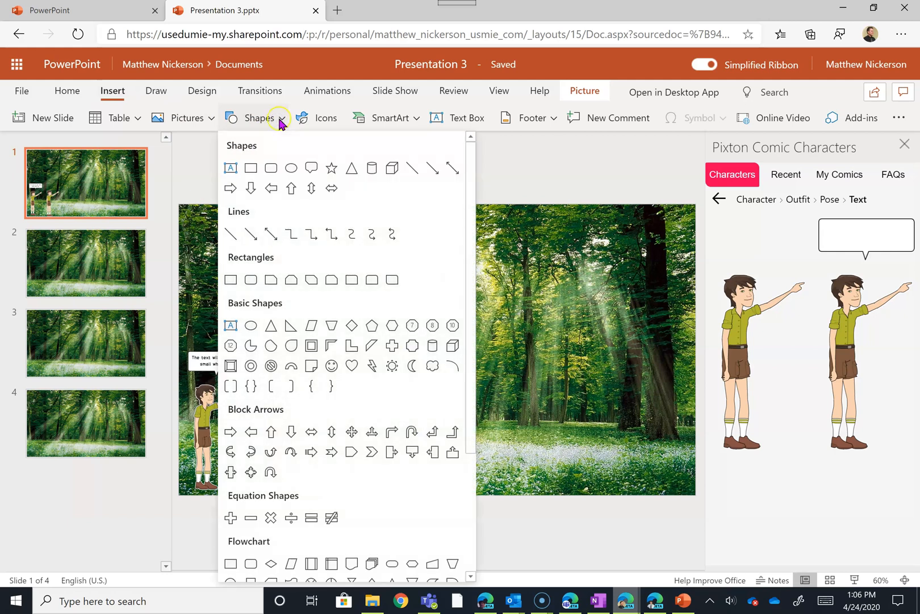
mouse_move(291, 517)
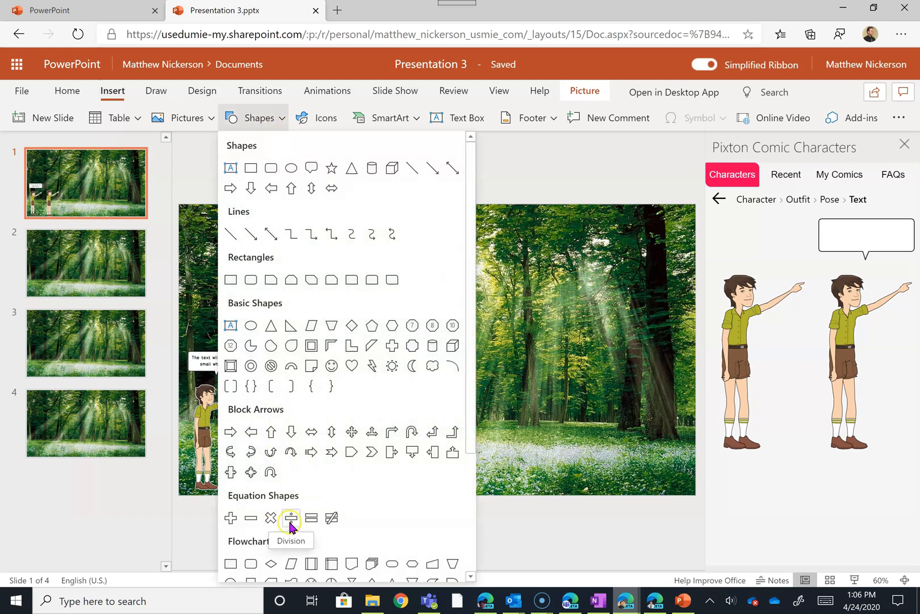
scroll("down", 3)
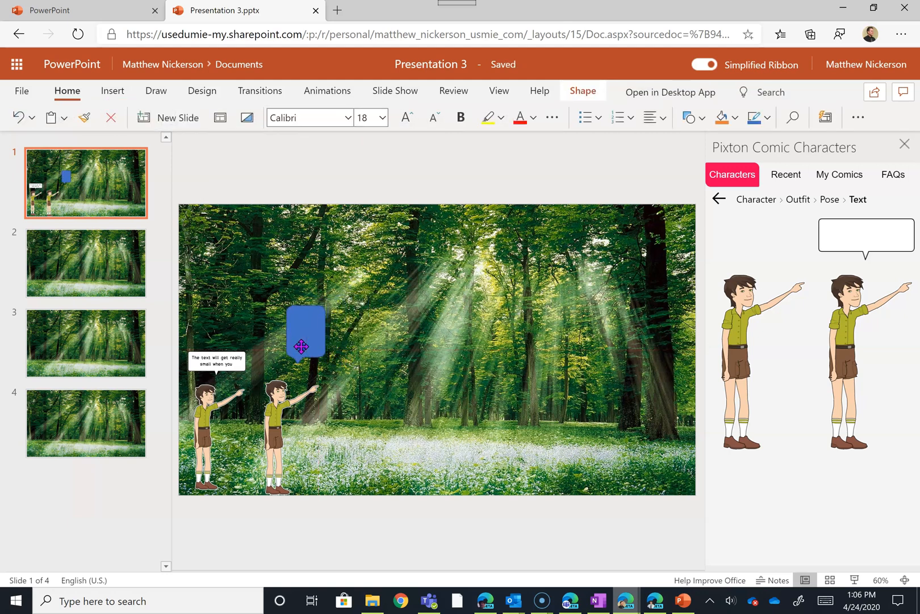
left_click(305, 331)
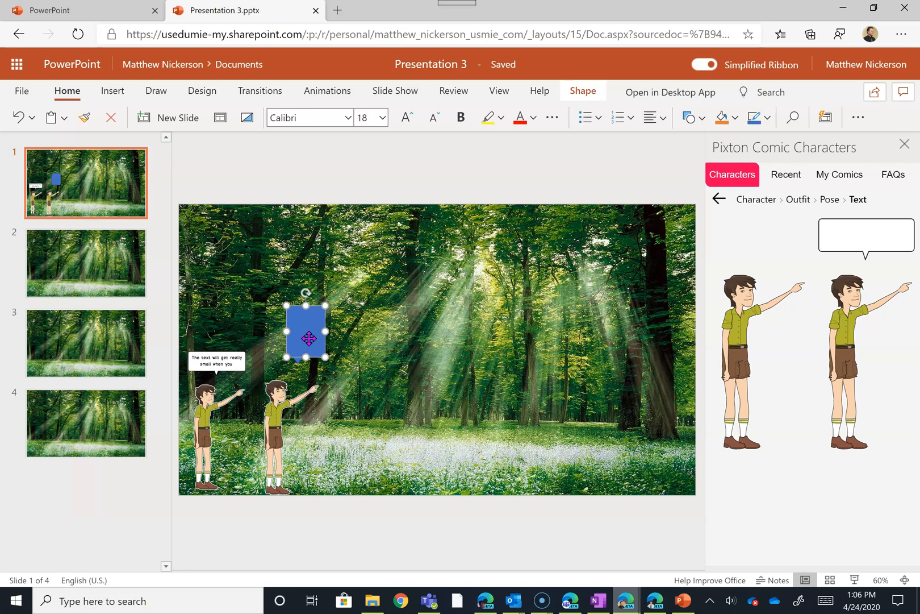
left_click(720, 117)
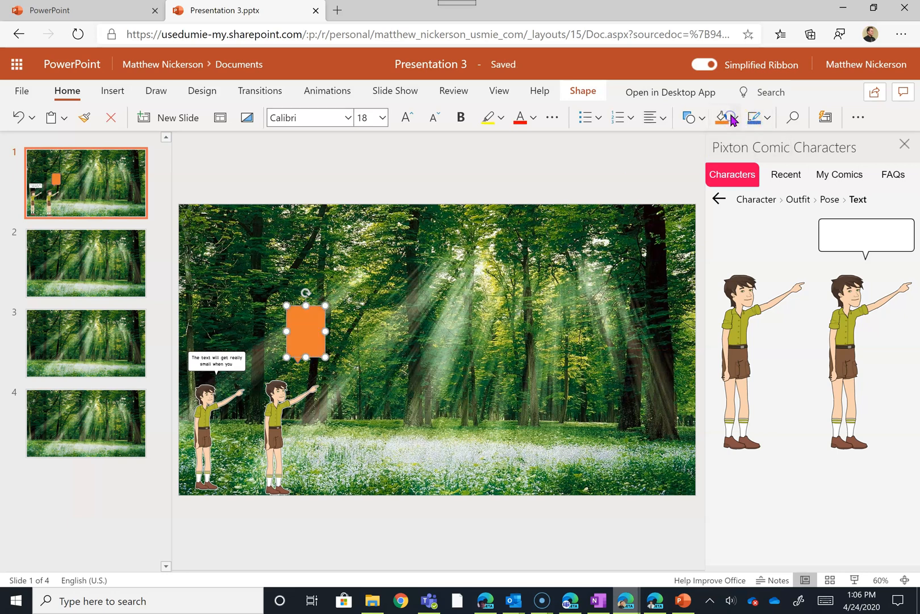
left_click(722, 117)
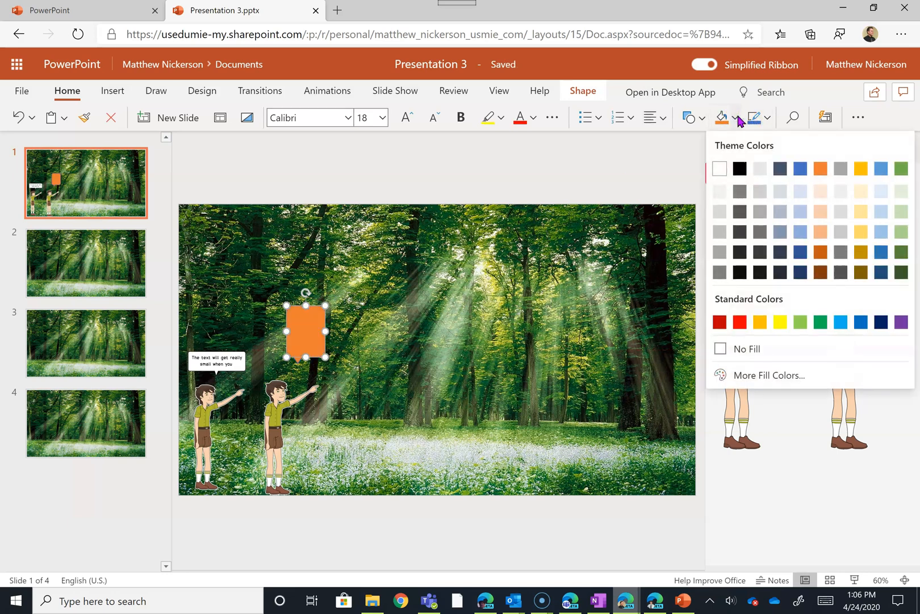
left_click(728, 347)
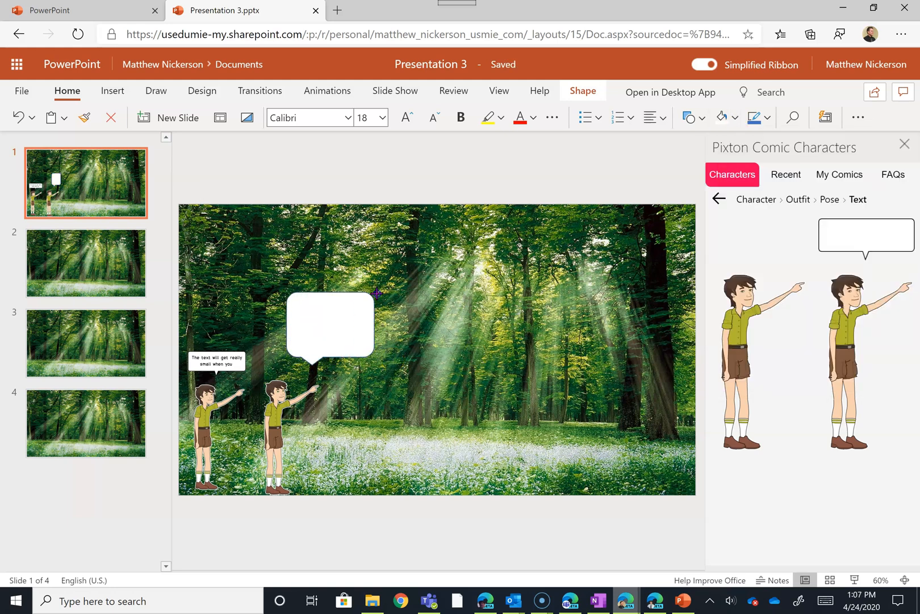
- Type 'Type whatever you need and just make the speech bubble as big as you need.' in the bubble
left_click(329, 325)
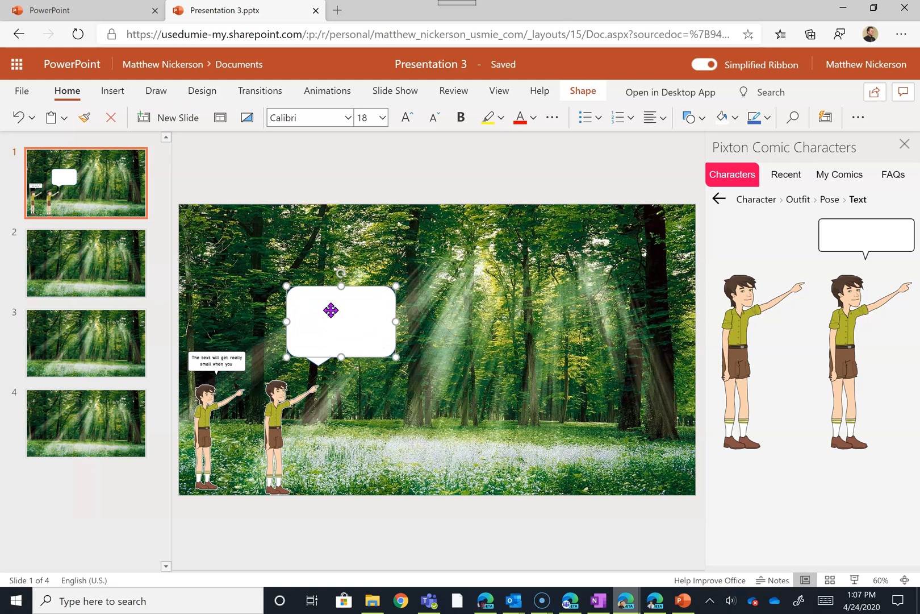
mouse_move(161, 129)
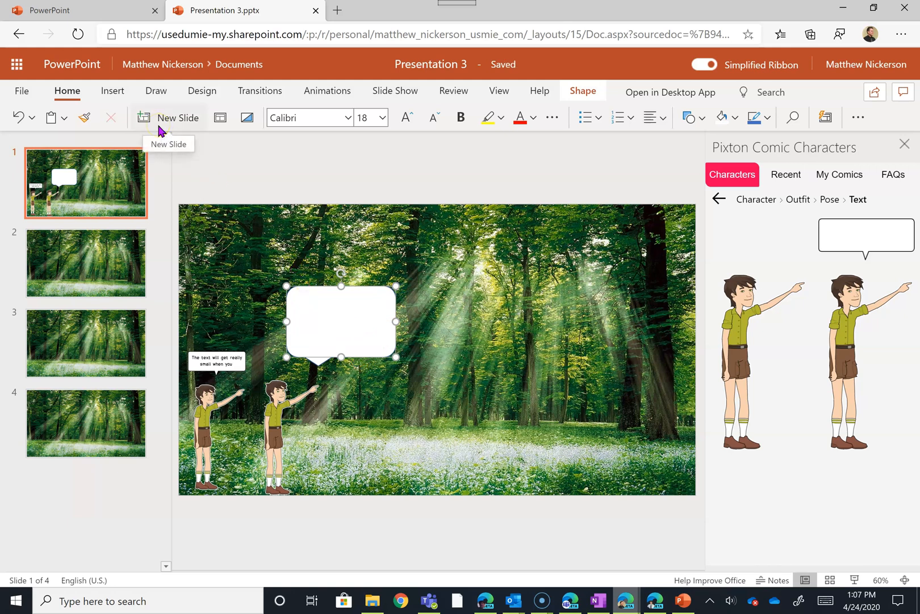
mouse_move(392, 286)
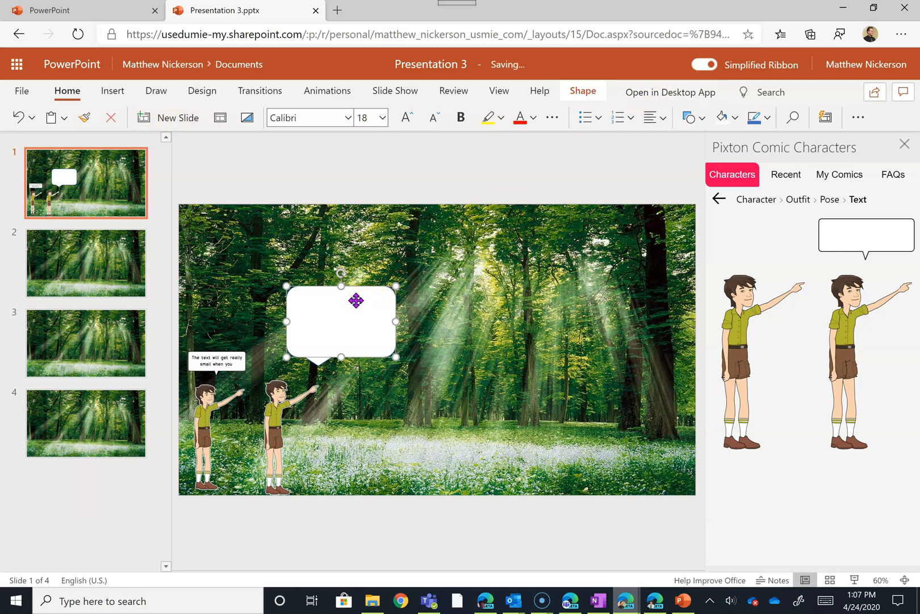
mouse_move(349, 319)
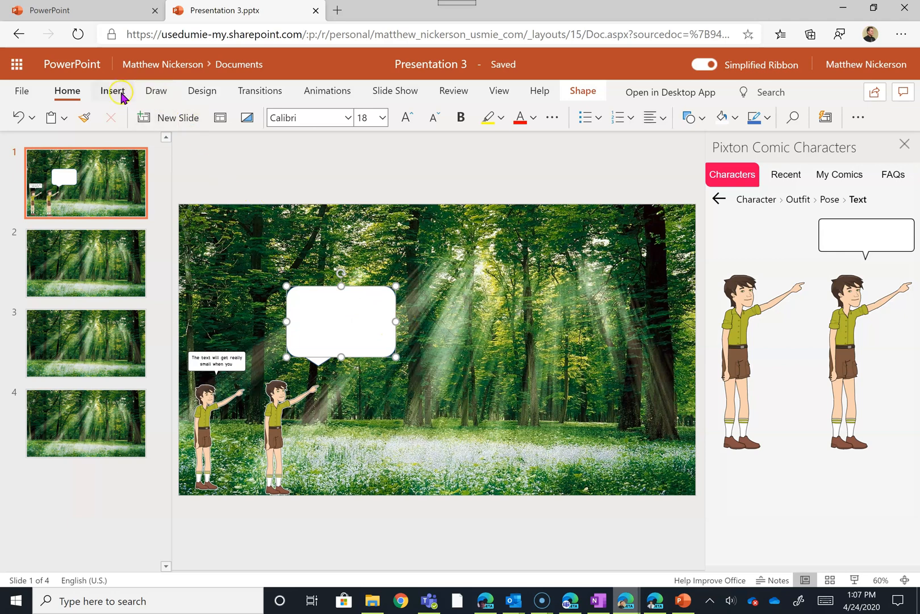
type("Type whjatever you need")
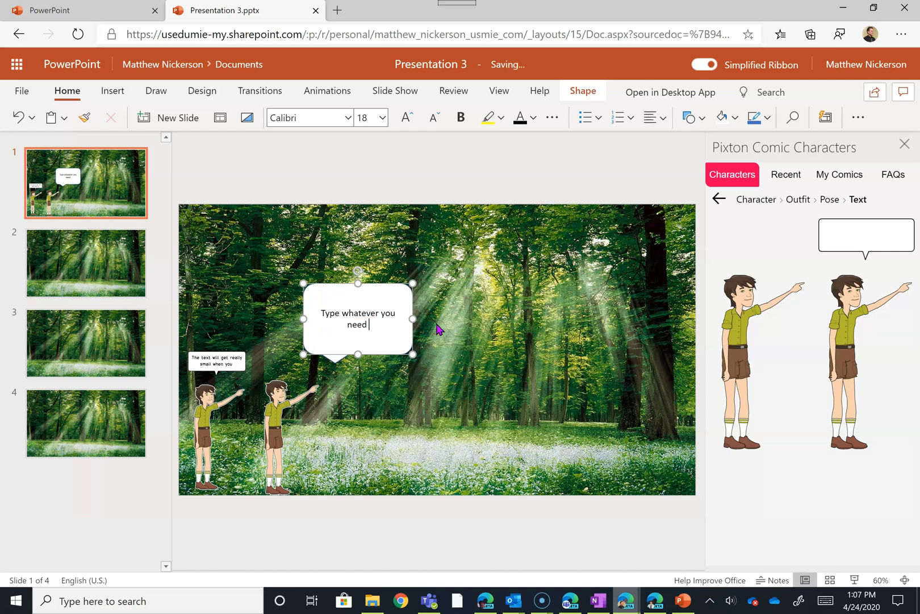
type("and just make the speech bubble as big as you need.")
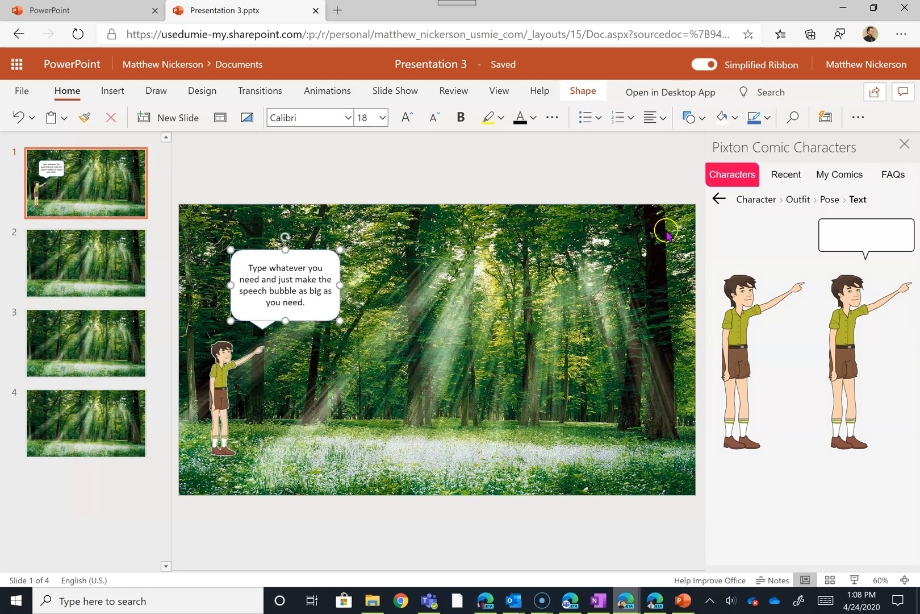
- Add a shrugging character and oval bubble starting 'I don't understand why…' on slide 2, then move to slide 3
left_click(85, 262)
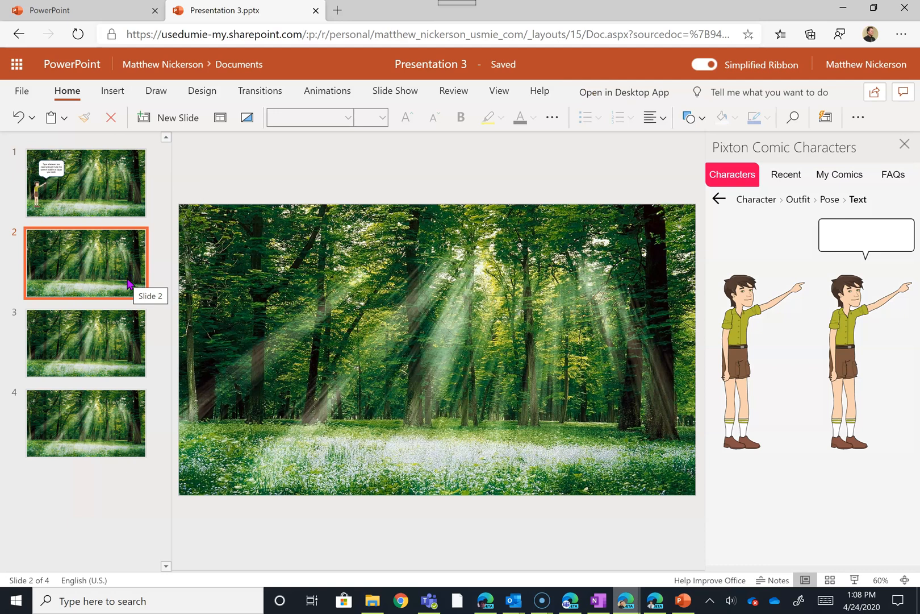
left_click(829, 199)
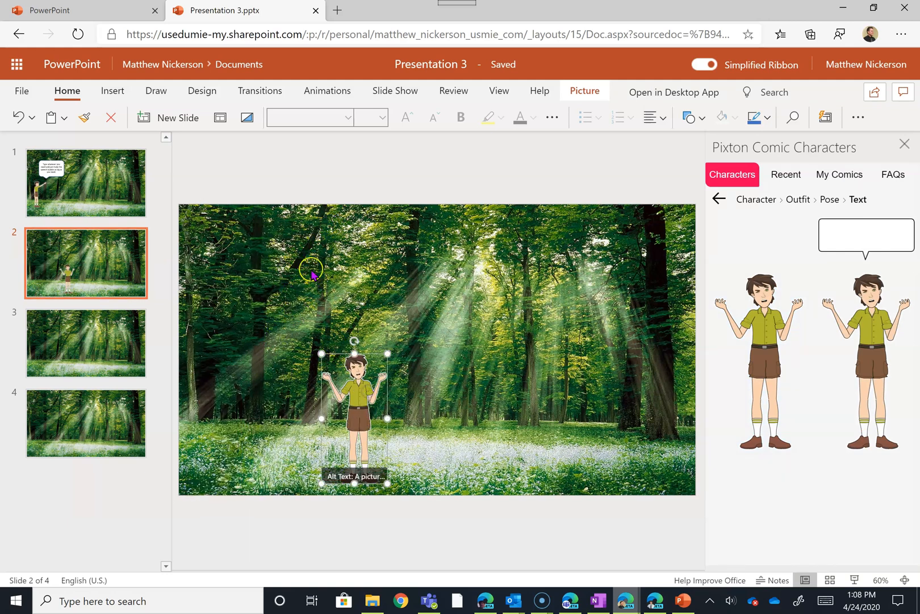
left_click(112, 91)
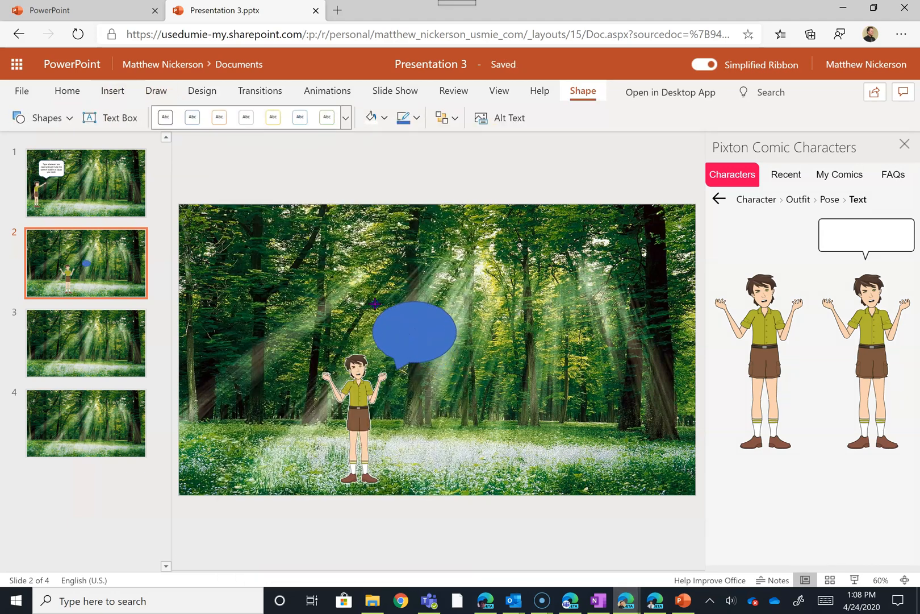
left_click(413, 332)
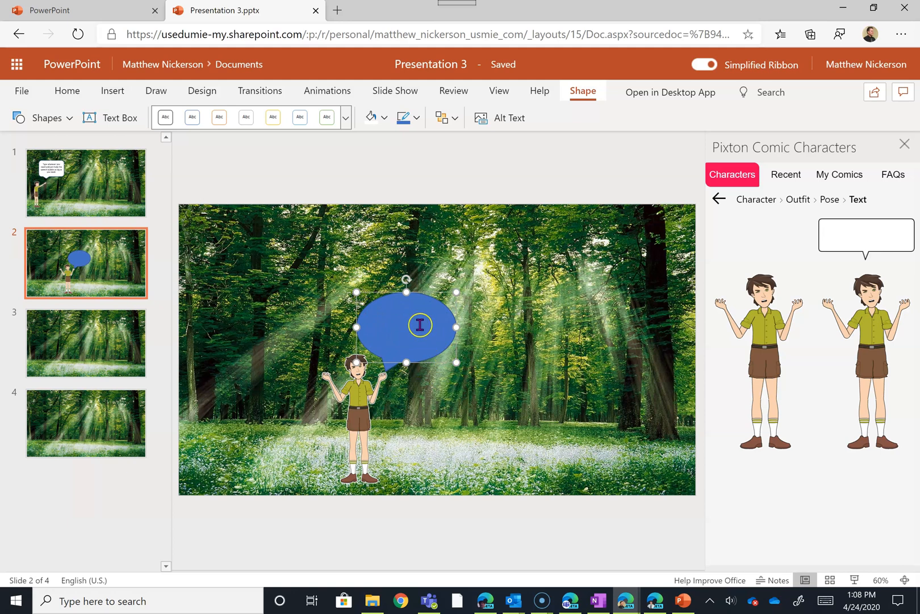
type("I don't understand why you would want a separate comics program!")
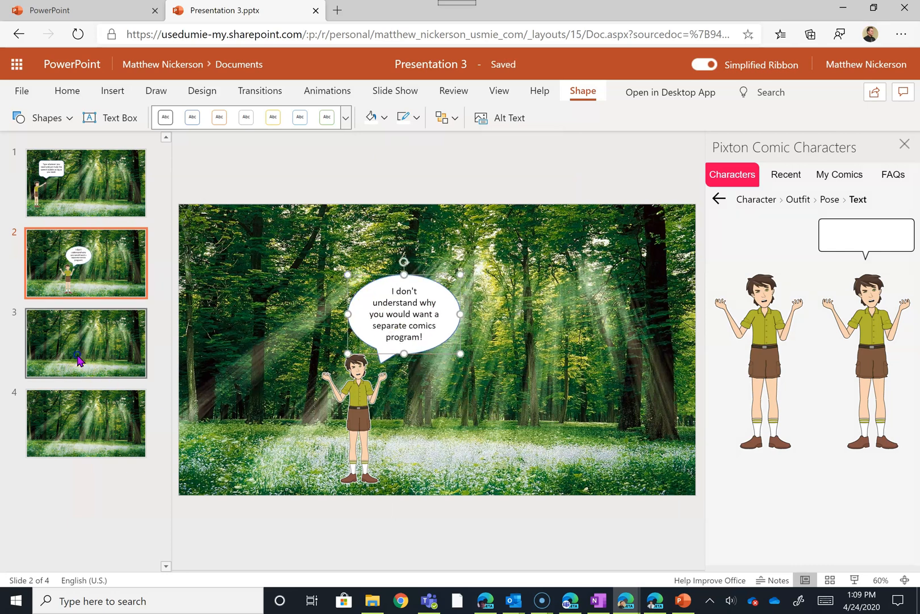
left_click(85, 342)
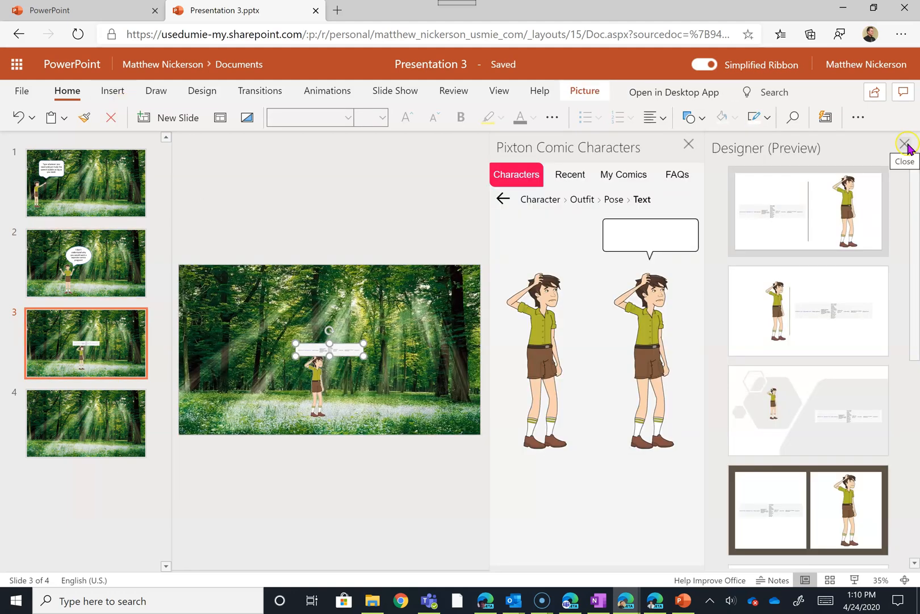
- Place the waving Pixton character on slide 4 and set slide 3's bubble to 'What am I missing here?'
left_click(905, 144)
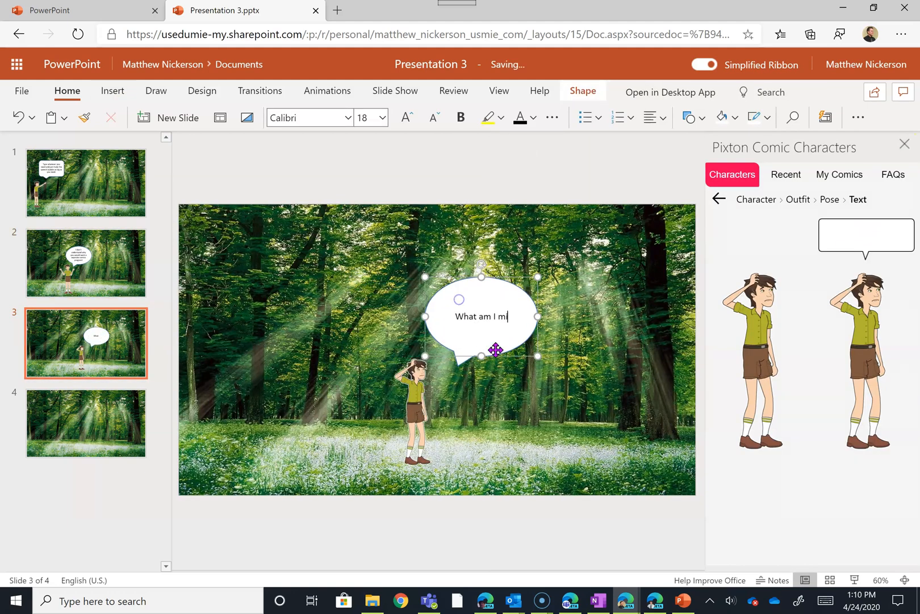
left_click(85, 422)
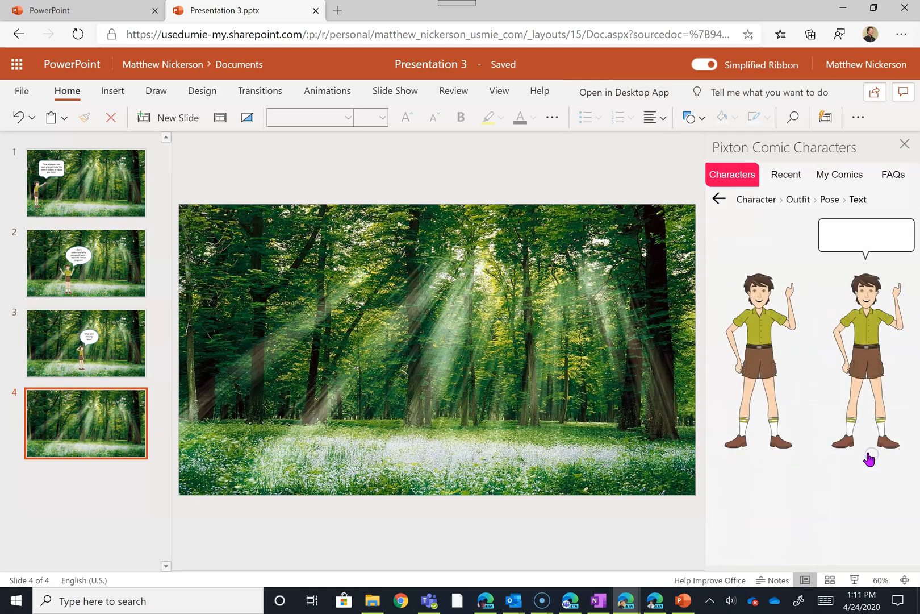
left_click(757, 362)
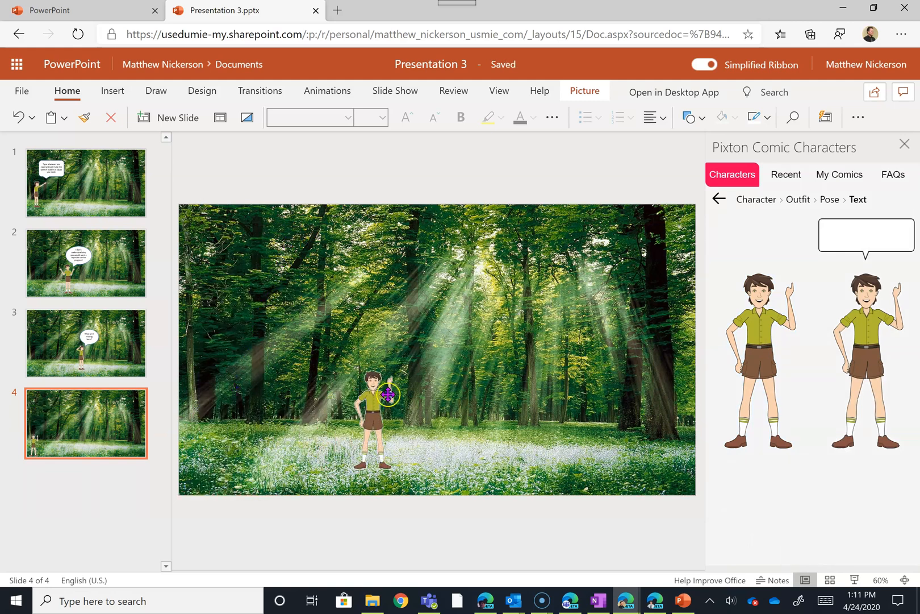
left_click(85, 343)
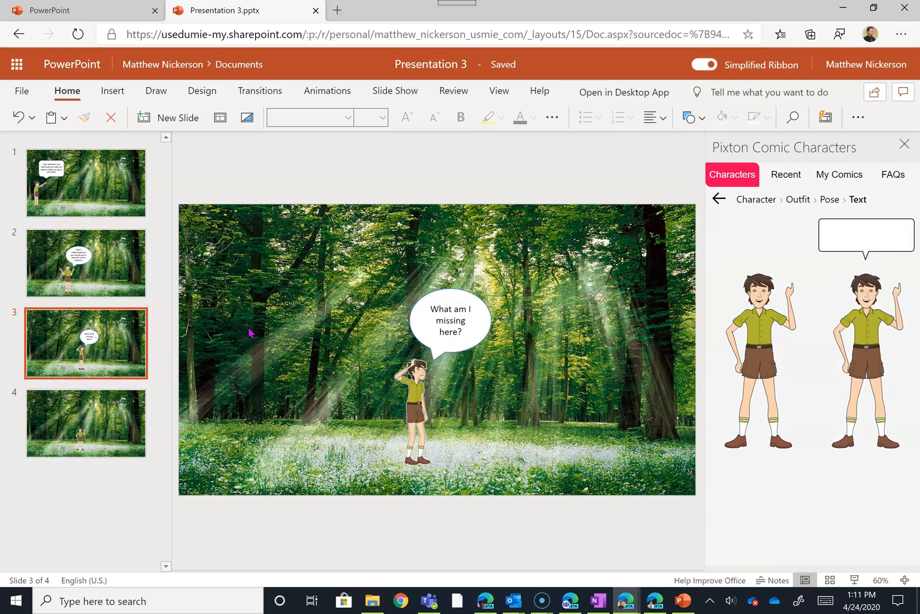
left_click(449, 321)
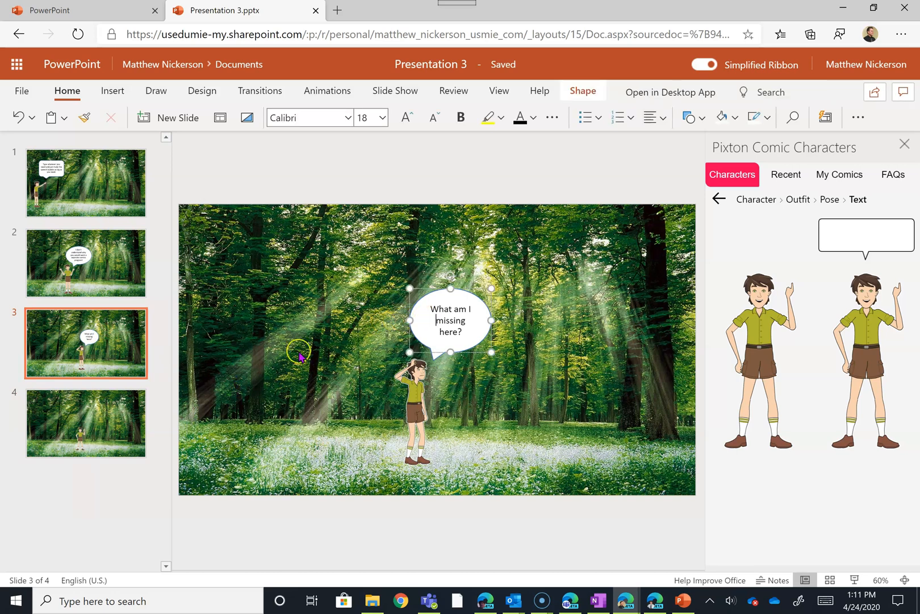
- Give slide 4's character the reply 'I know! I'll send you a sample!'
left_click(85, 423)
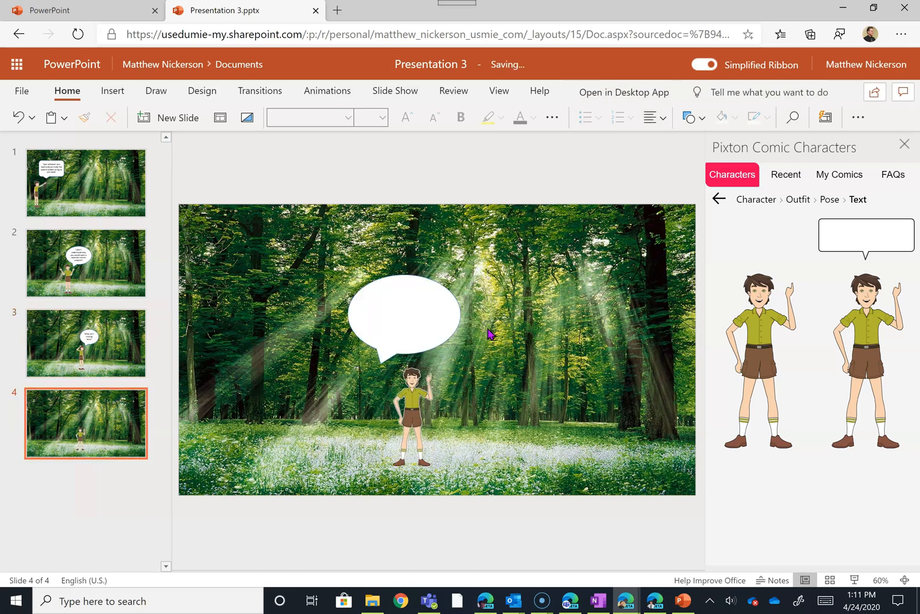
type("I know!  I'll send")
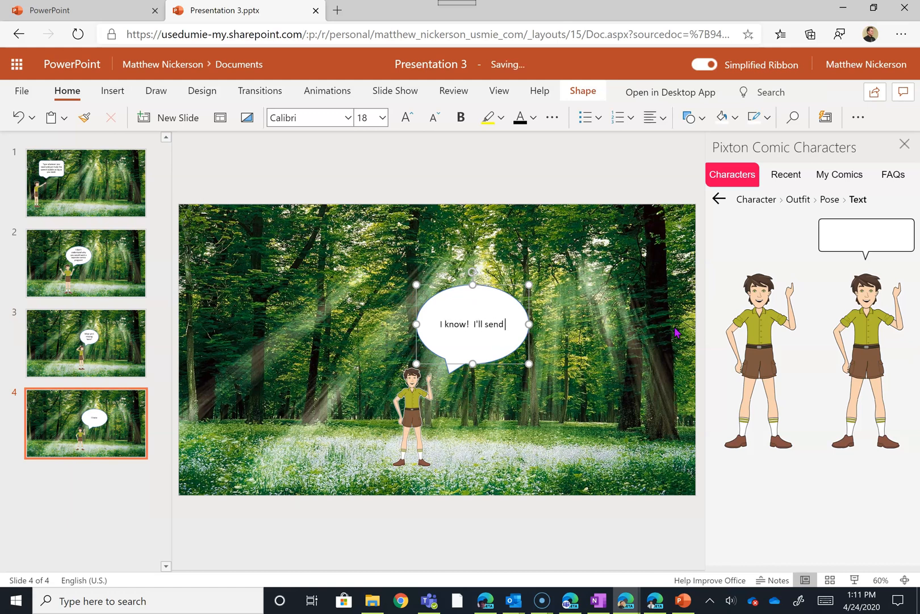
type("you a sample!")
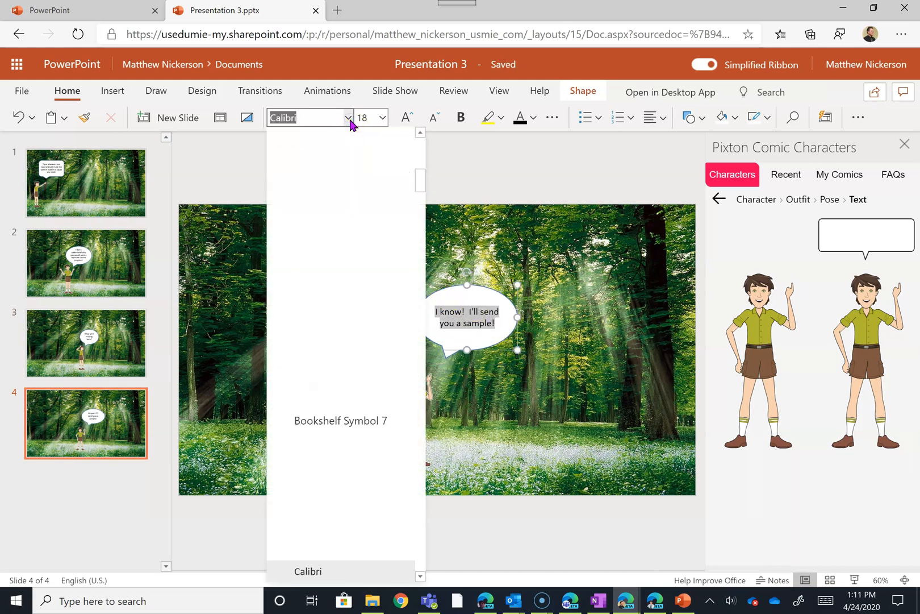
- Make slide 3's speech-bubble text blue
left_click(85, 343)
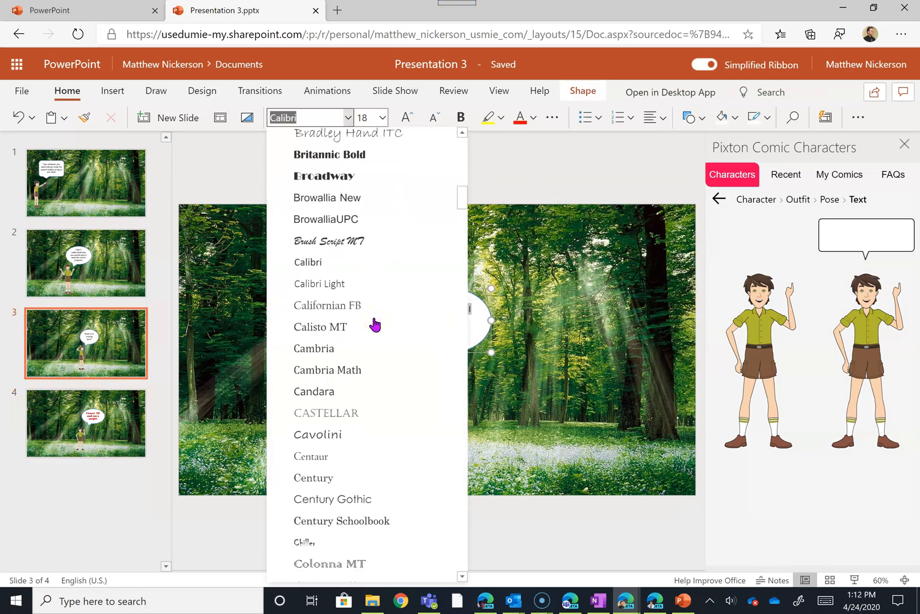
scroll("down", 3)
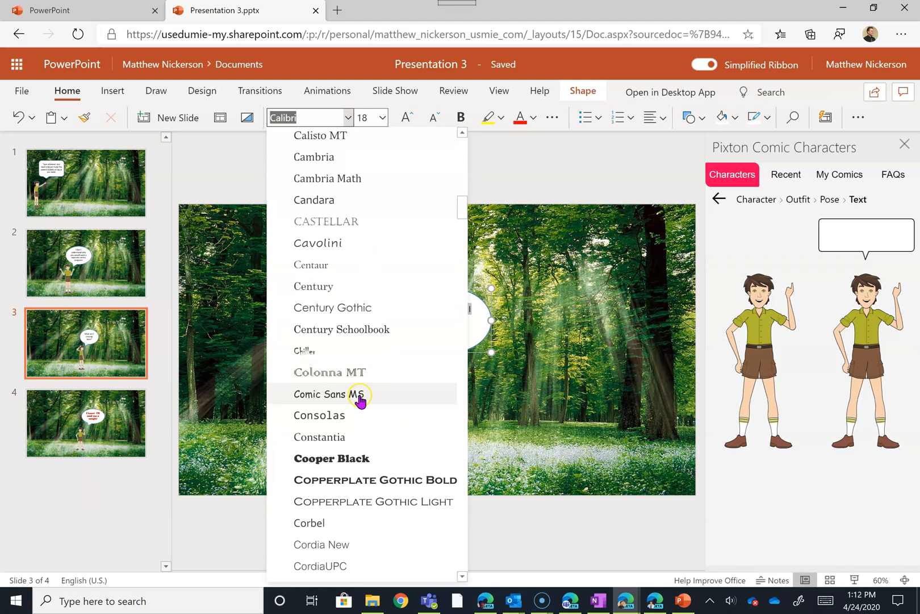
left_click(327, 394)
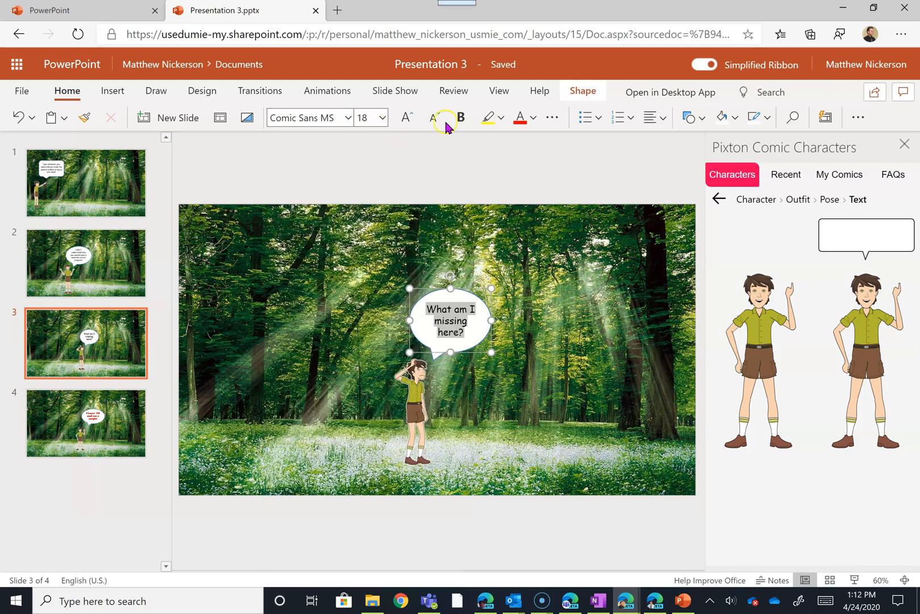
left_click(534, 117)
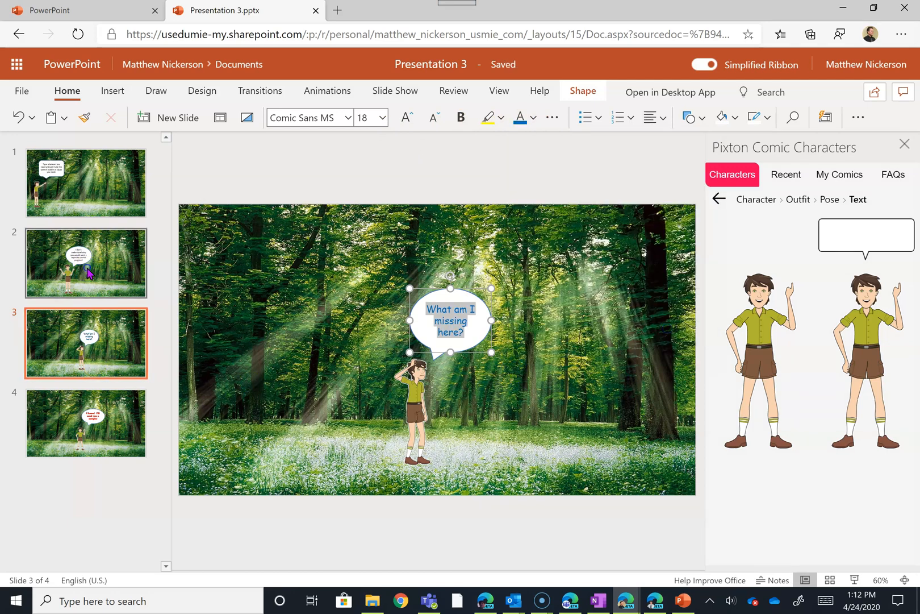
- Set slide 2's bubble text in Broadway and adjust its colour
left_click(85, 262)
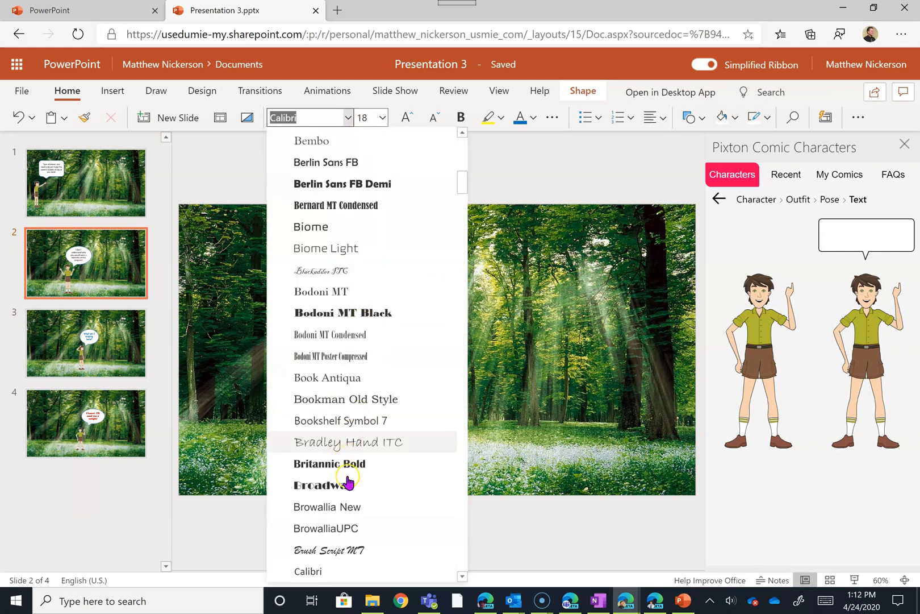
left_click(321, 484)
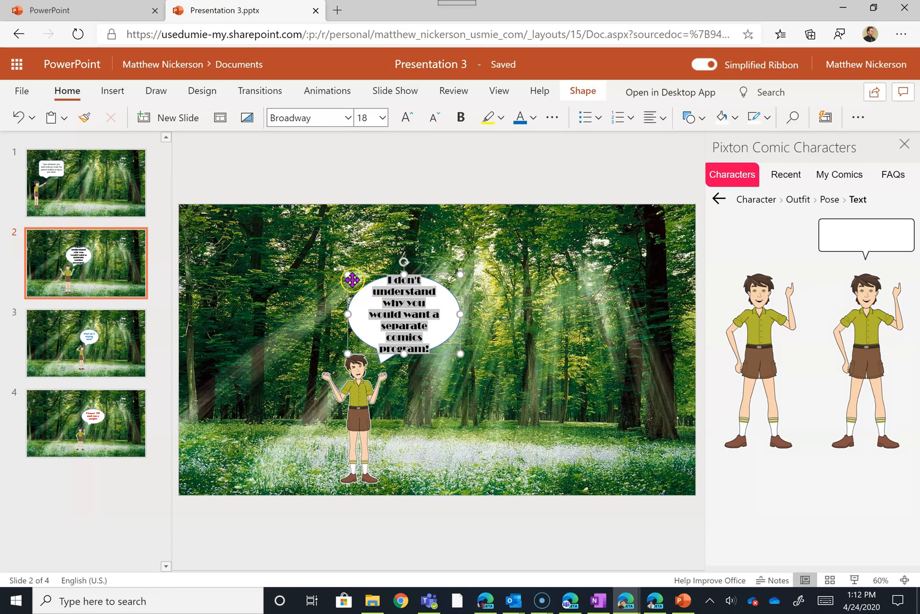
left_click(520, 117)
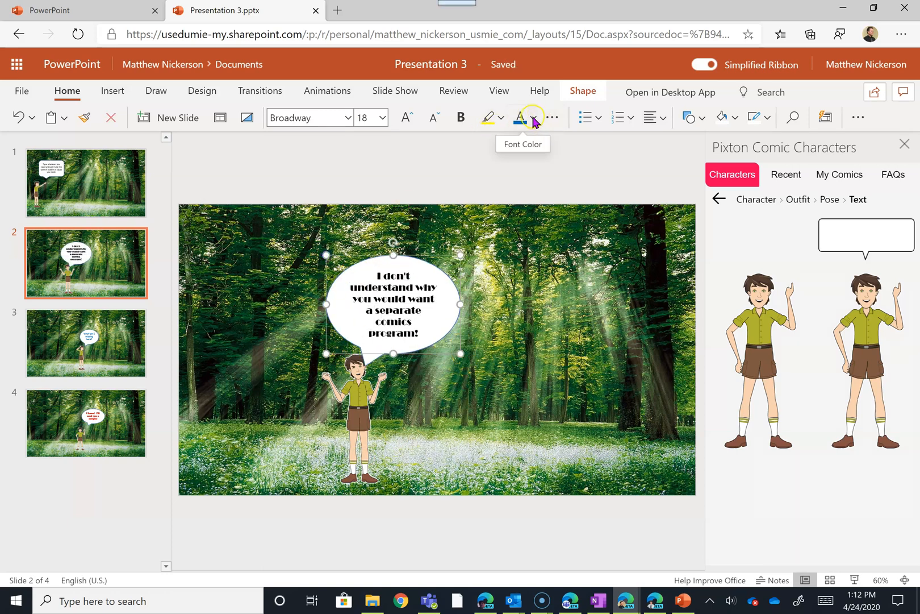
left_click(521, 117)
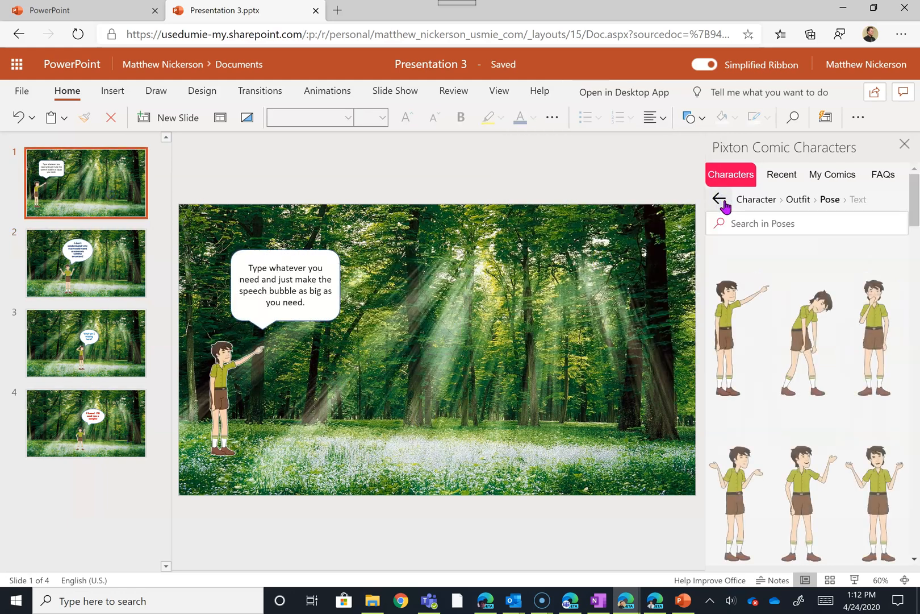
- Choose the grey-top, green-trousers outfit in Pixton and scroll to the thumbs-up pose for slide 1
left_click(722, 199)
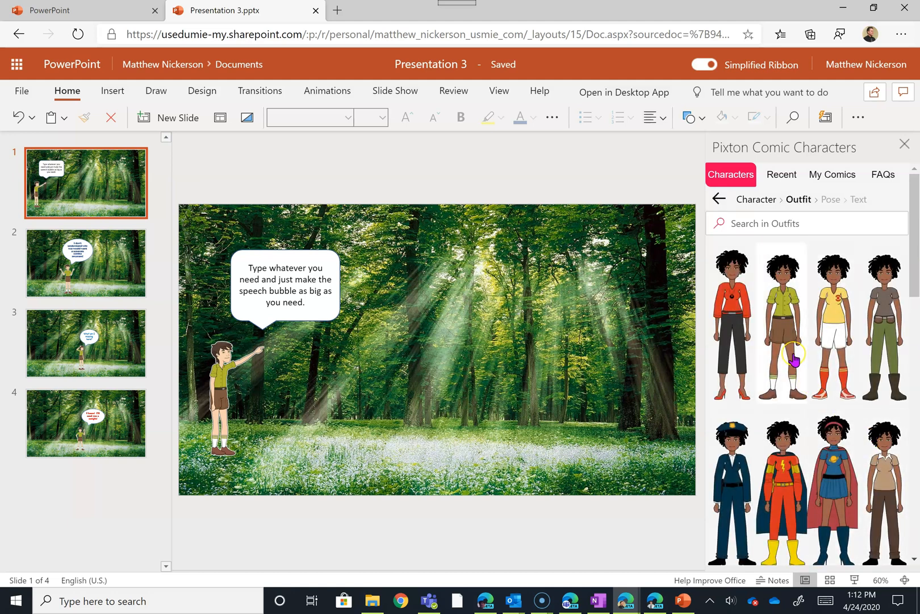
mouse_move(834, 429)
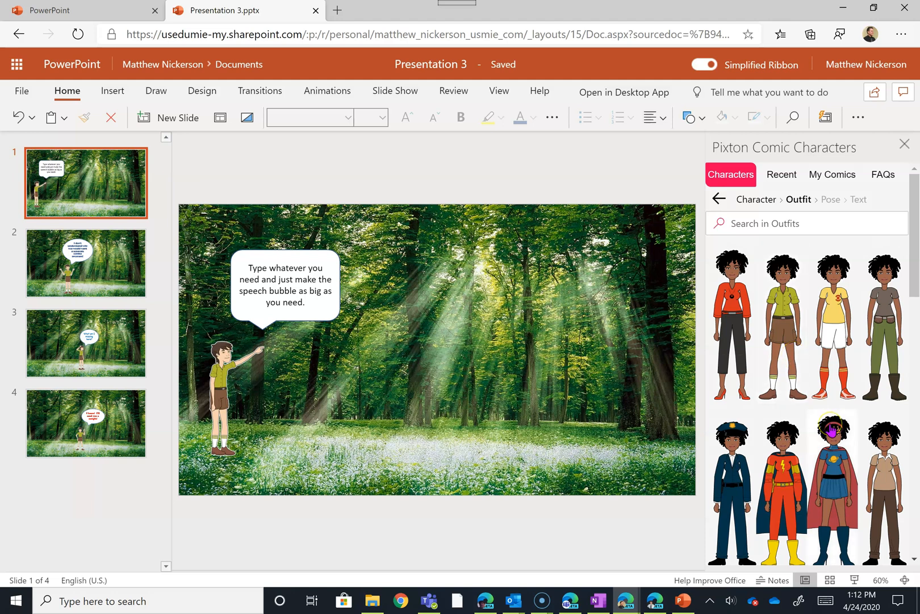
left_click(829, 199)
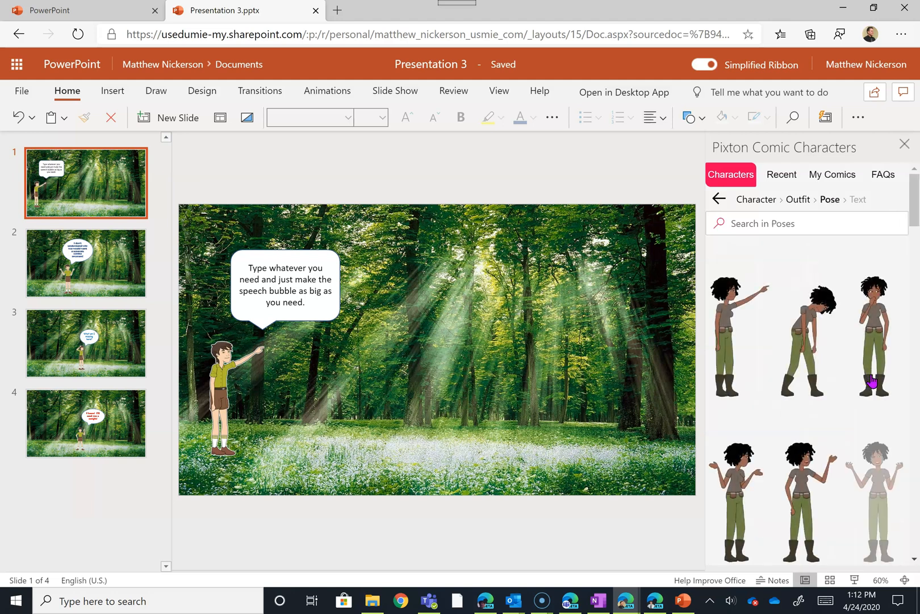
scroll("down", 3)
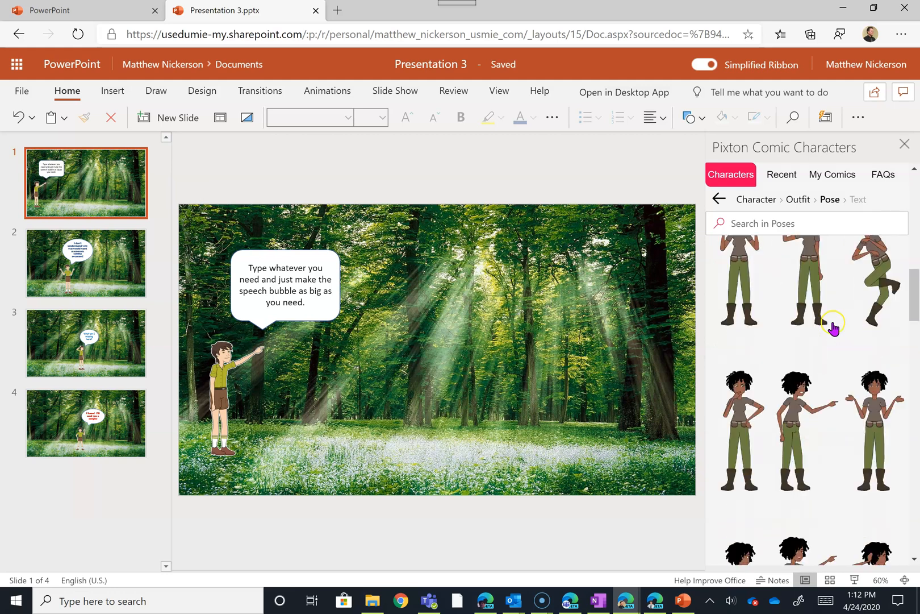
scroll("down", 3)
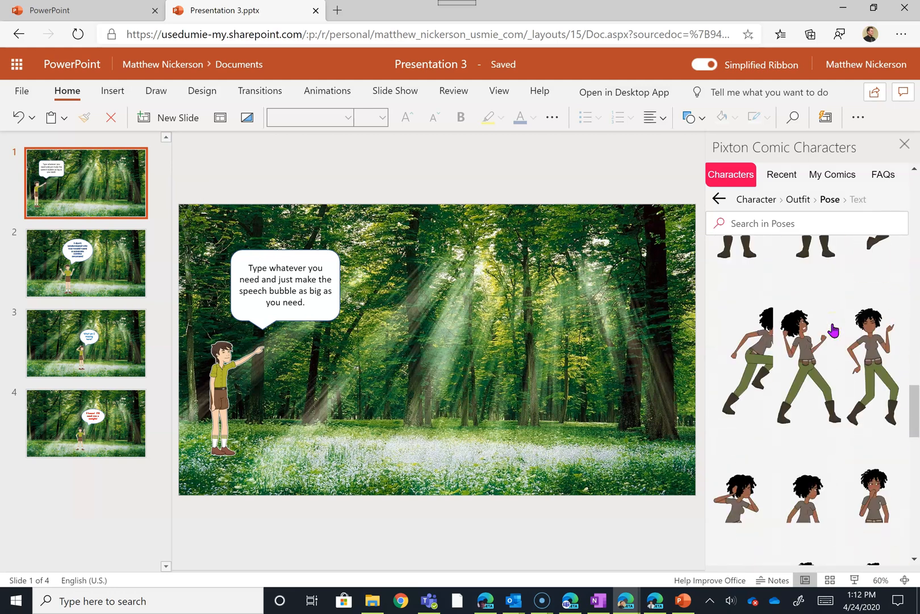
scroll("down", 3)
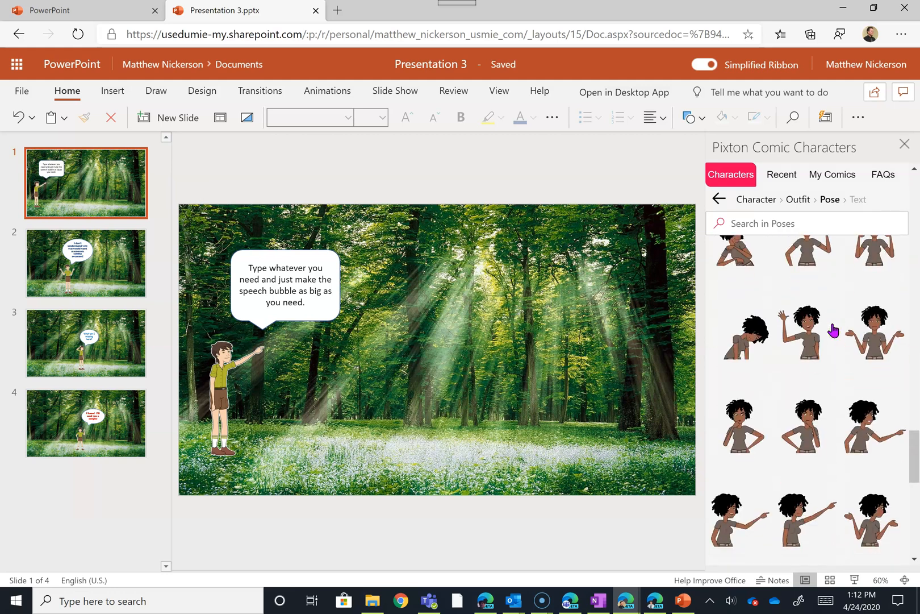
scroll("down", 3)
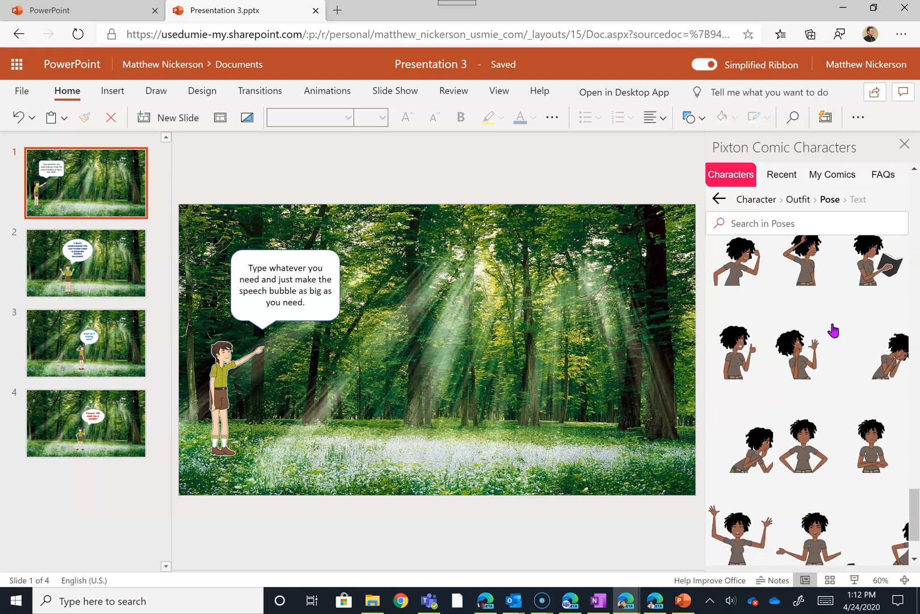
scroll("down", 3)
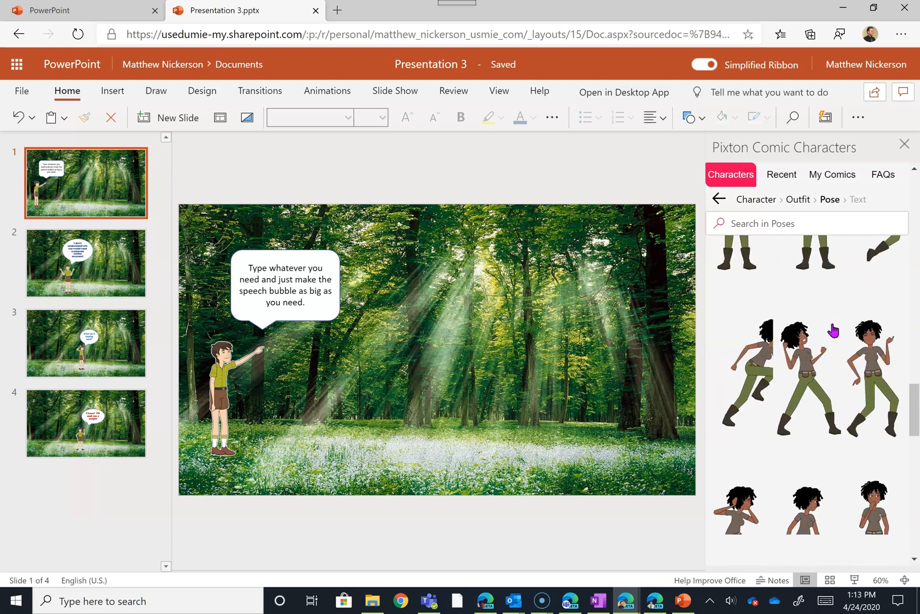
scroll("down", 3)
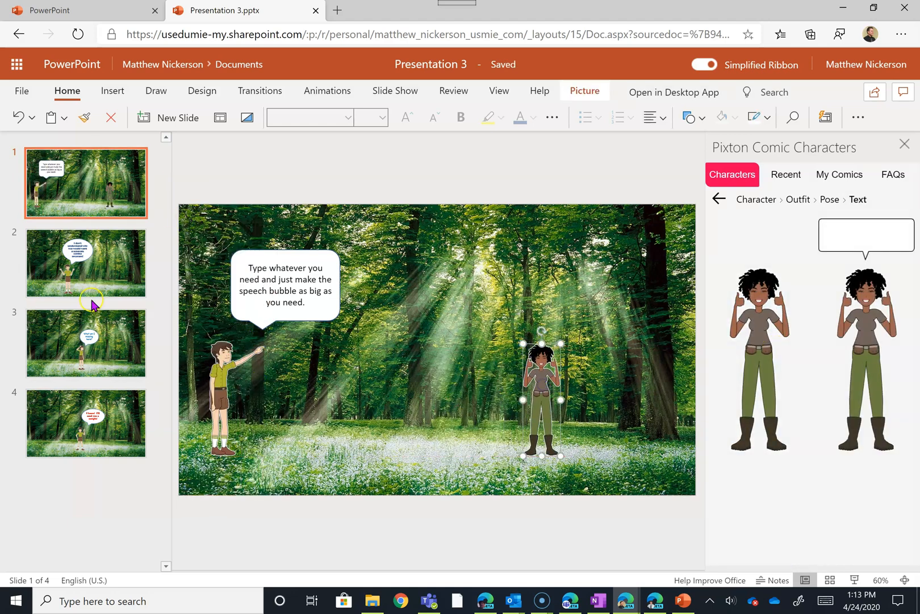
- Add the hand-on-chin thinking woman to slide 2, then move on to slide 3
left_click(85, 263)
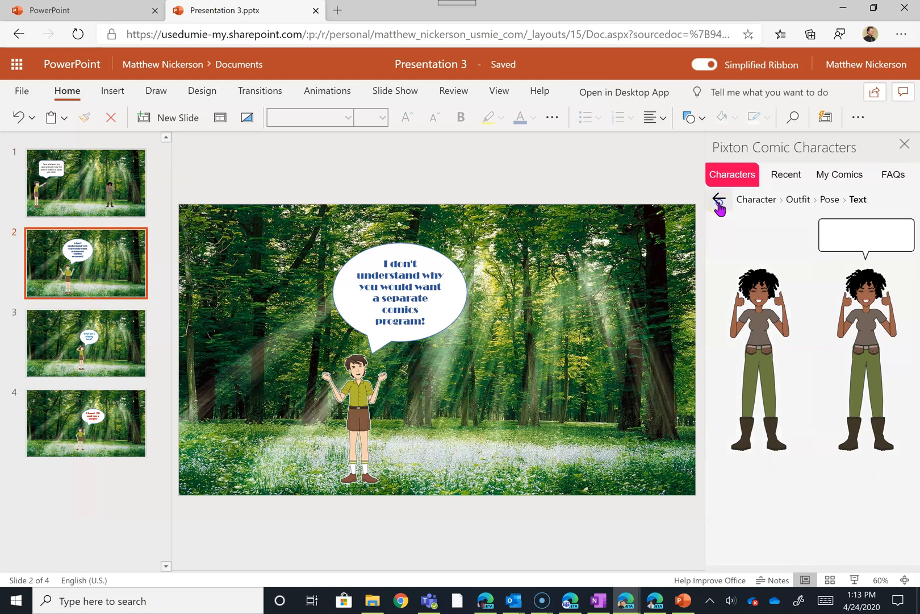
left_click(718, 199)
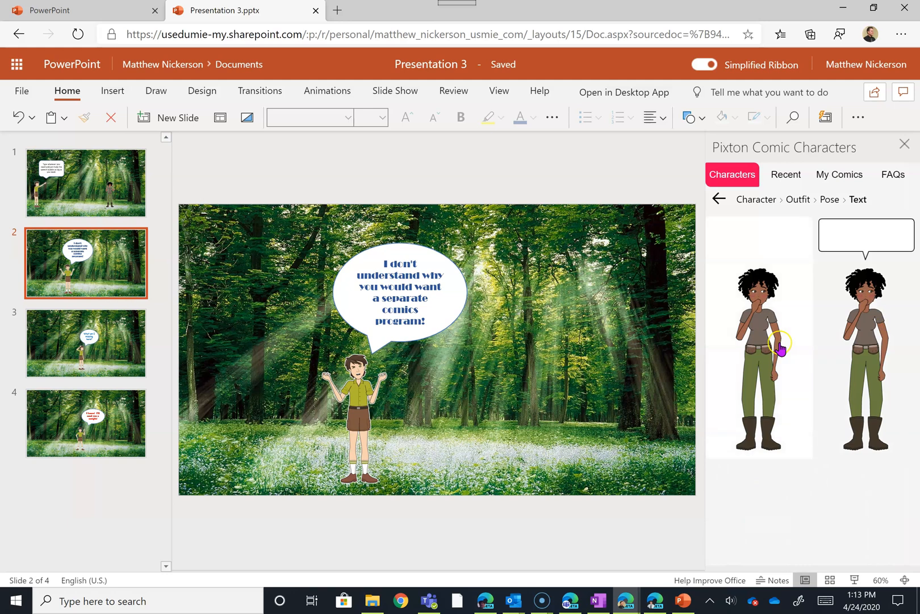
left_click(758, 340)
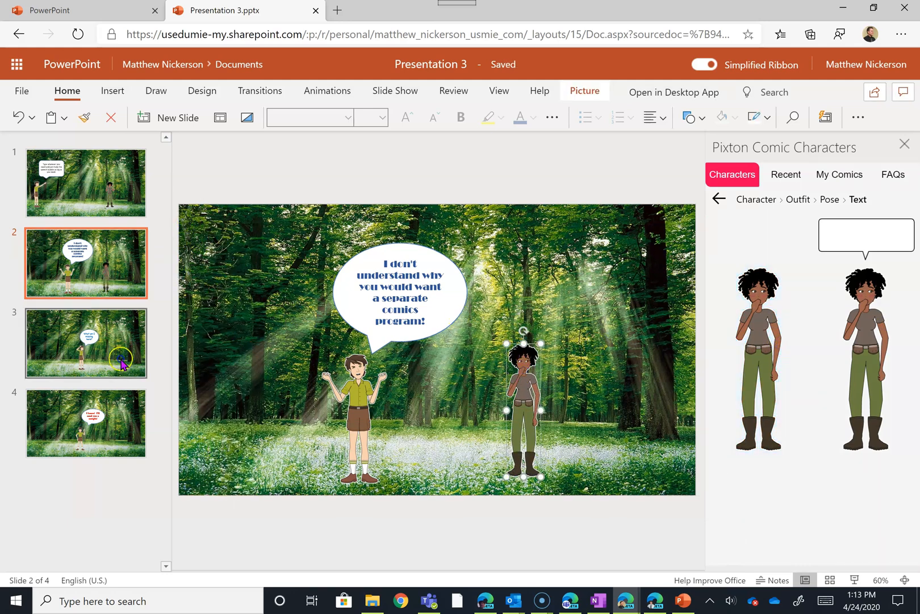
left_click(85, 342)
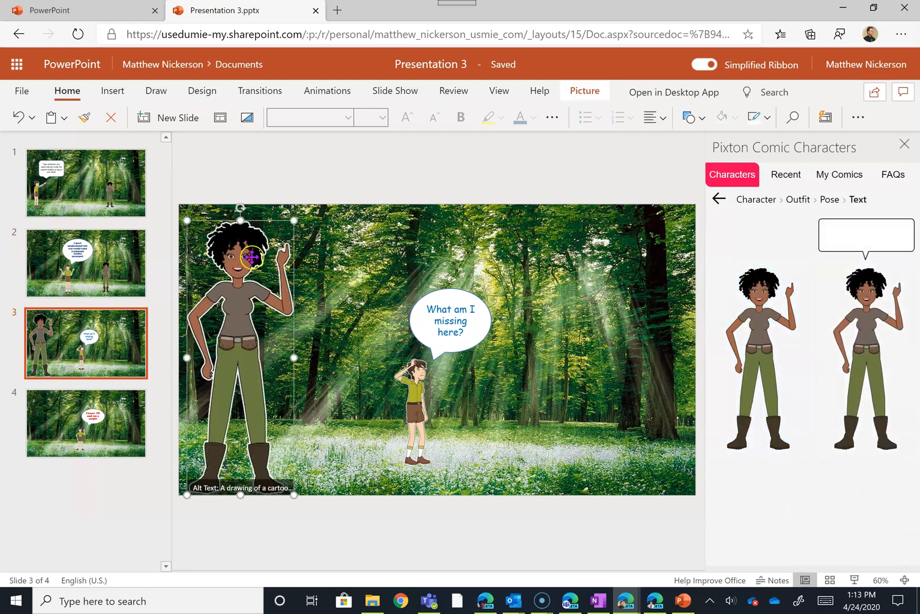
mouse_move(188, 221)
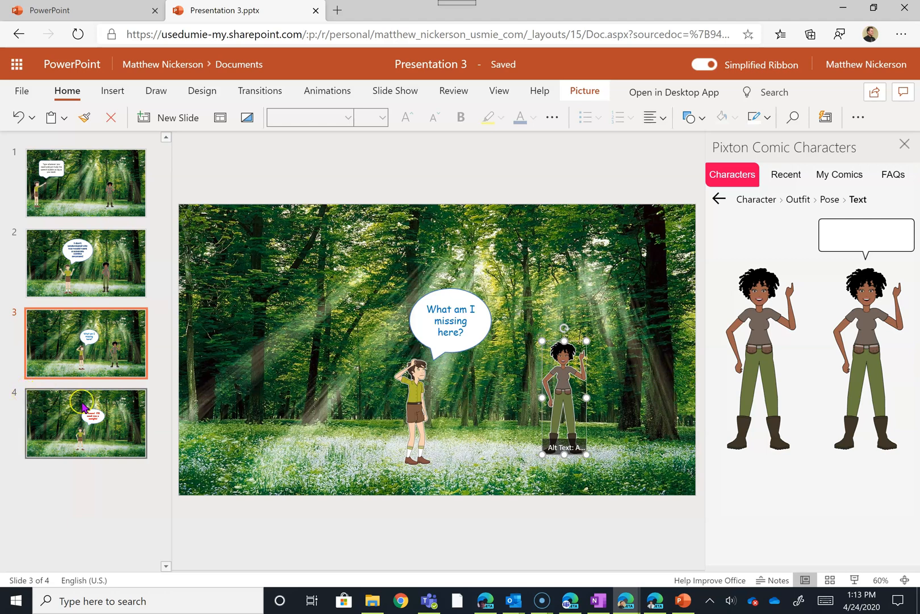
- Scroll the Pixton poses for slide 4's pointing woman, then bring up the File menu
left_click(86, 422)
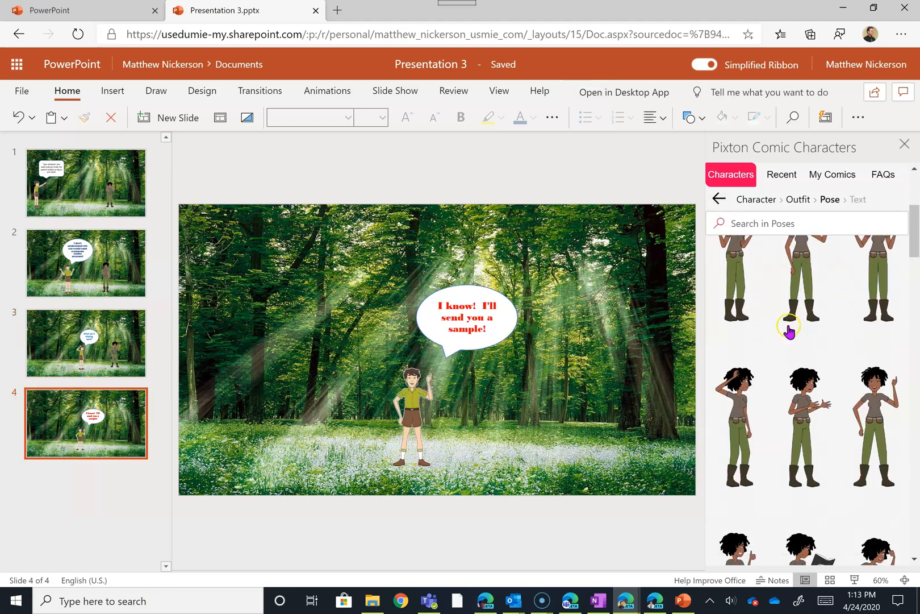
scroll("down", 3)
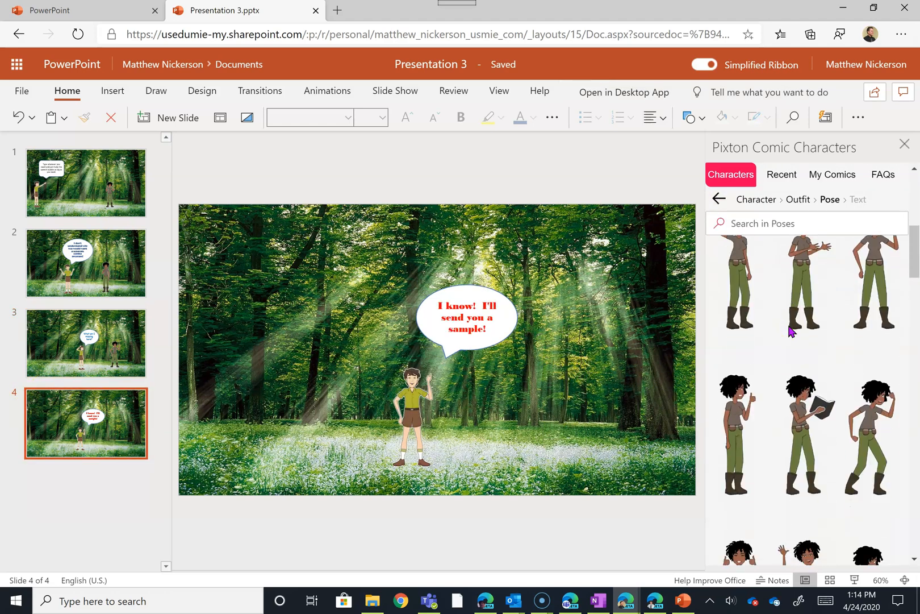
scroll("down", 3)
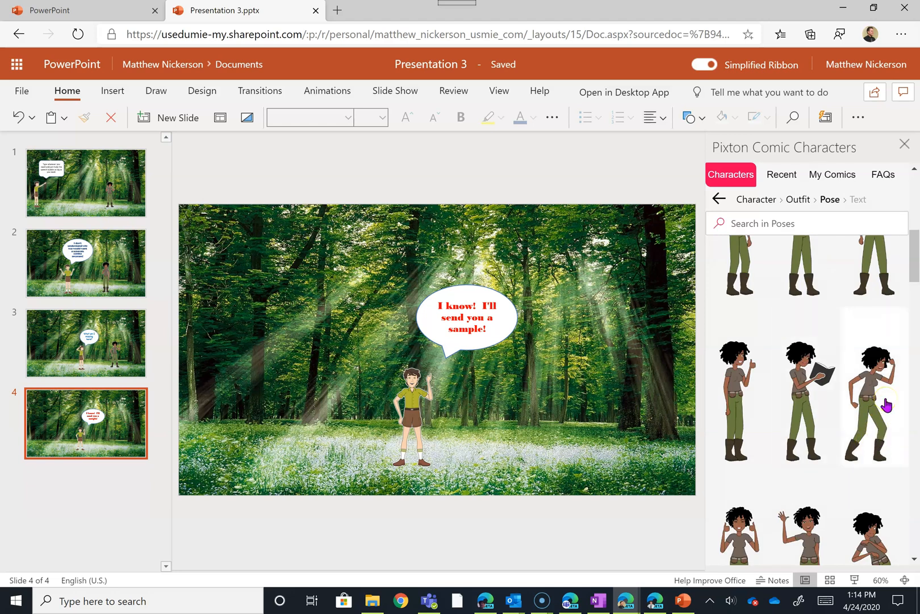
scroll("down", 3)
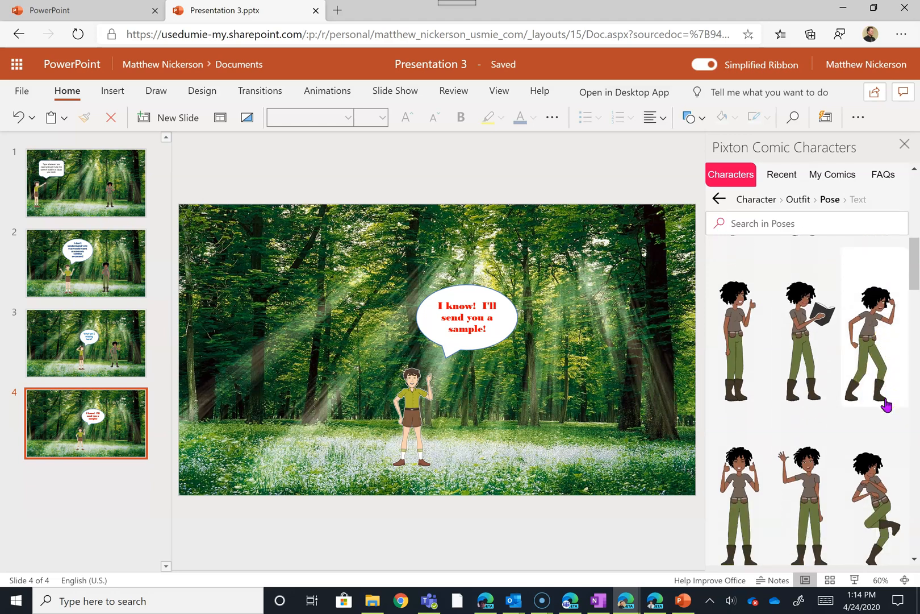
scroll("down", 3)
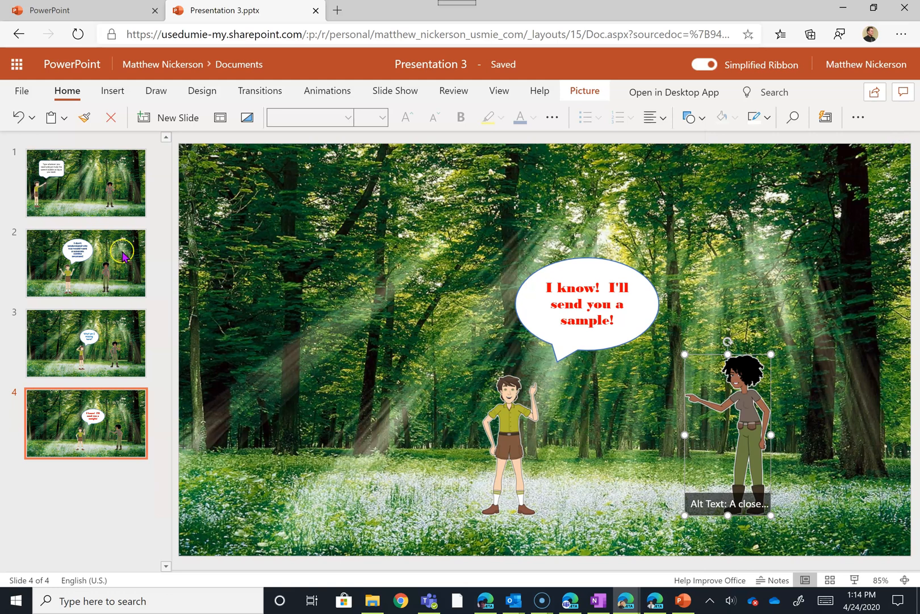
left_click(22, 92)
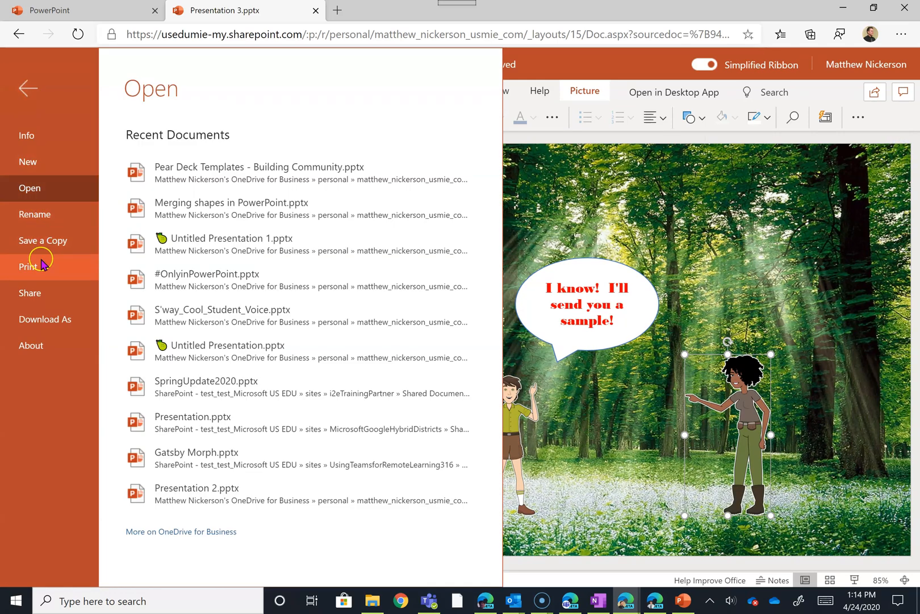
- Preview the comic as a handout printout and close the print preview
left_click(28, 266)
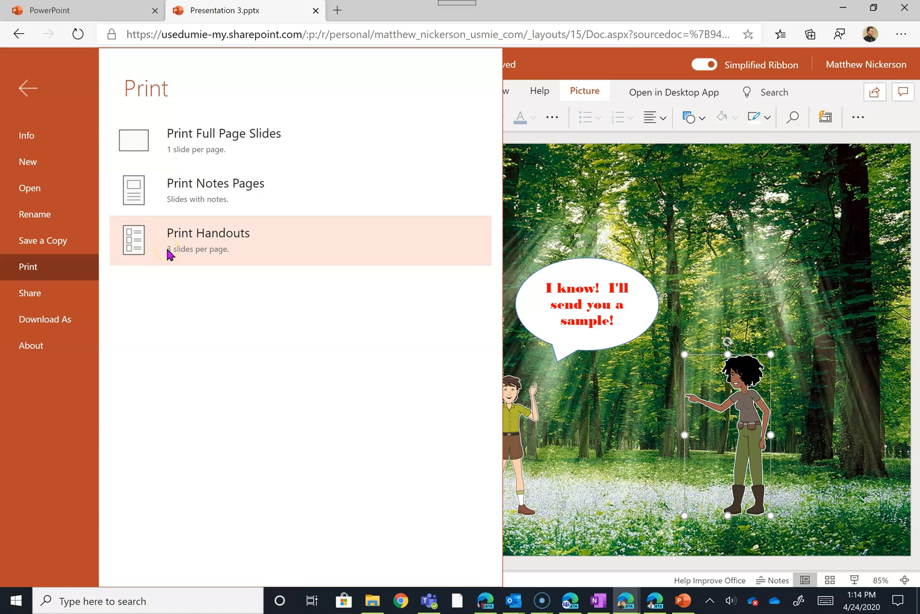
left_click(208, 240)
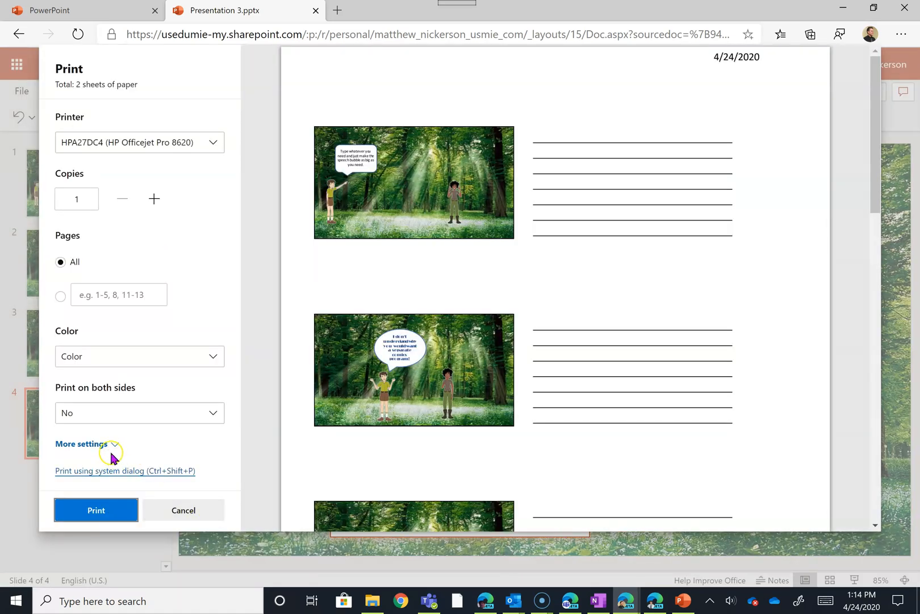
left_click(82, 443)
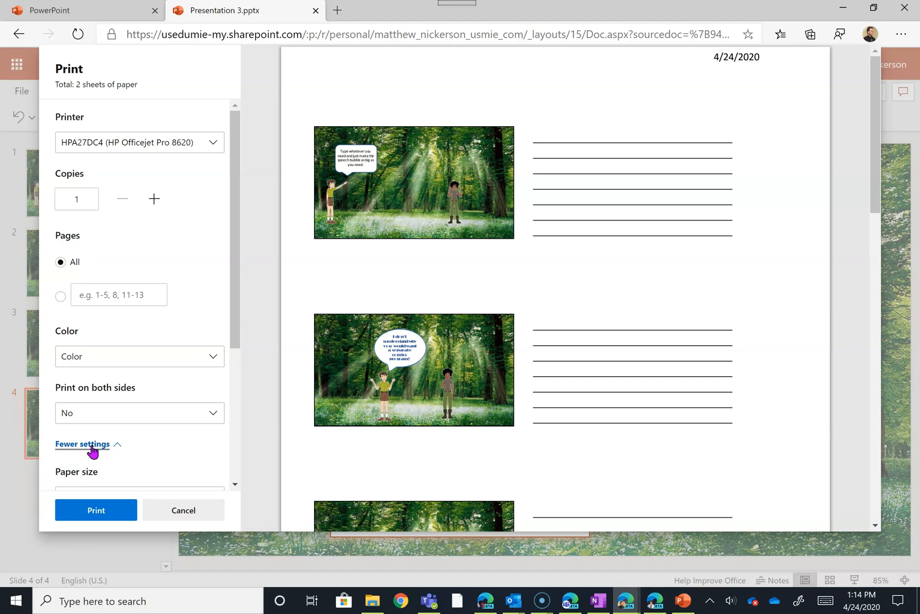
left_click(96, 508)
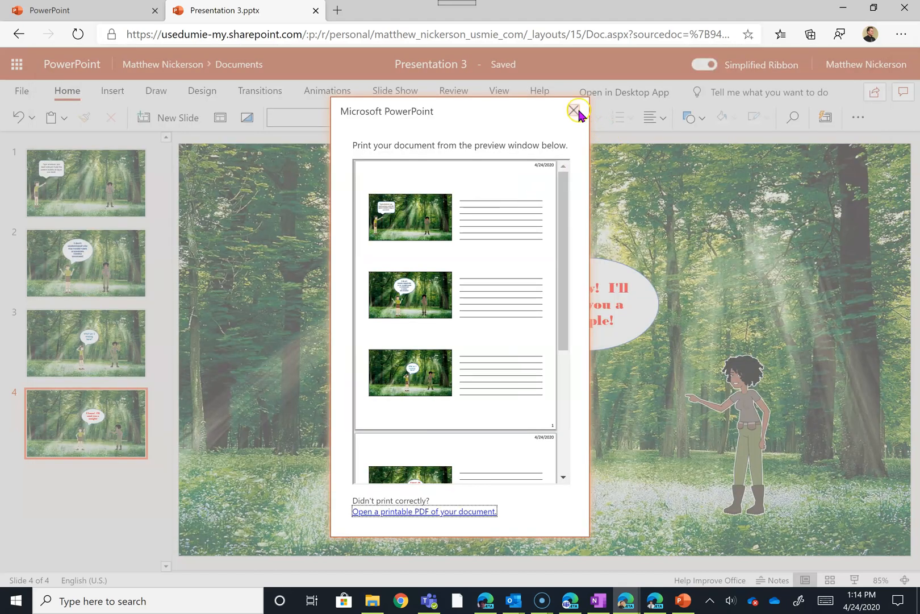
- Bring the Print choices back up from the File menu
left_click(575, 110)
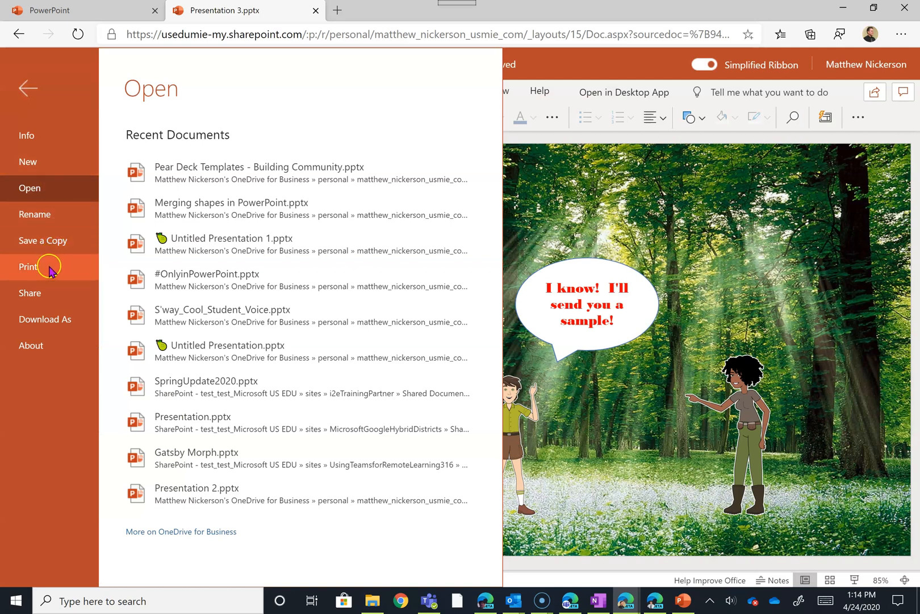
mouse_move(43, 241)
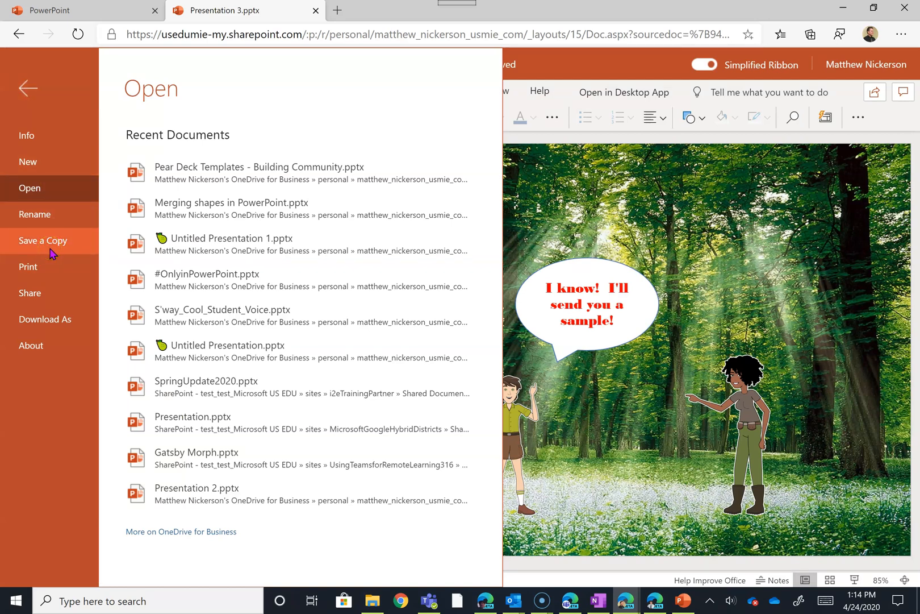
left_click(29, 267)
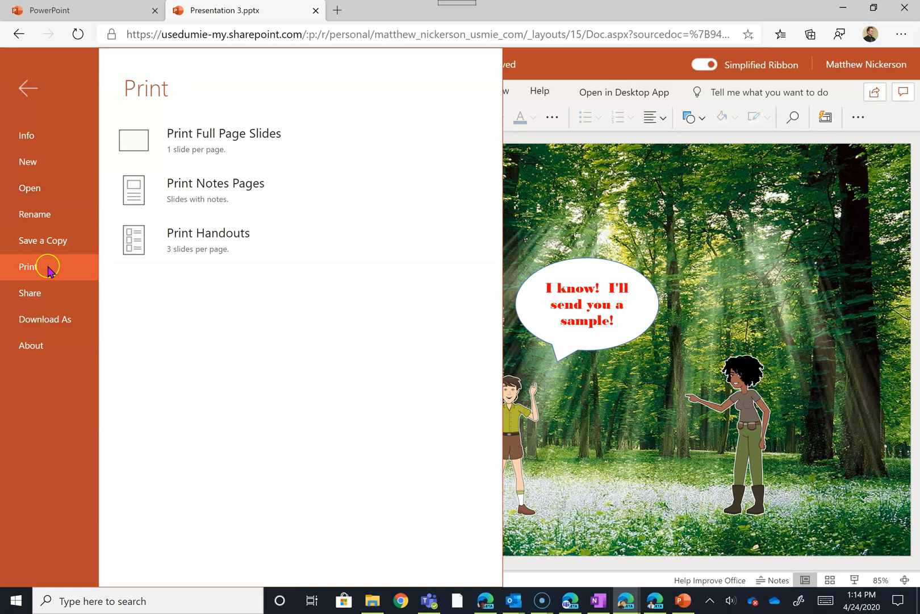
- Save a copy named 'comic strip' and start opening it in desktop PowerPoint
left_click(27, 89)
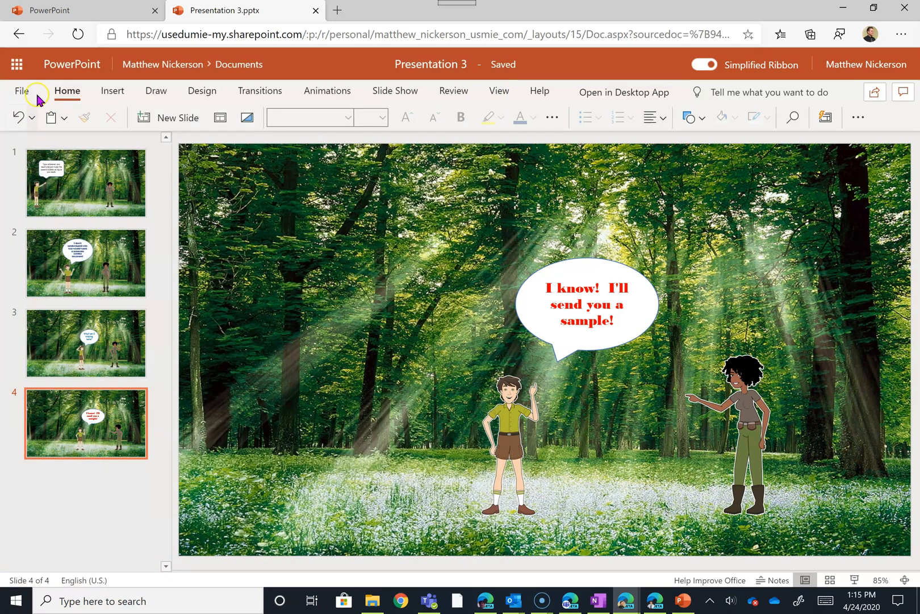
left_click(23, 92)
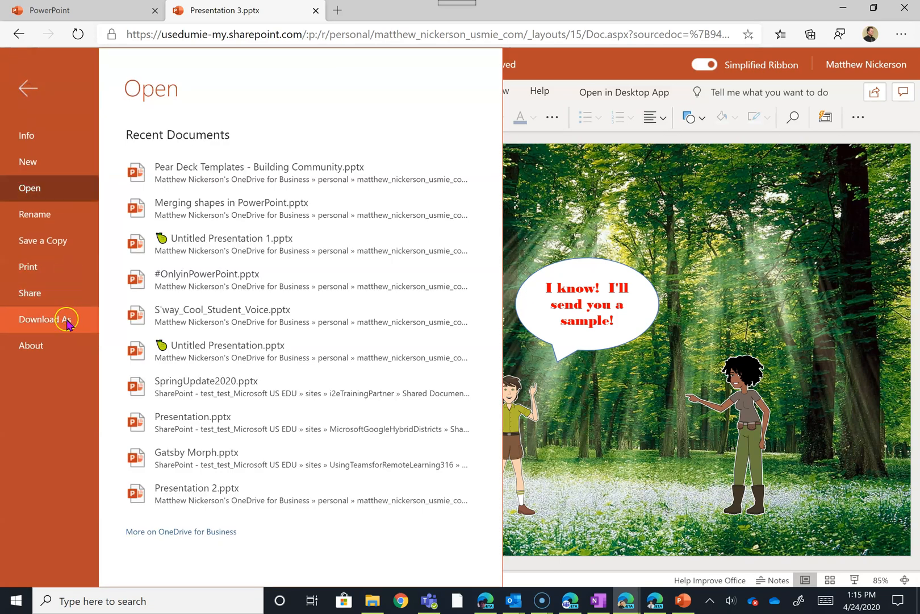
mouse_move(57, 239)
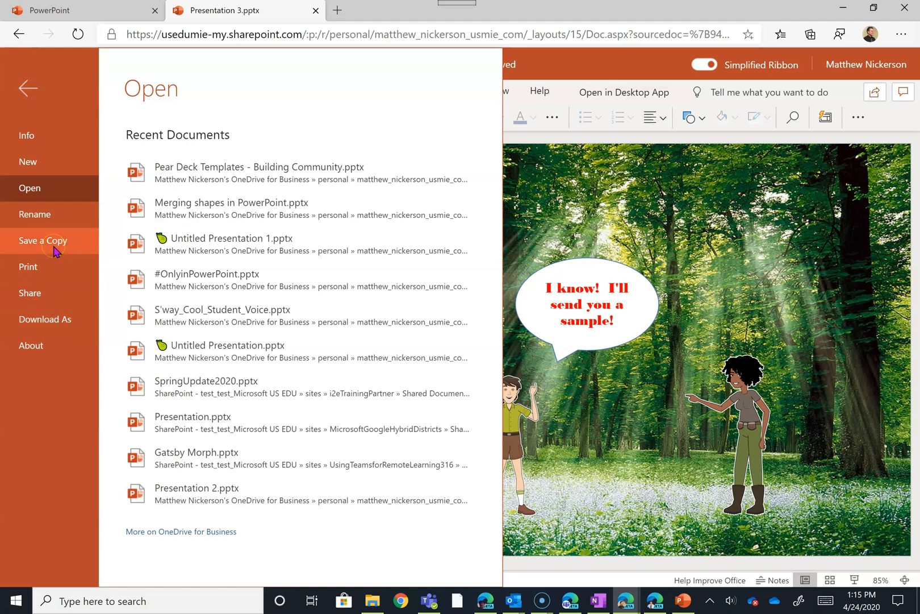
left_click(42, 239)
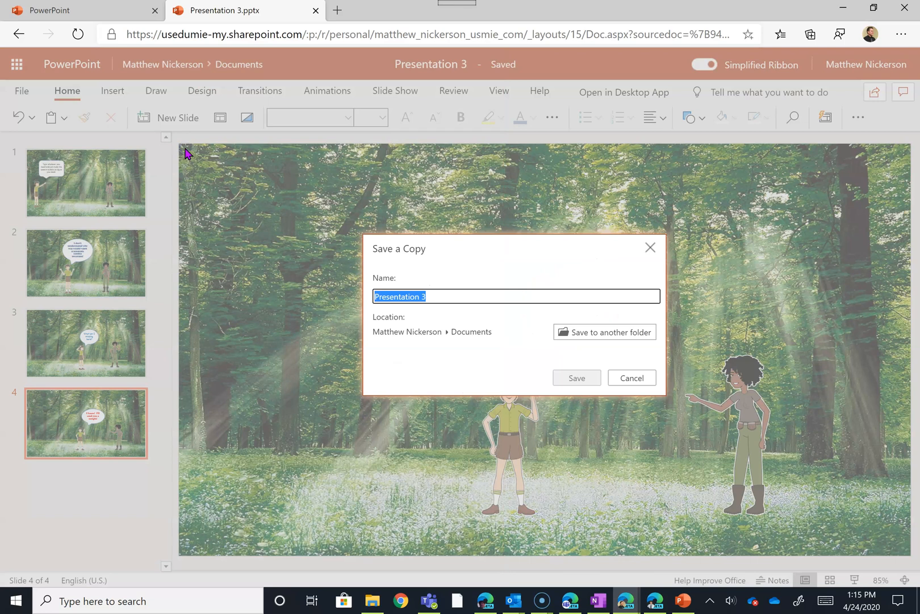
type("c")
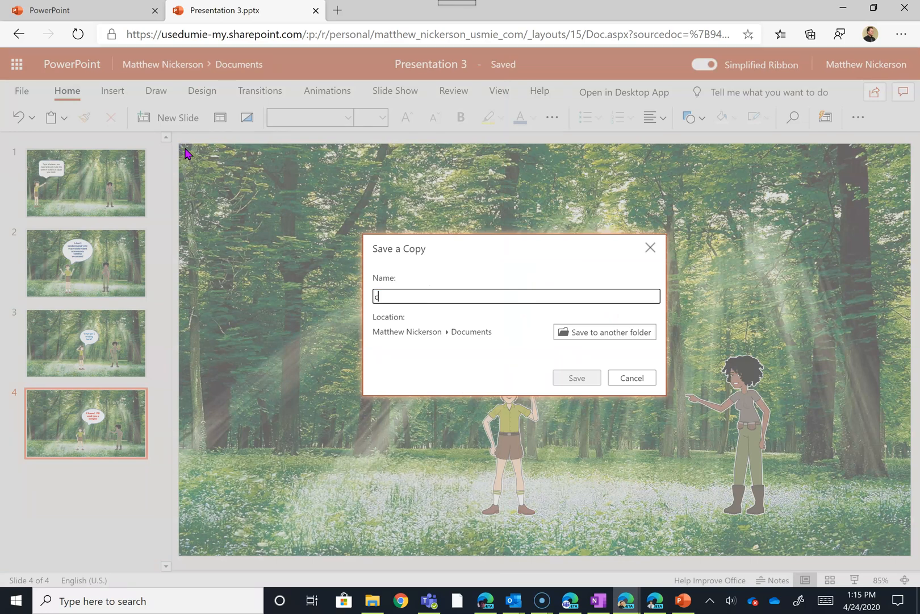
left_click(577, 377)
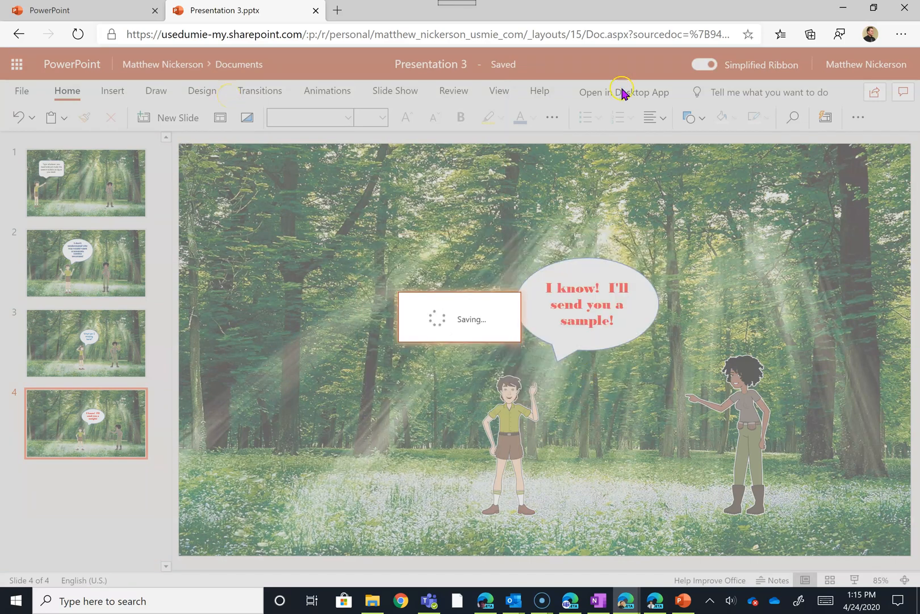
left_click(624, 92)
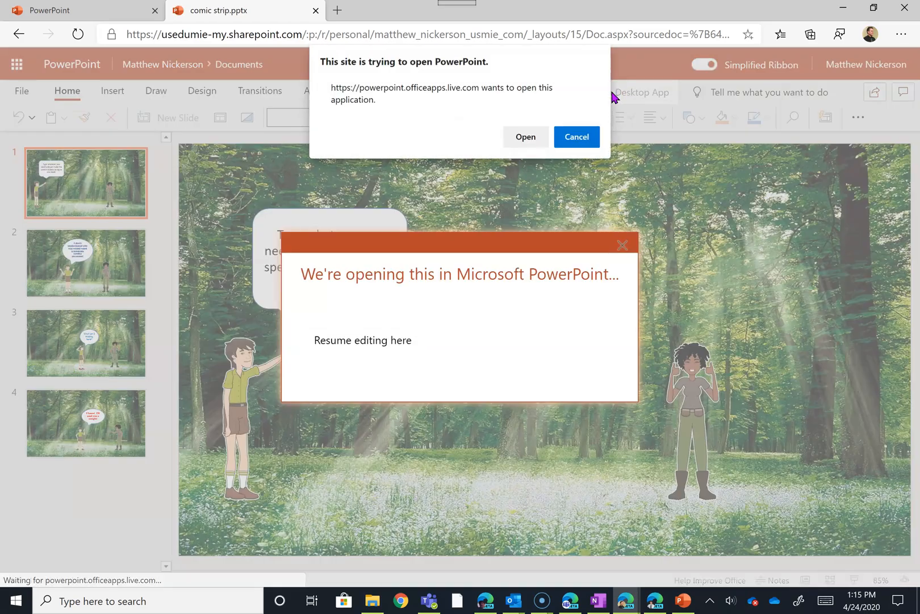
- Allow the browser to launch desktop PowerPoint and show the deck's print settings
left_click(525, 136)
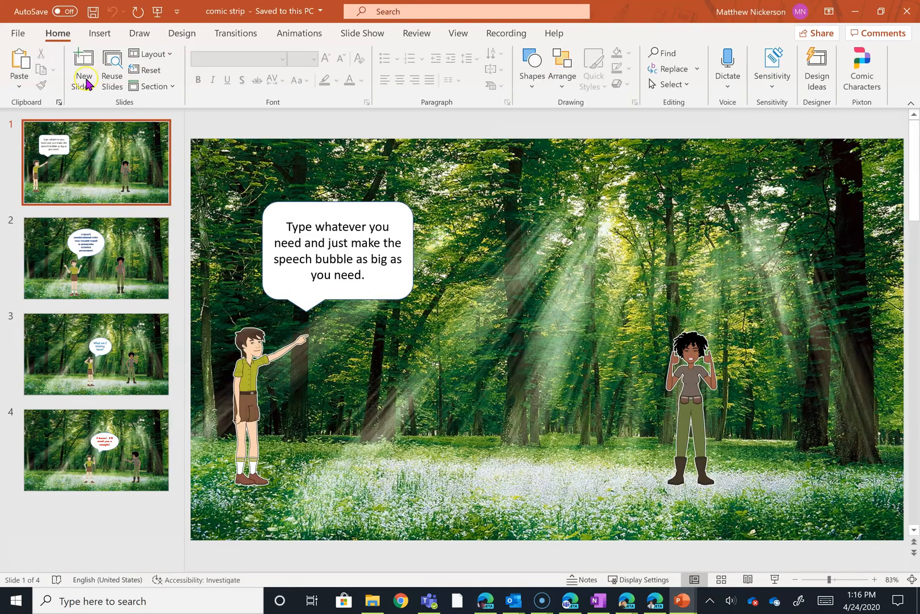
left_click(17, 33)
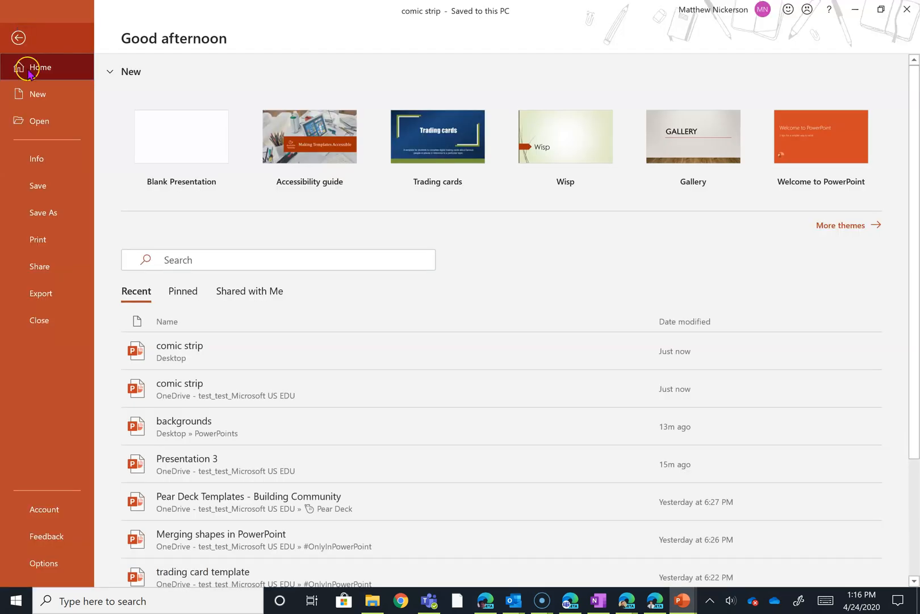
left_click(37, 240)
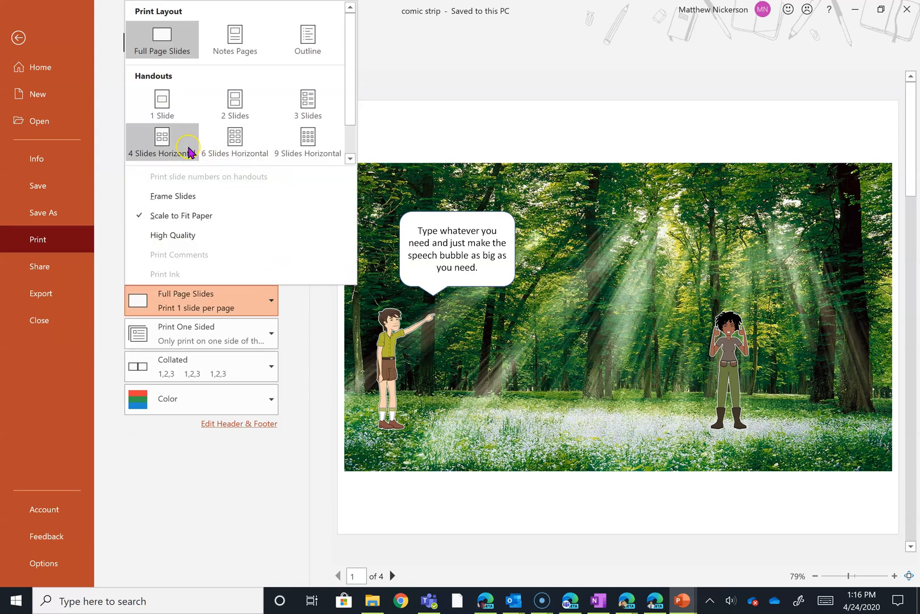
- Set the layout to 4 Slides Horizontal handouts and the printer to Microsoft Print to PDF
left_click(162, 141)
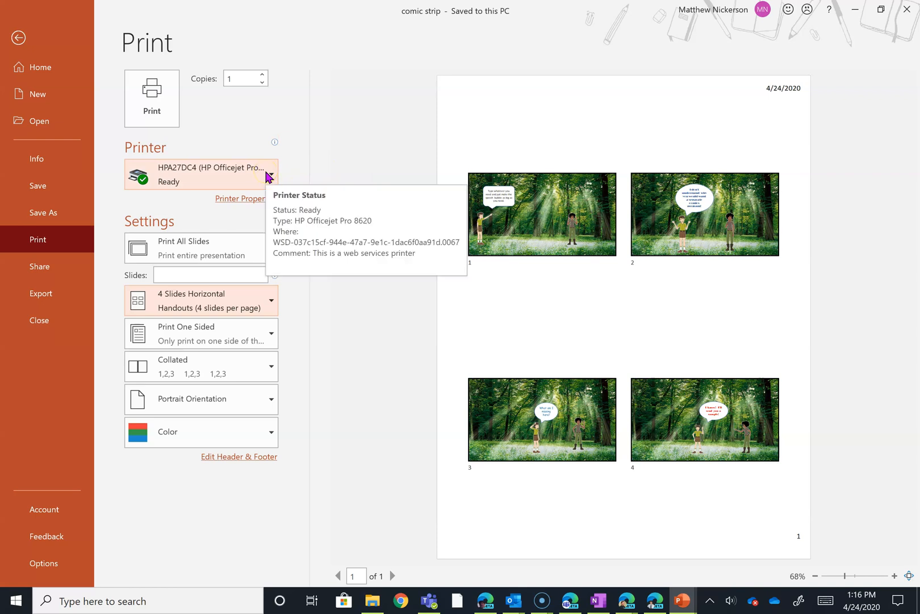
mouse_move(265, 407)
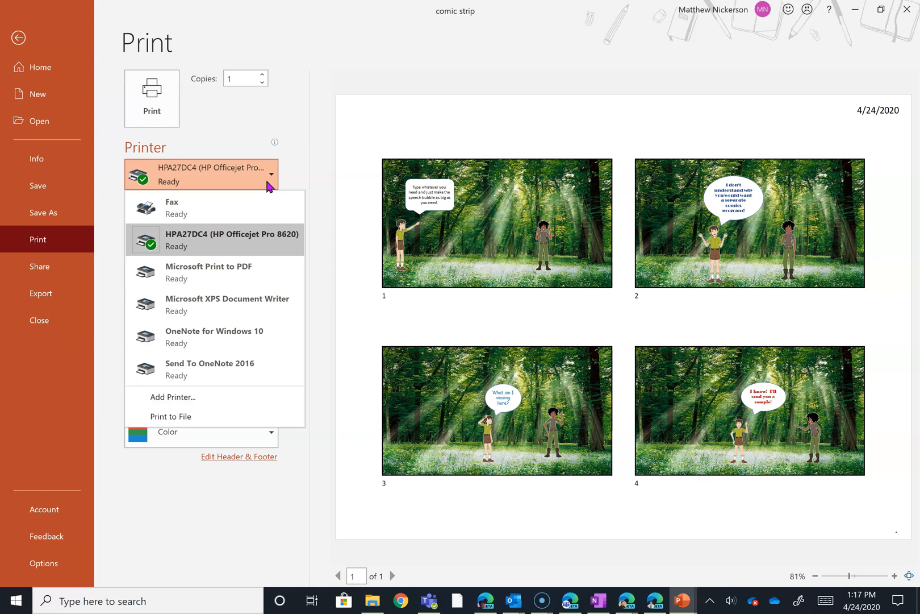
left_click(208, 272)
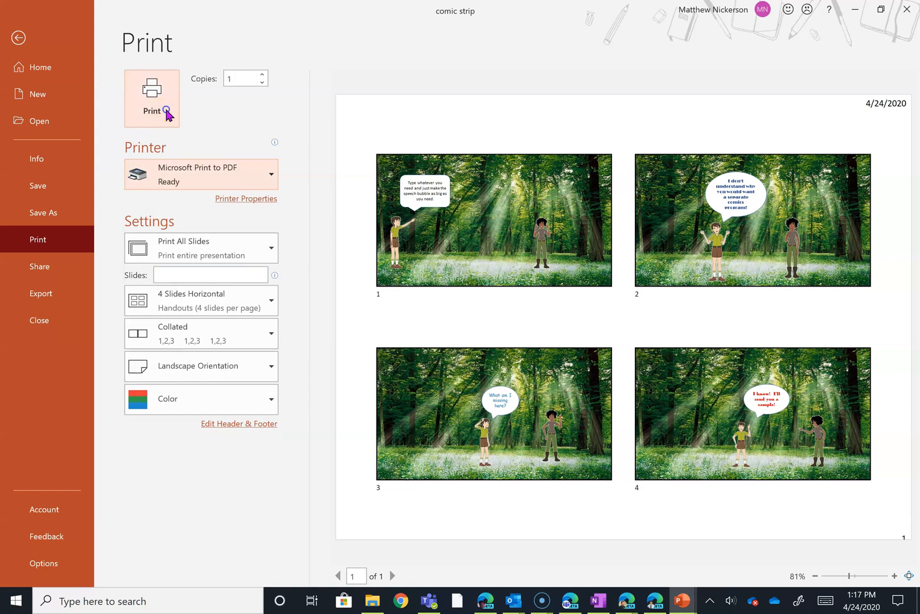
- Print to PDF, saving it as 'comic strip' in the Desktop PowerPoints folder
left_click(151, 97)
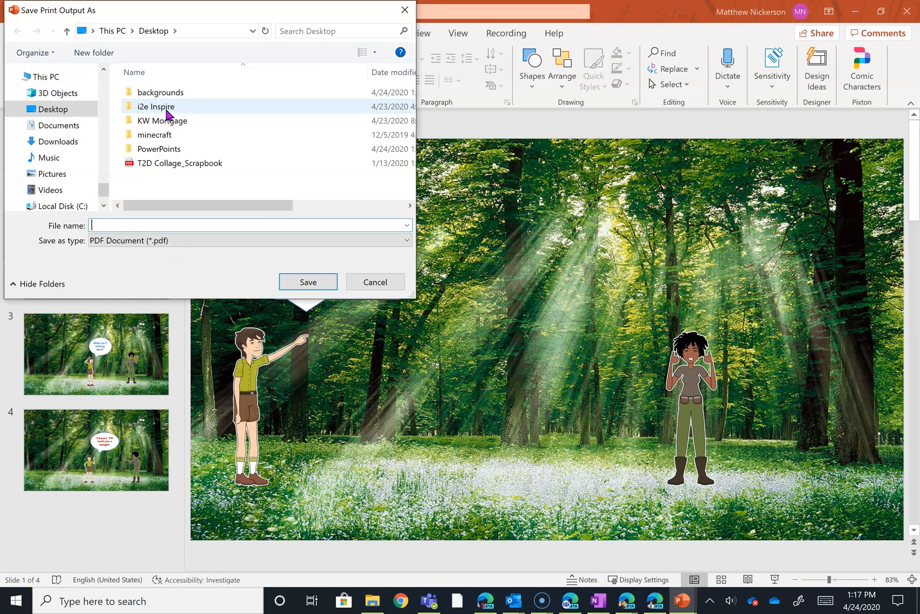
mouse_move(167, 107)
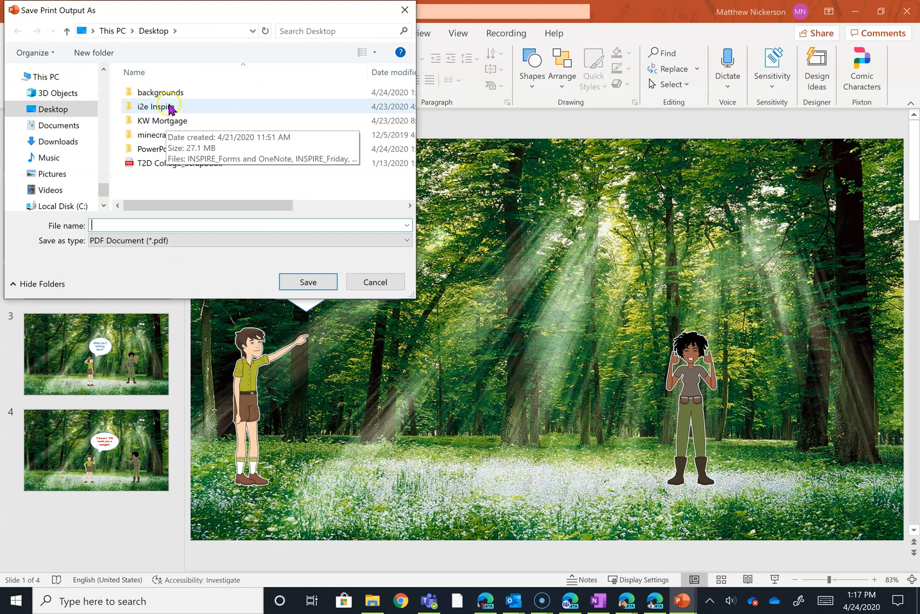
mouse_move(198, 94)
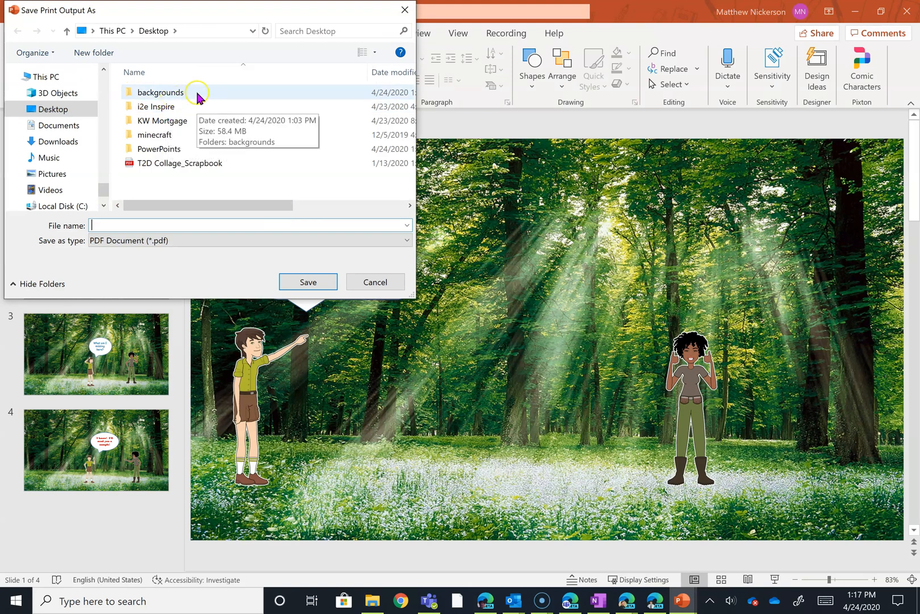
left_click(158, 149)
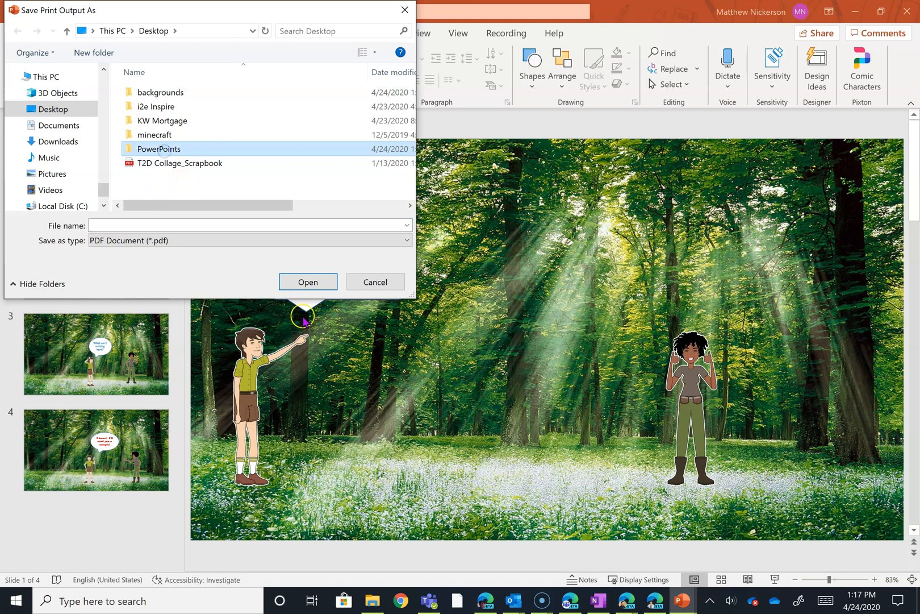
double_click(157, 148)
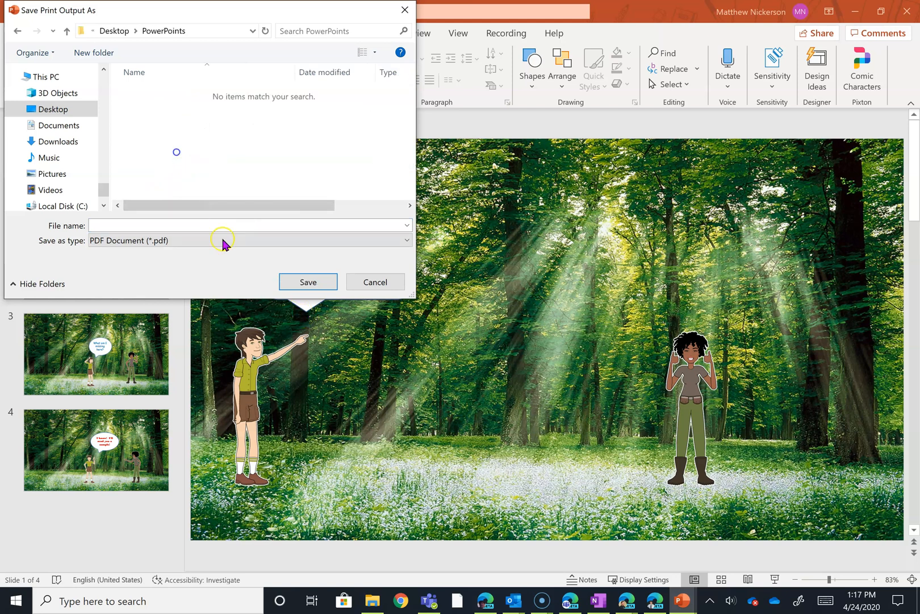
left_click(235, 225)
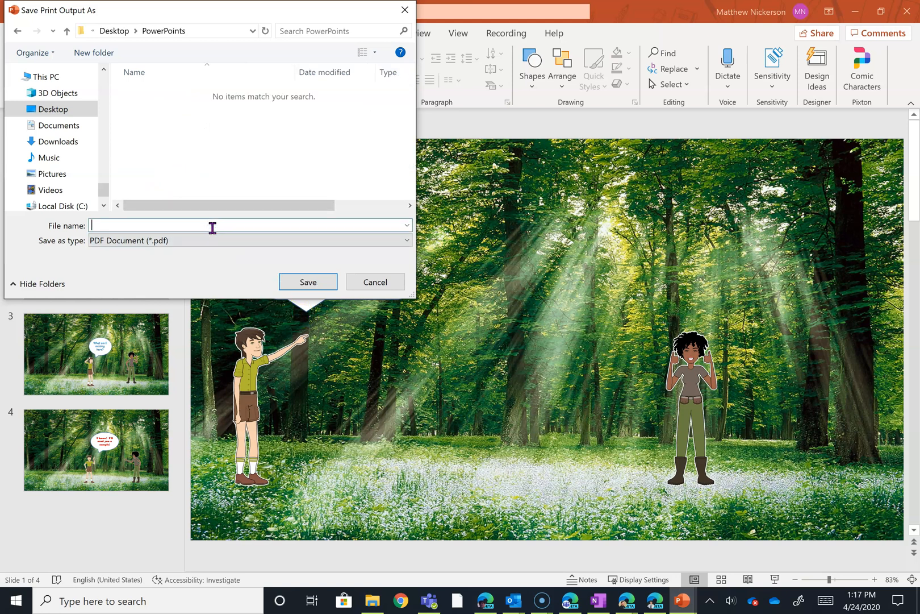
type("comic str")
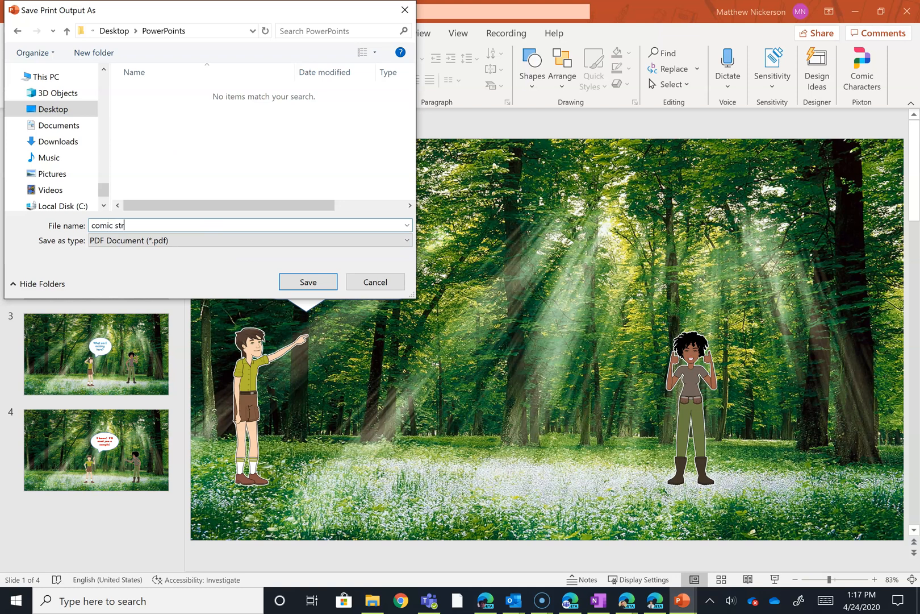
type("ip")
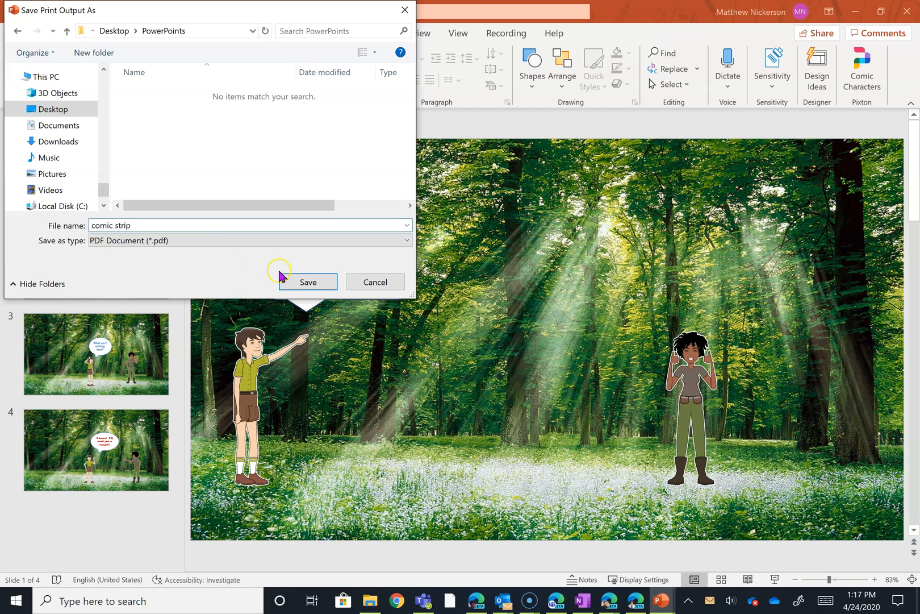
left_click(308, 282)
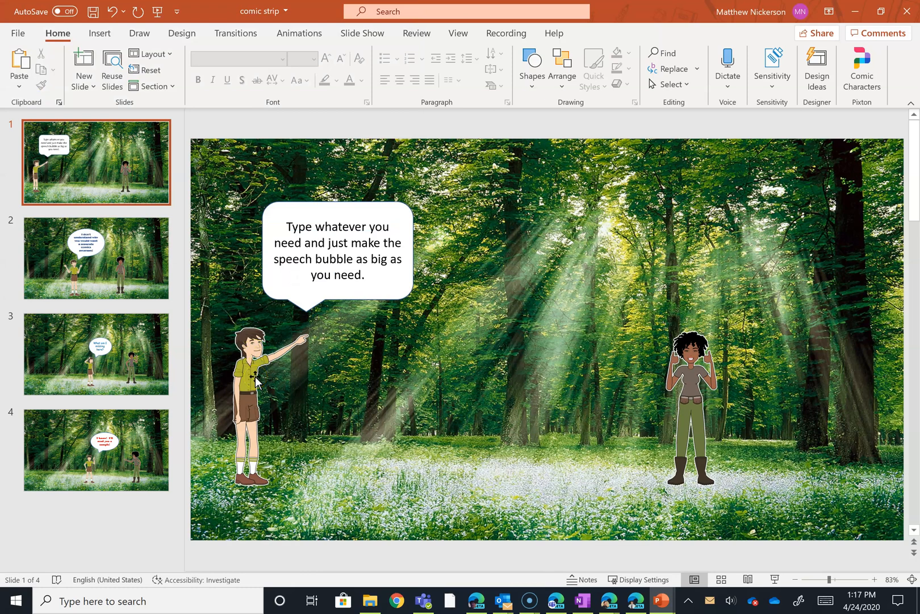
mouse_move(823, 33)
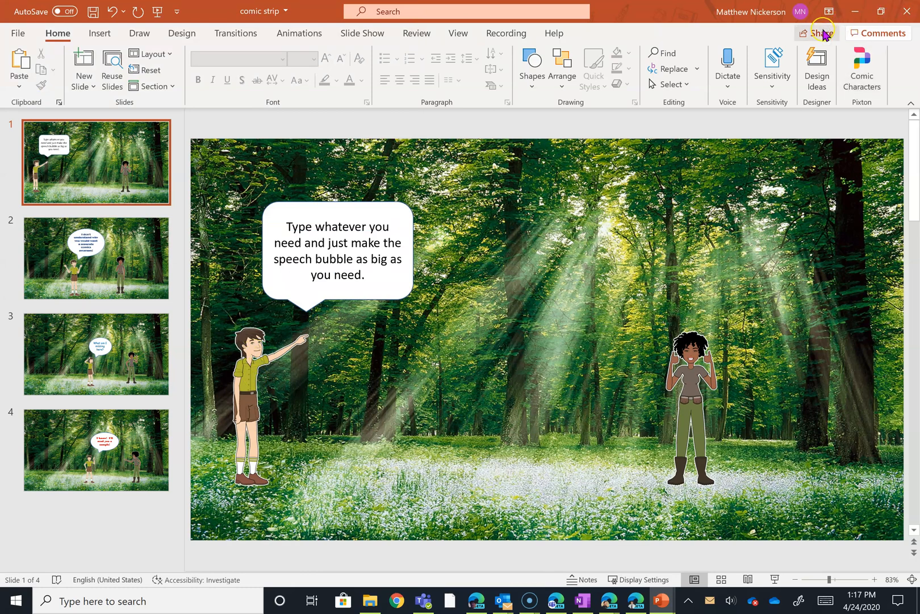
- Show the Share options for the comic strip presentation
left_click(817, 33)
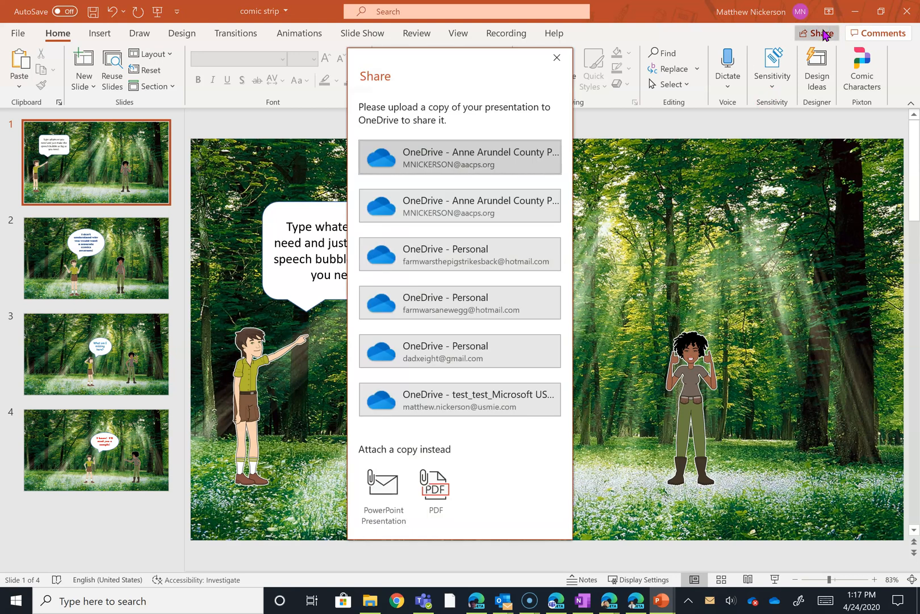